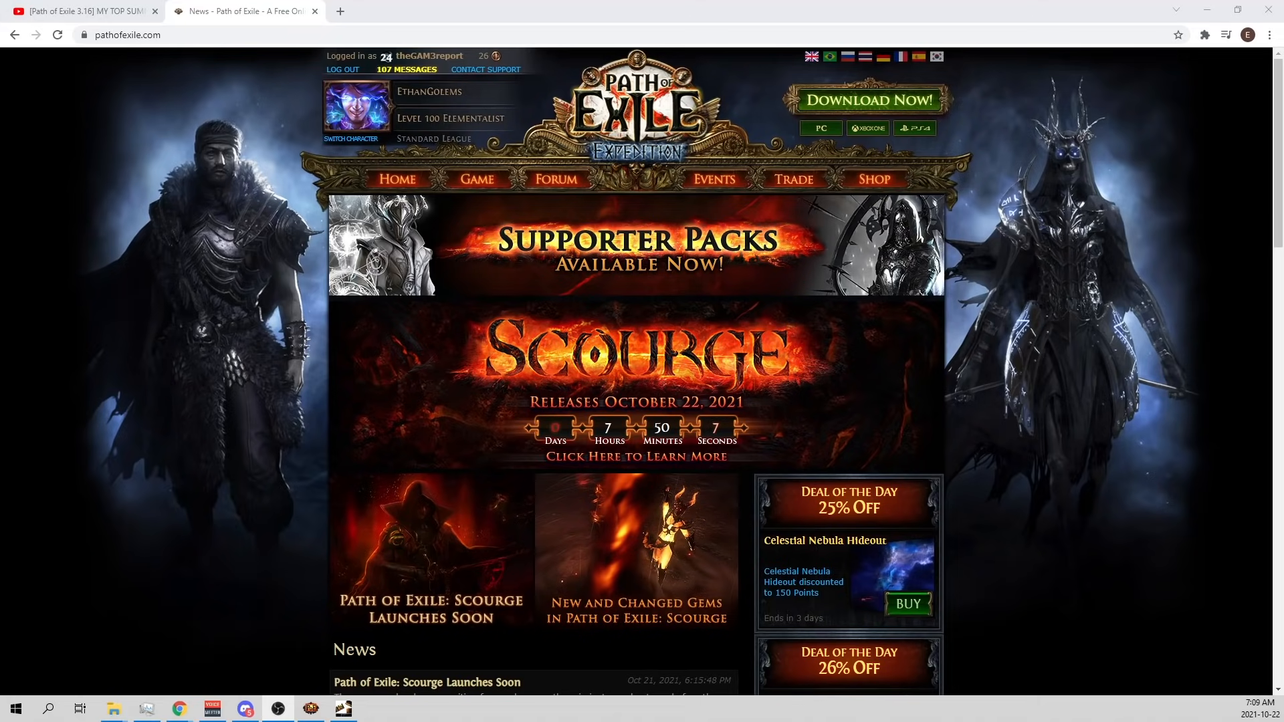
Switch to the YouTube tab showing the 3.16 summoner skeleton build guide video.
click(77, 10)
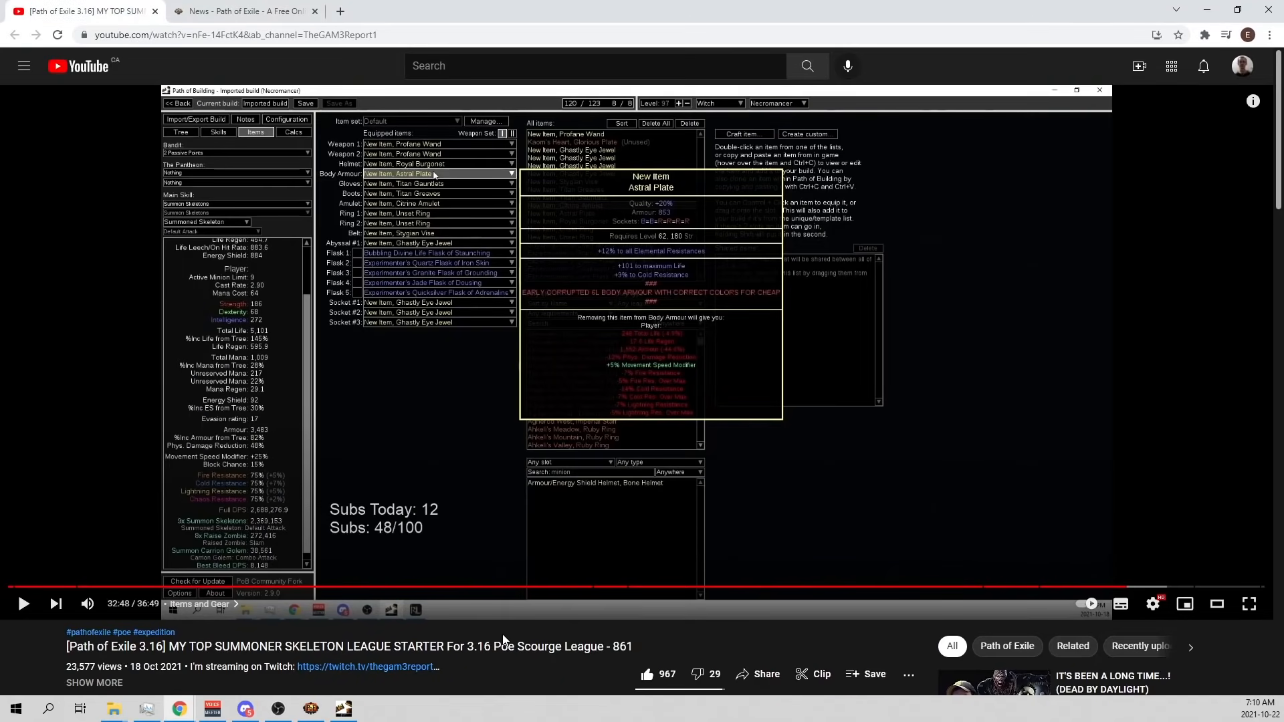
mouse_move(375, 663)
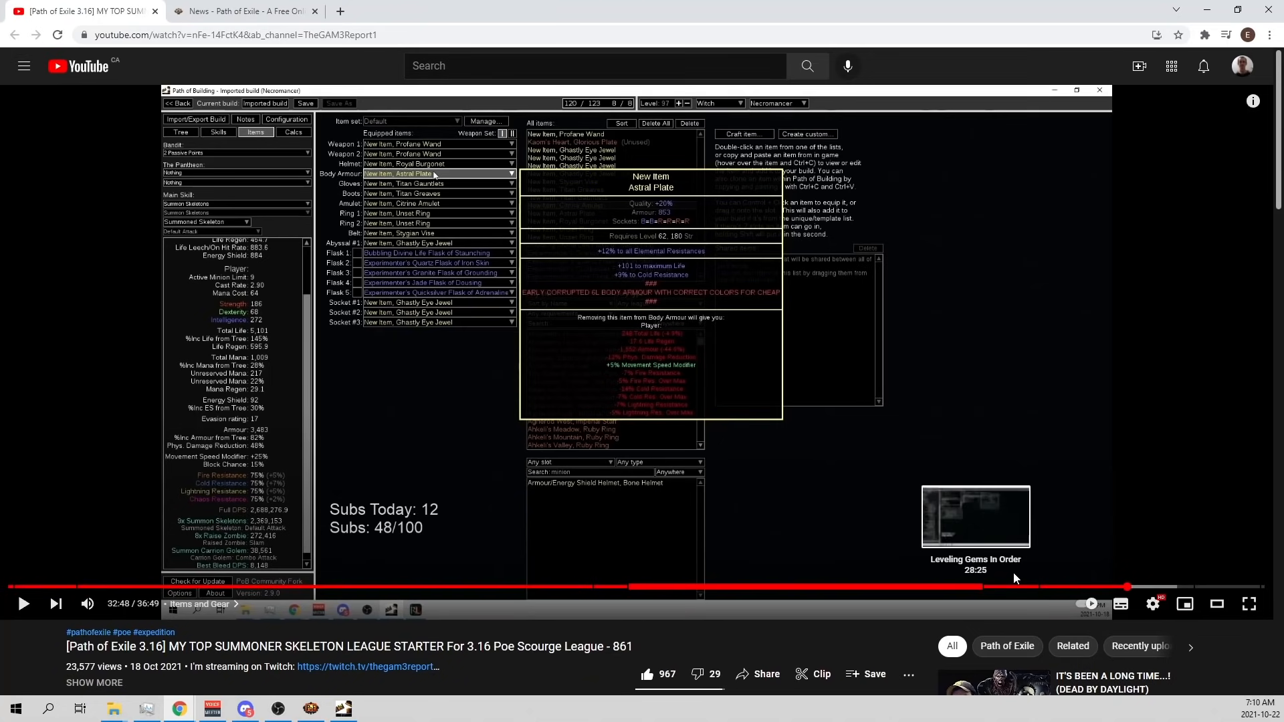
mouse_move(394, 428)
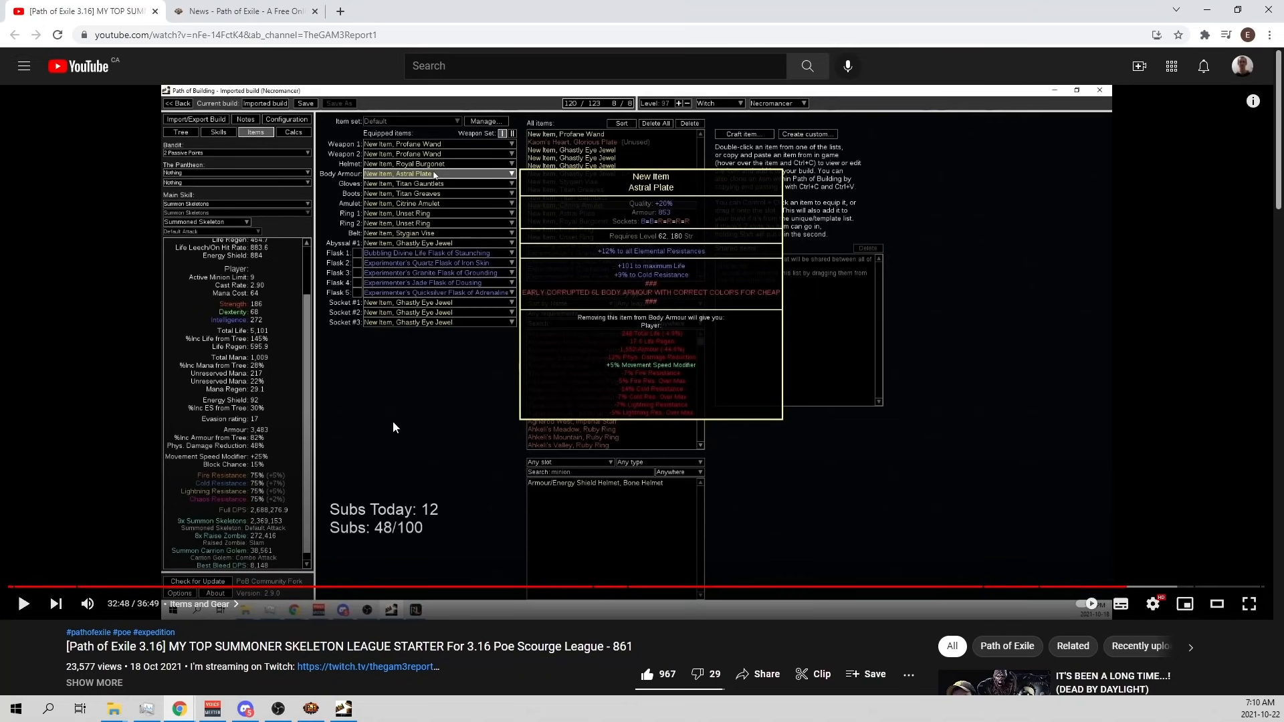
scroll(down, 3)
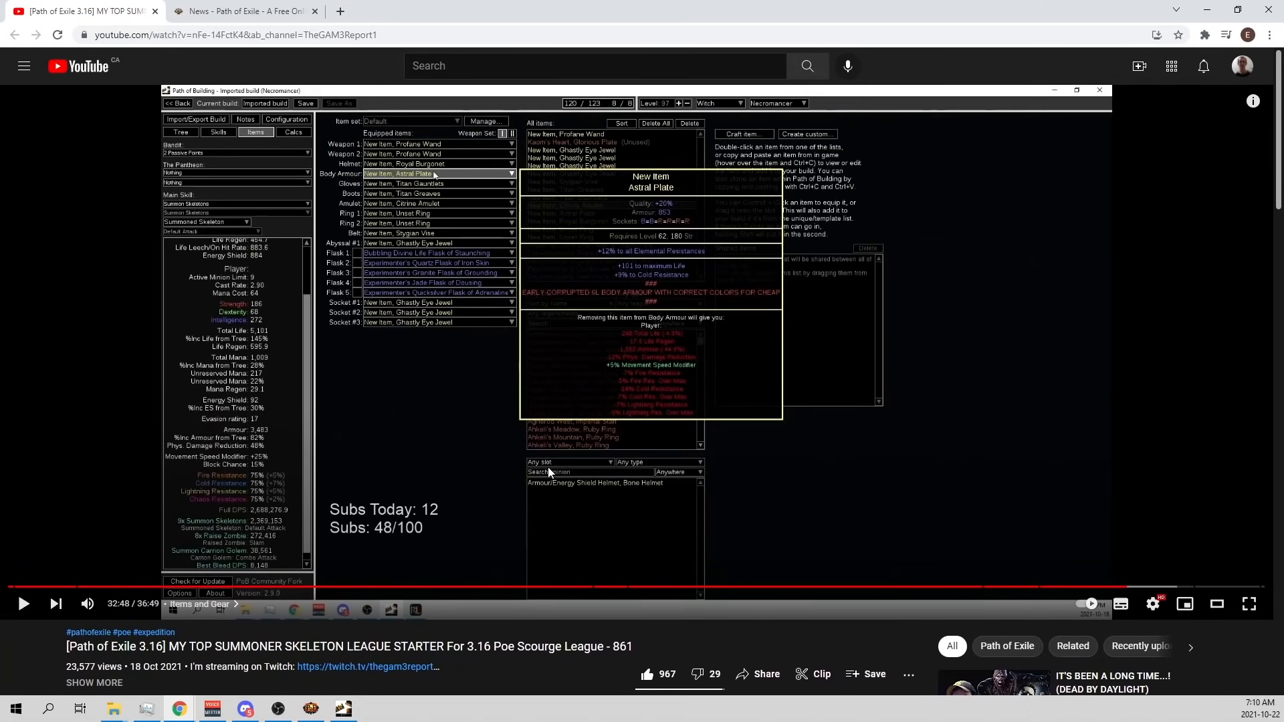
scroll(down, 3)
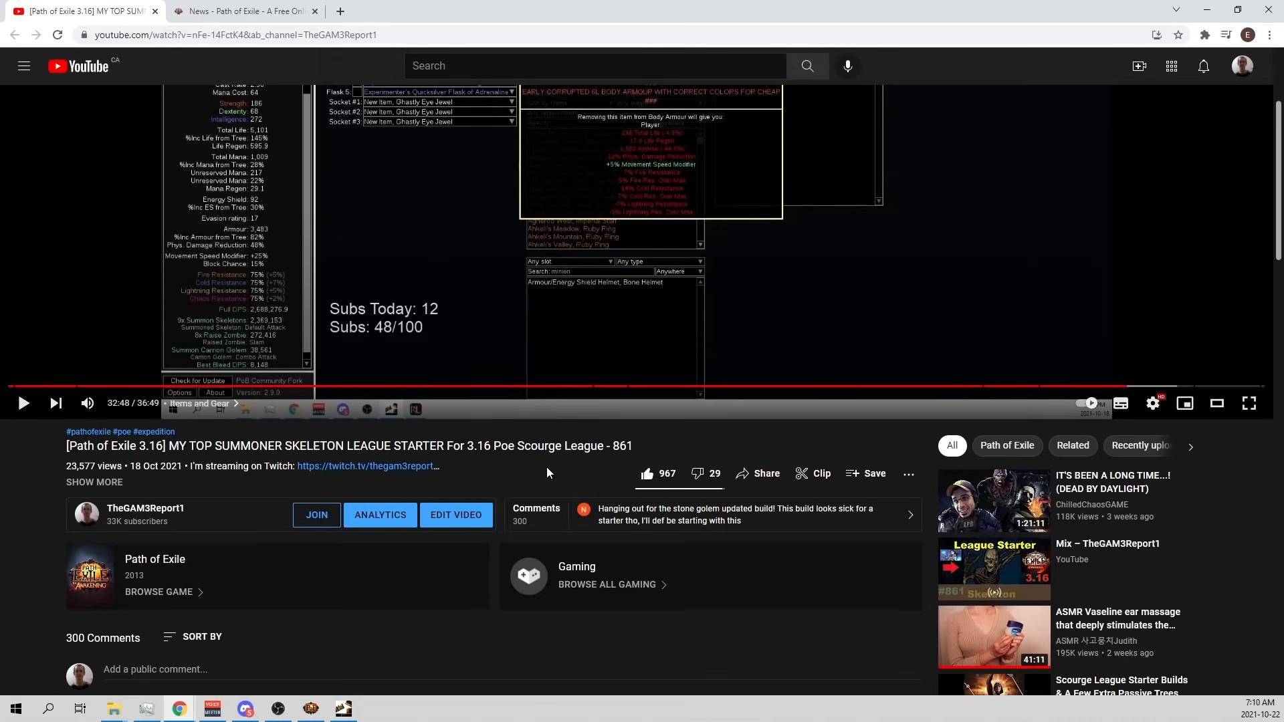
mouse_move(567, 440)
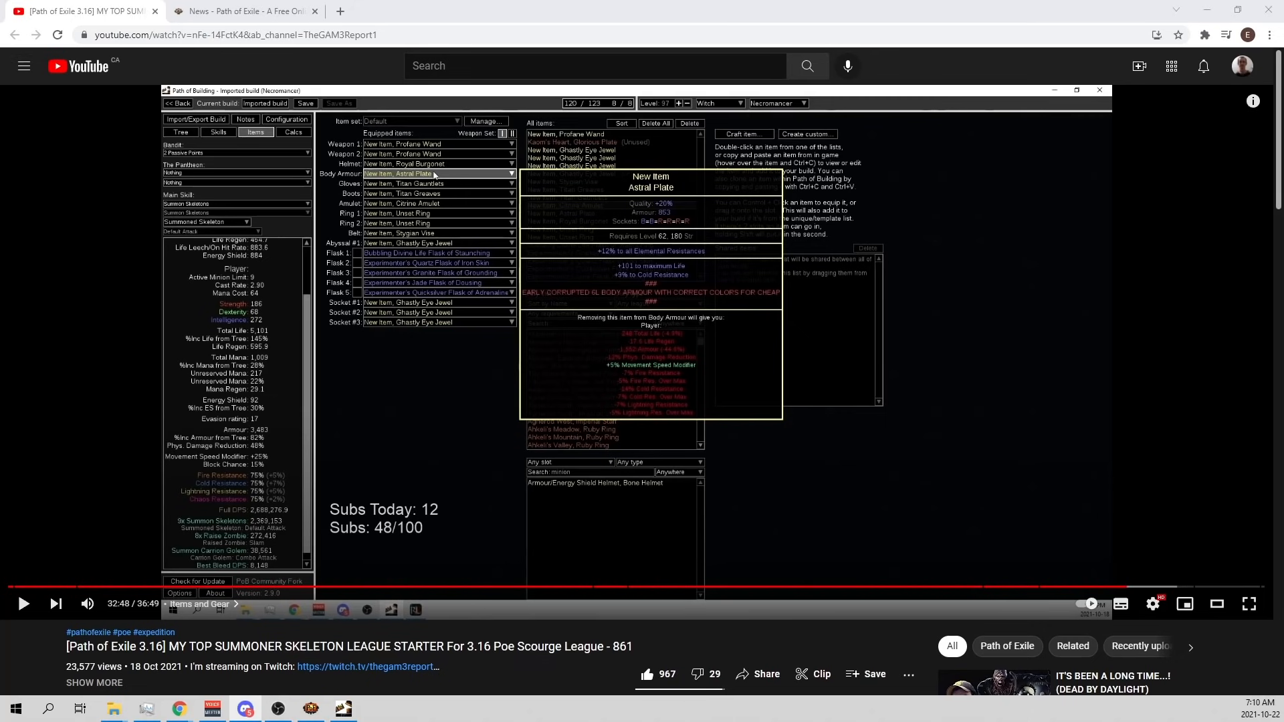
mouse_move(744, 254)
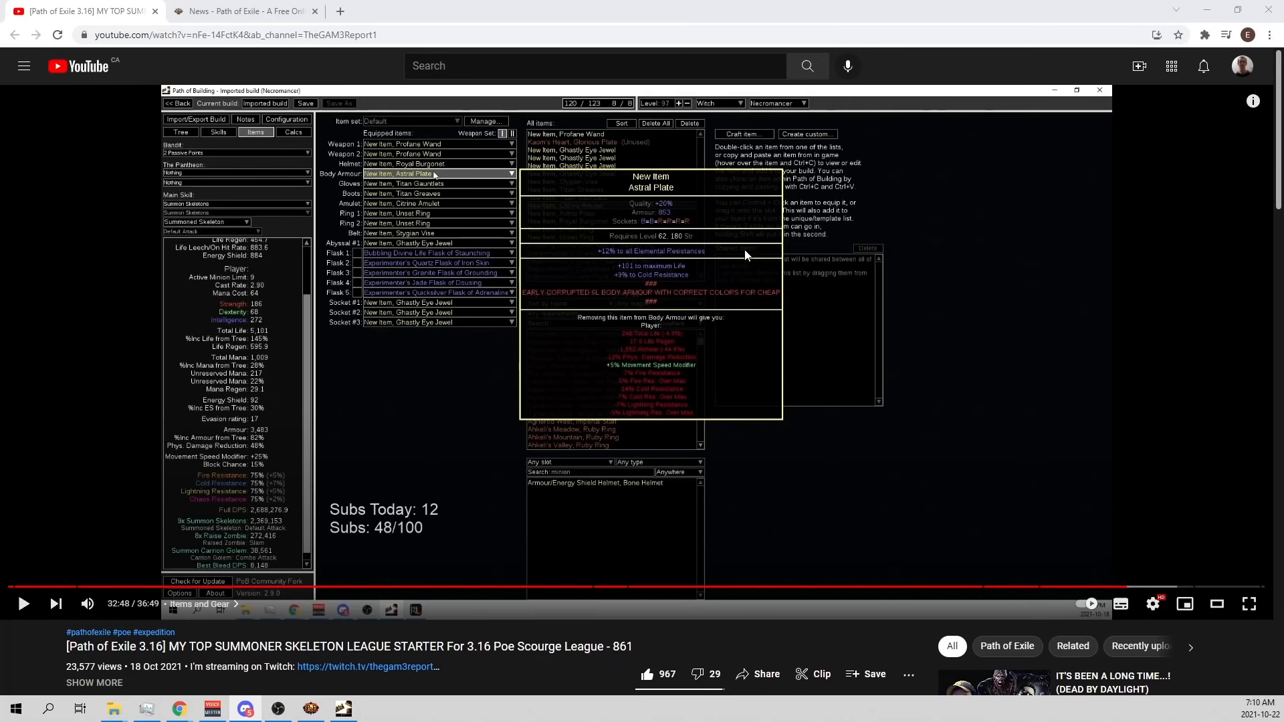
mouse_move(1007, 114)
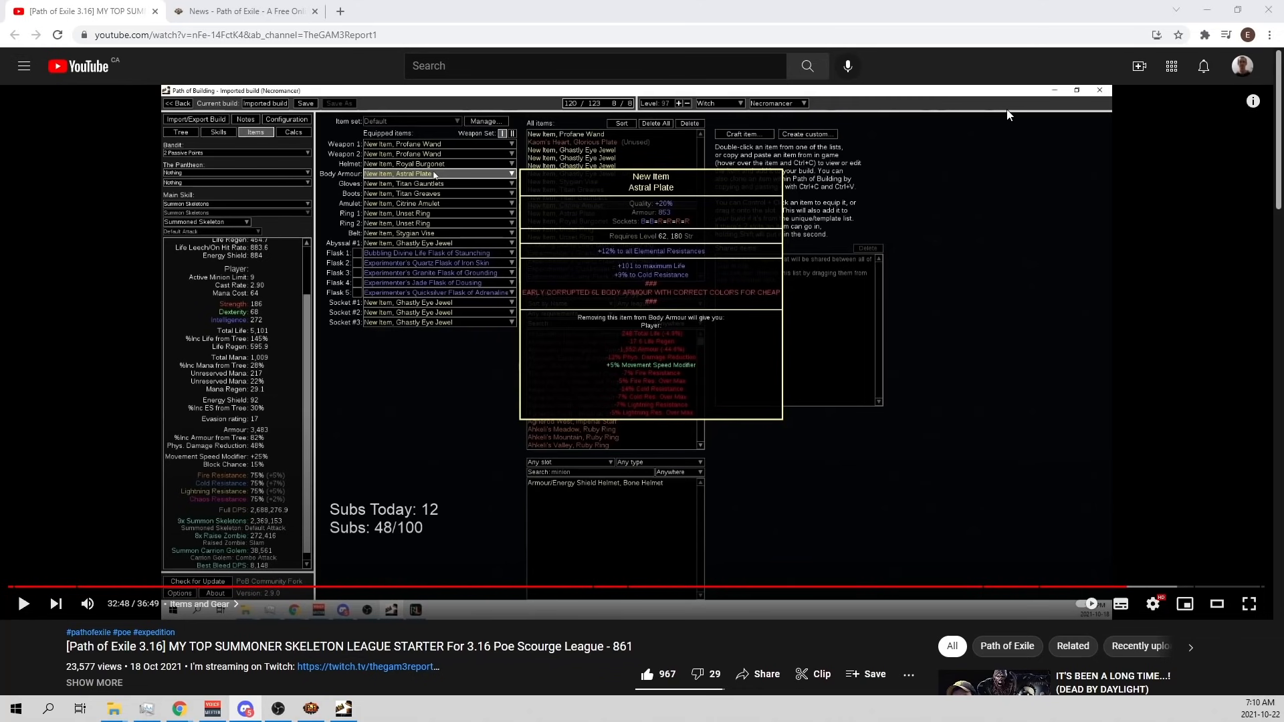
mouse_move(790, 182)
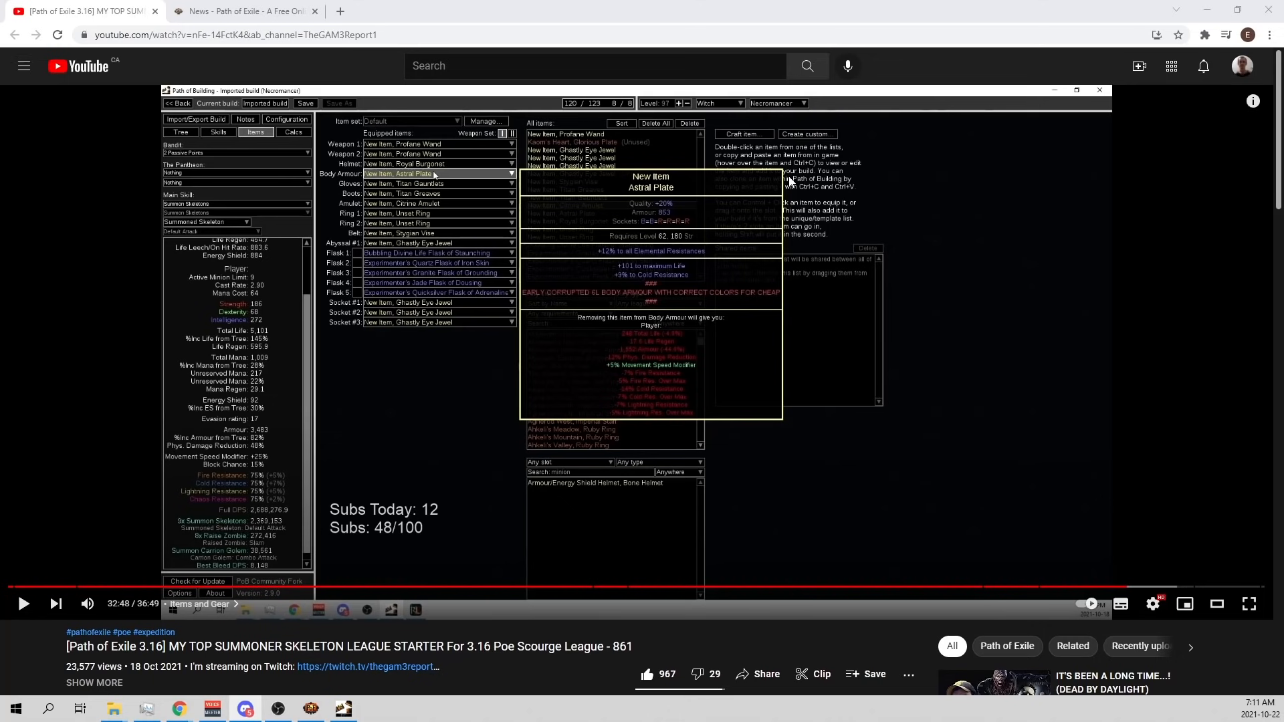
mouse_move(941, 174)
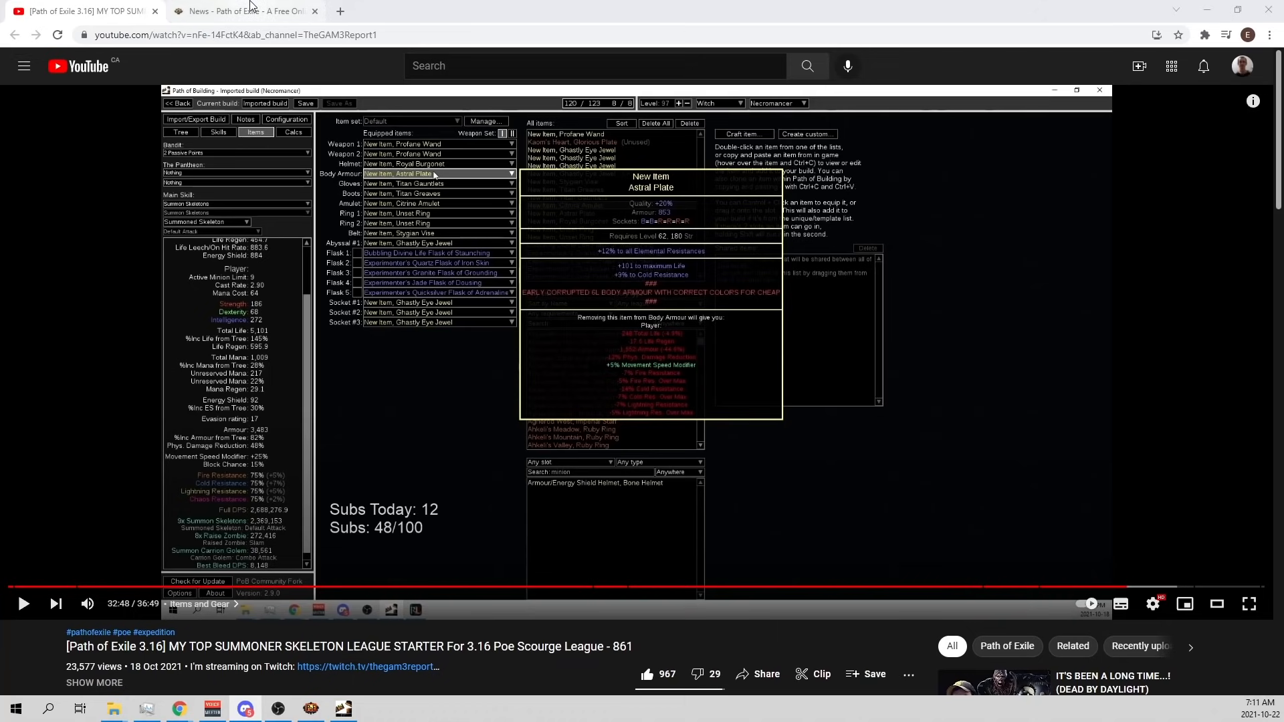
mouse_move(244, 11)
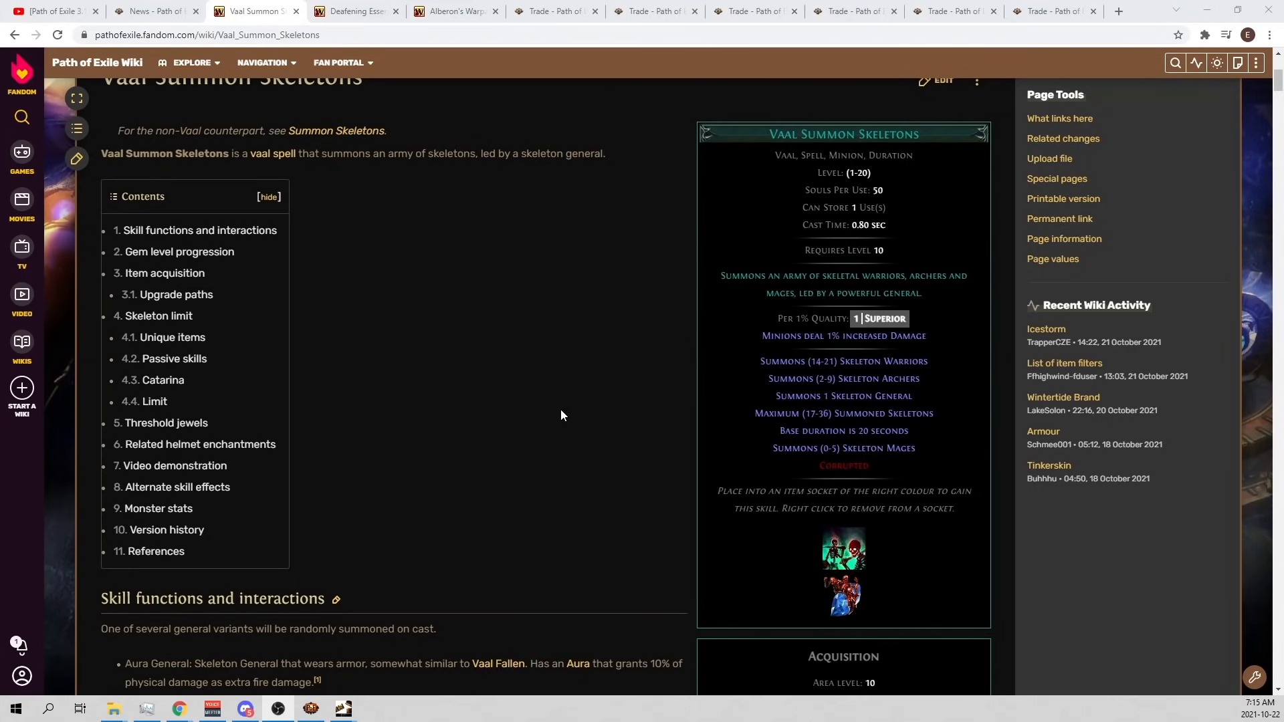
mouse_move(555, 414)
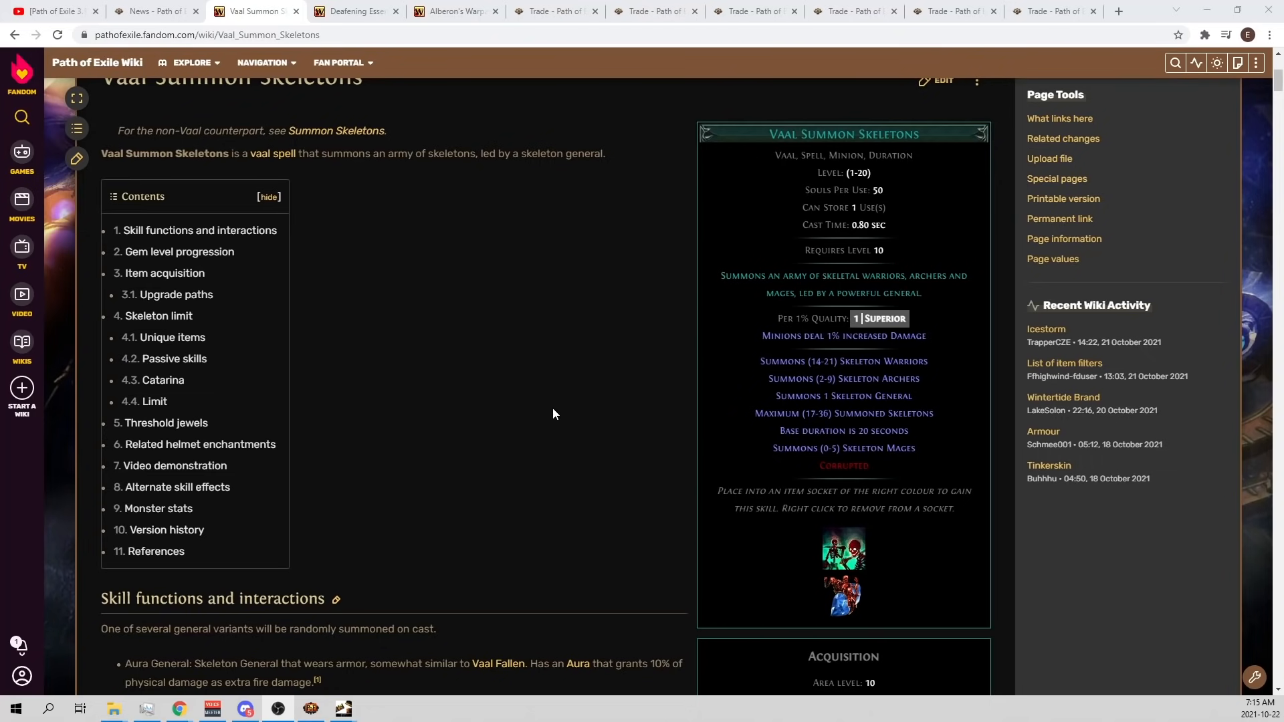
mouse_move(533, 410)
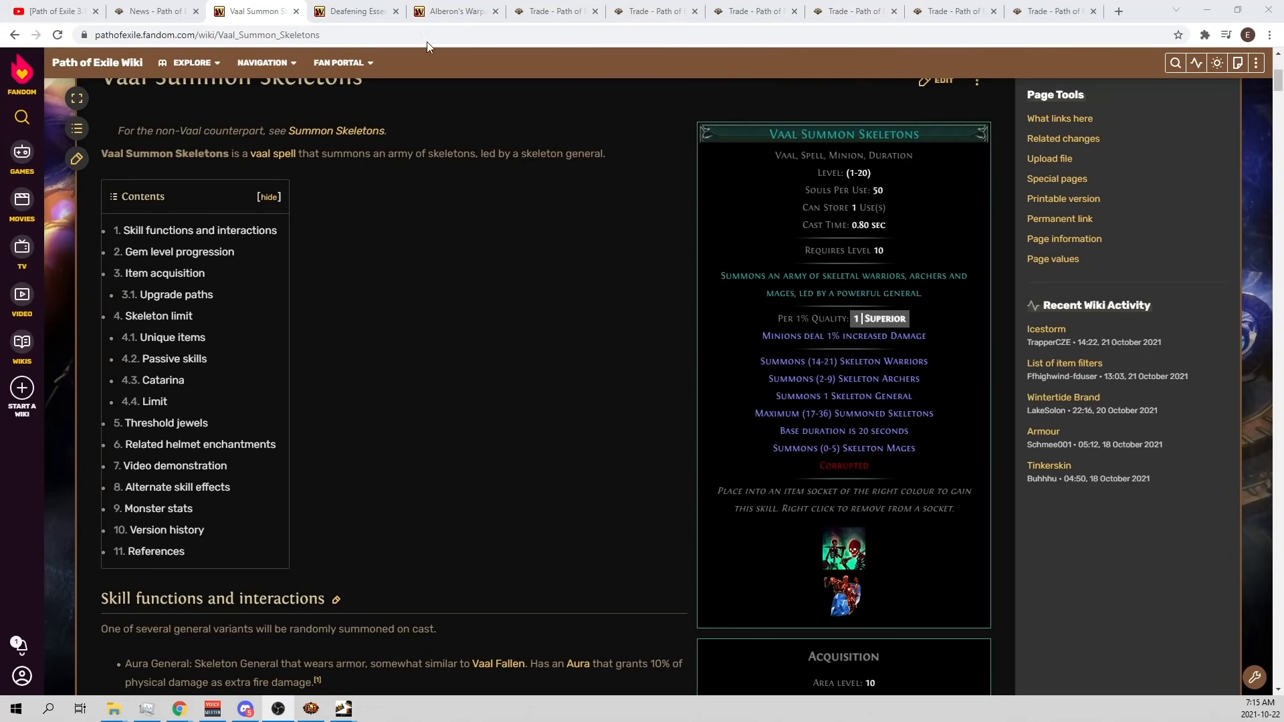
mouse_move(793, 489)
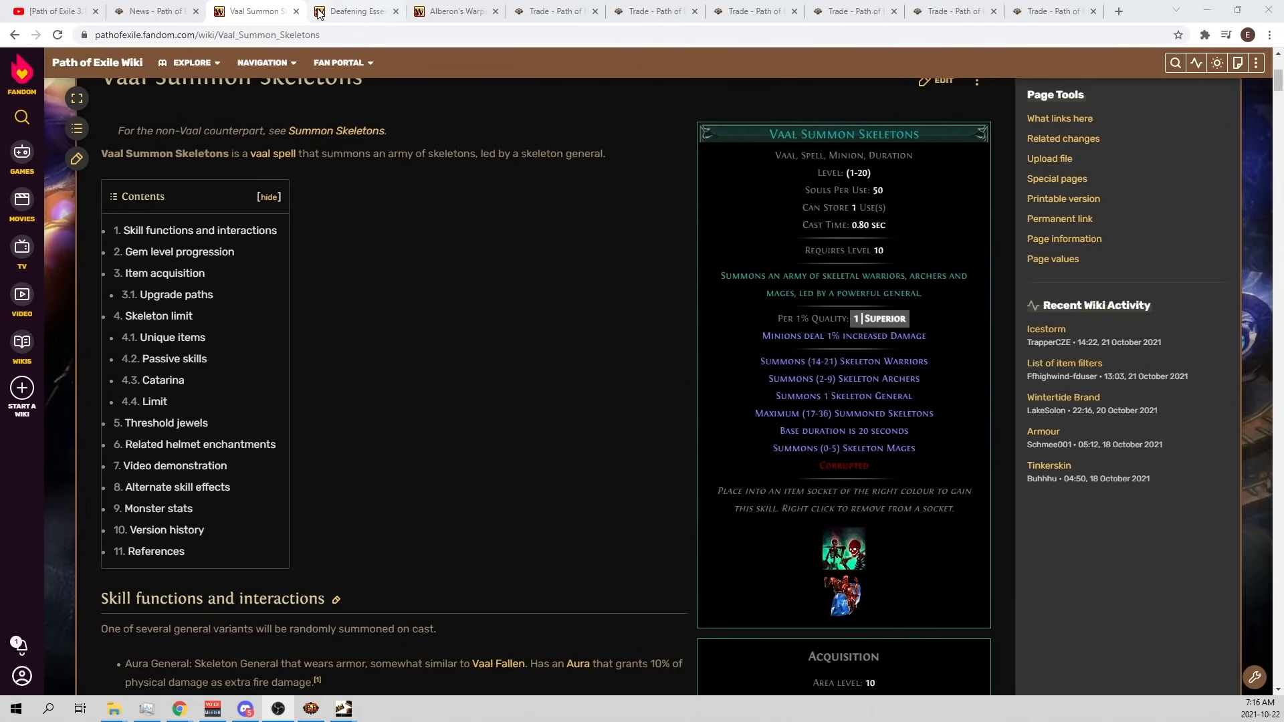
mouse_move(352, 11)
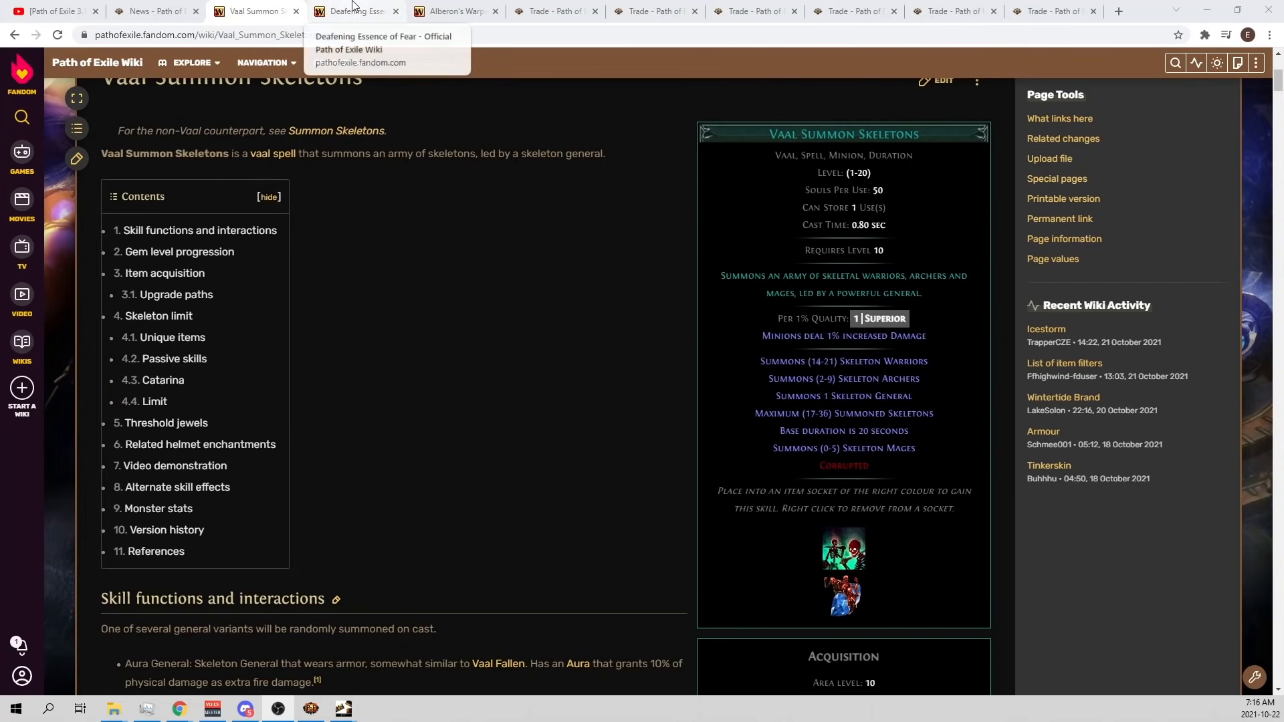
Review the Deafening Essence of Fear page and highlight its two-handed weapon damage modifier.
click(353, 11)
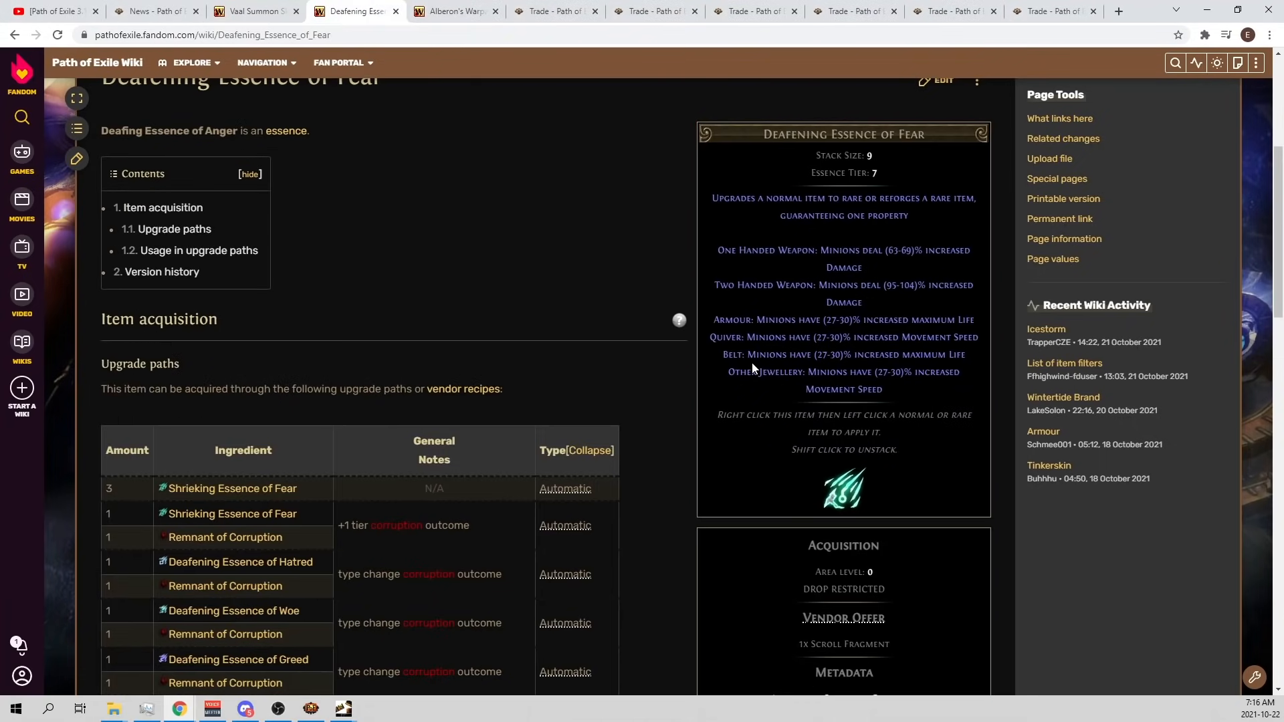
mouse_move(790, 119)
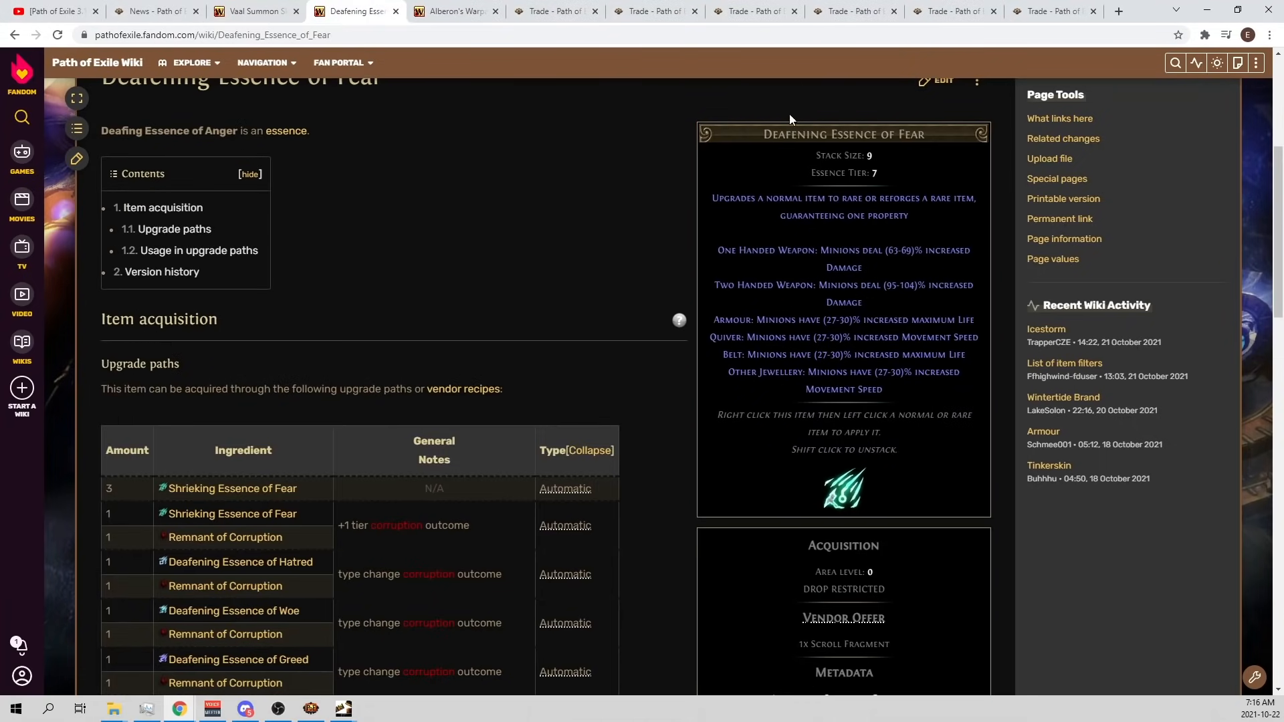
scroll(down, 3)
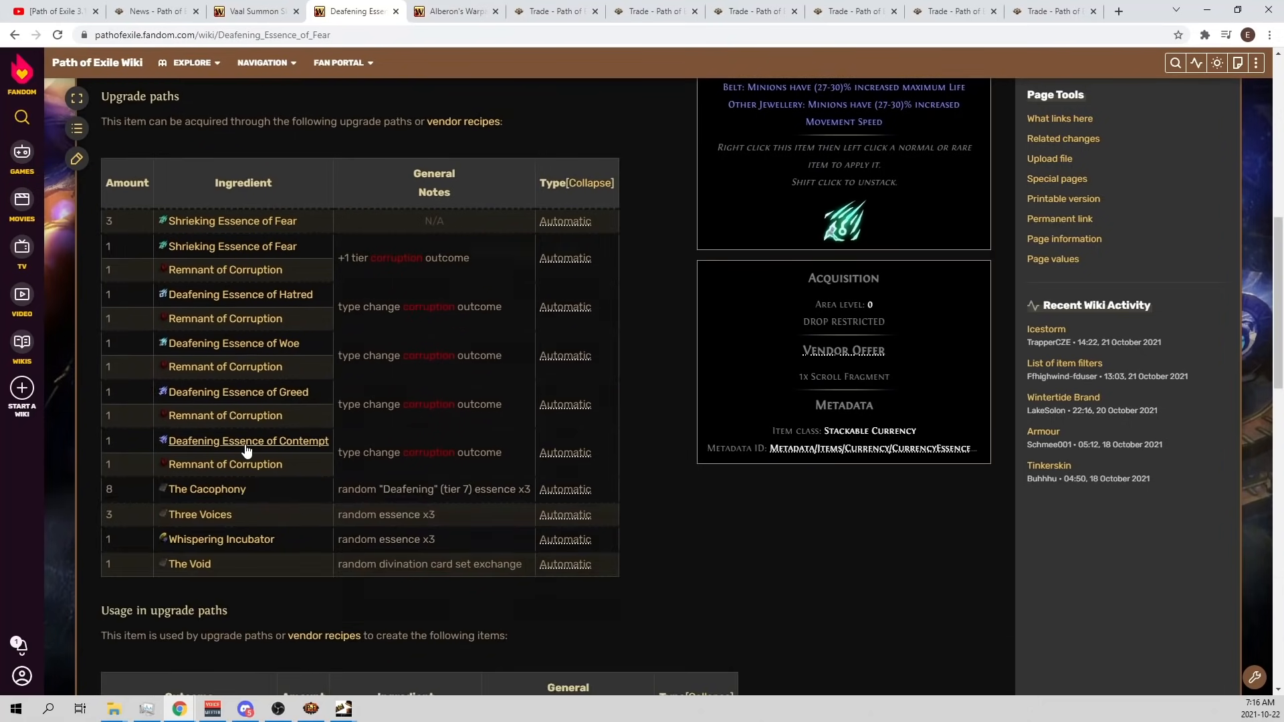
mouse_move(409, 452)
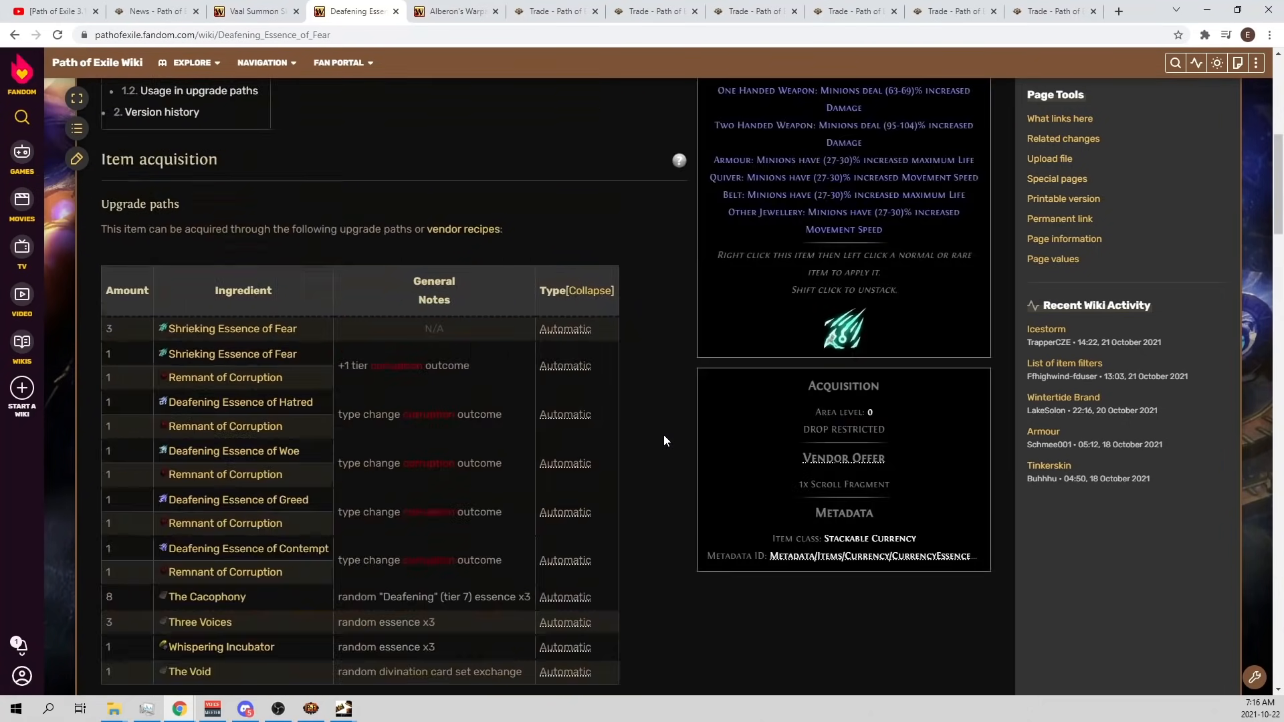
scroll(up, 3)
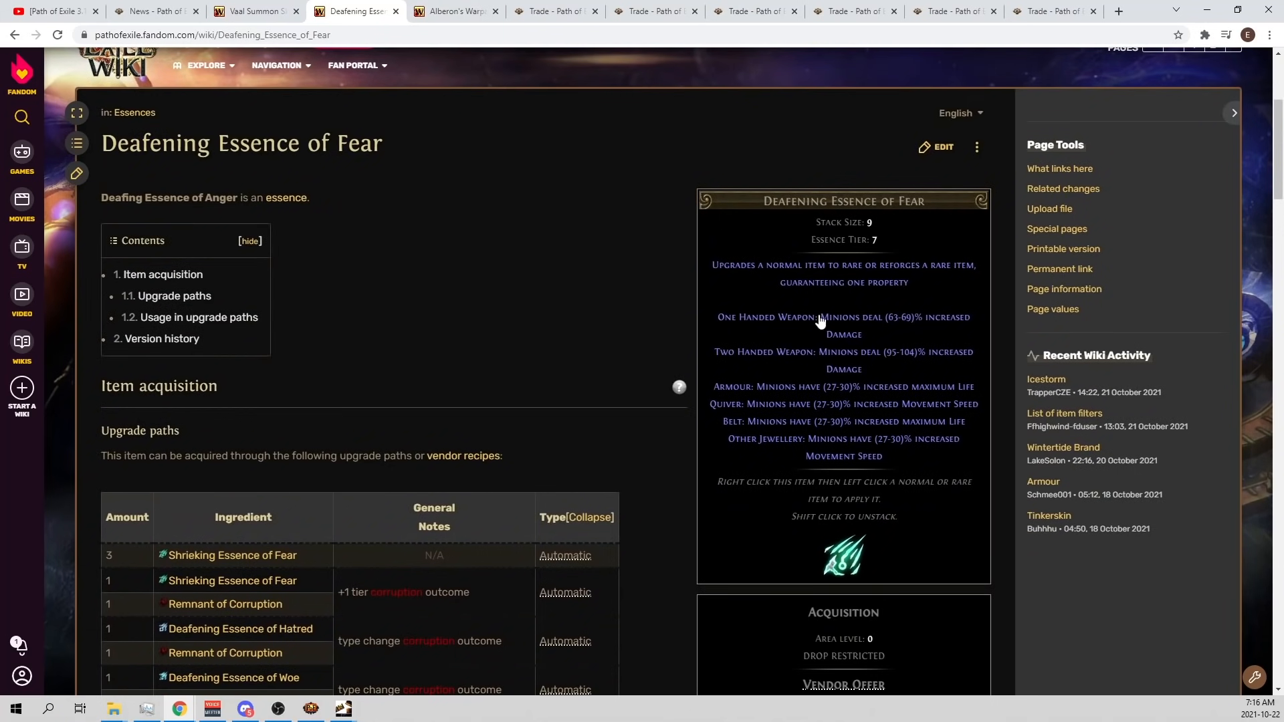
double_click(759, 351)
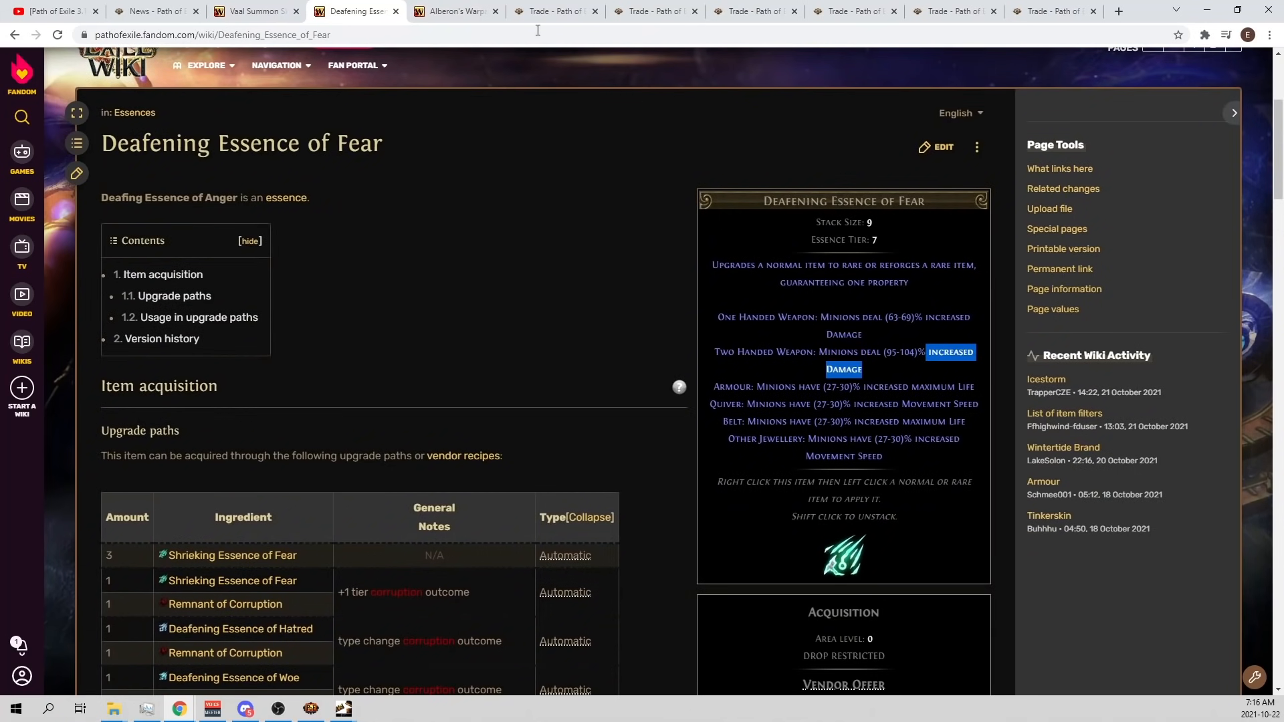
mouse_move(495, 202)
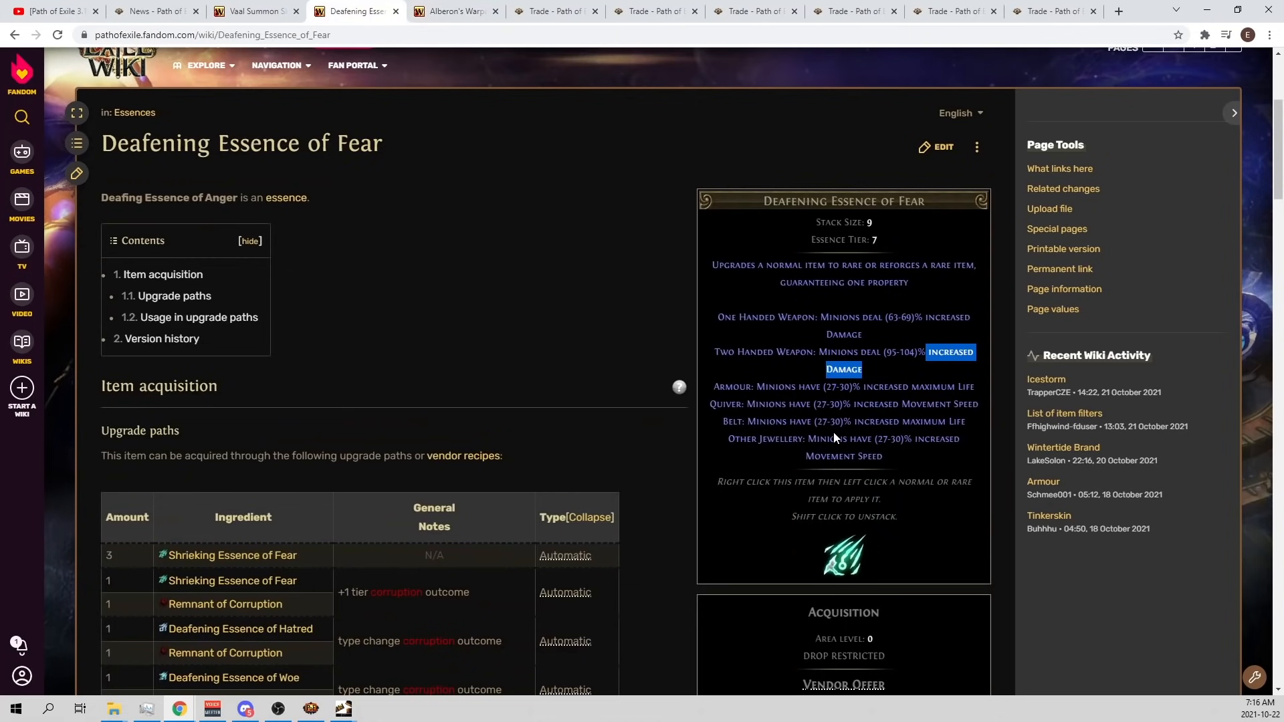
mouse_move(448, 10)
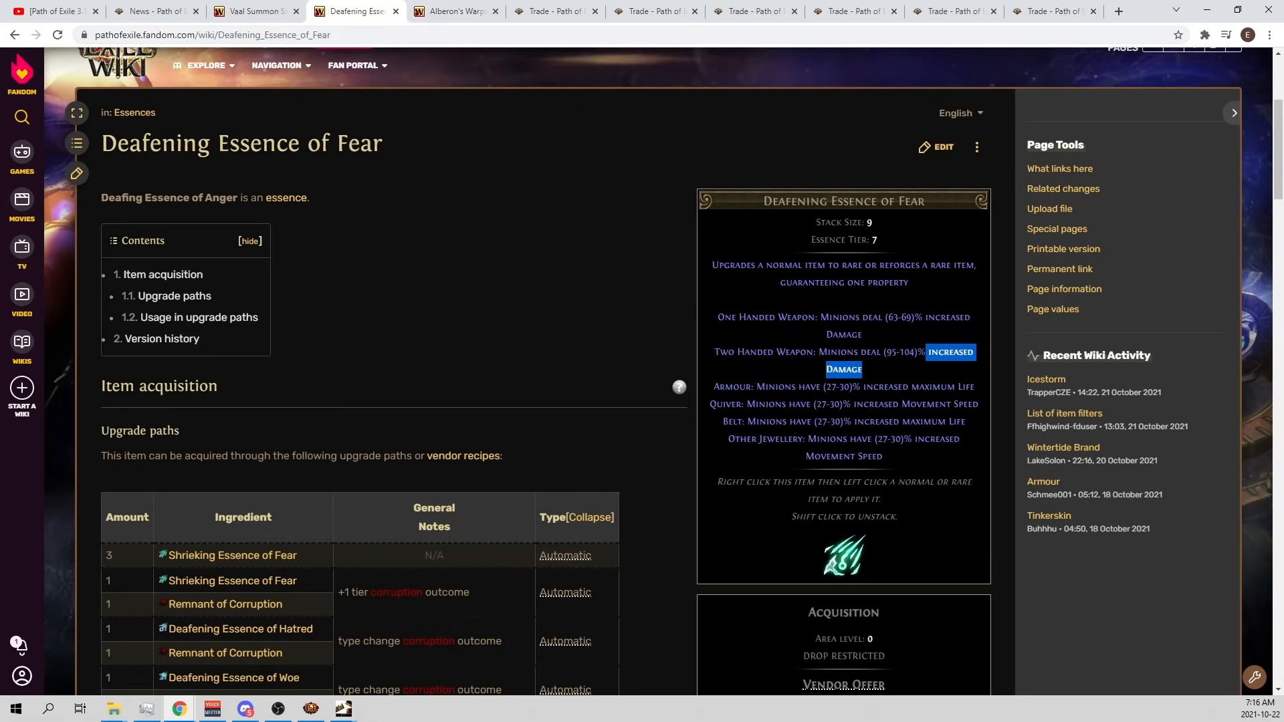
mouse_move(936, 455)
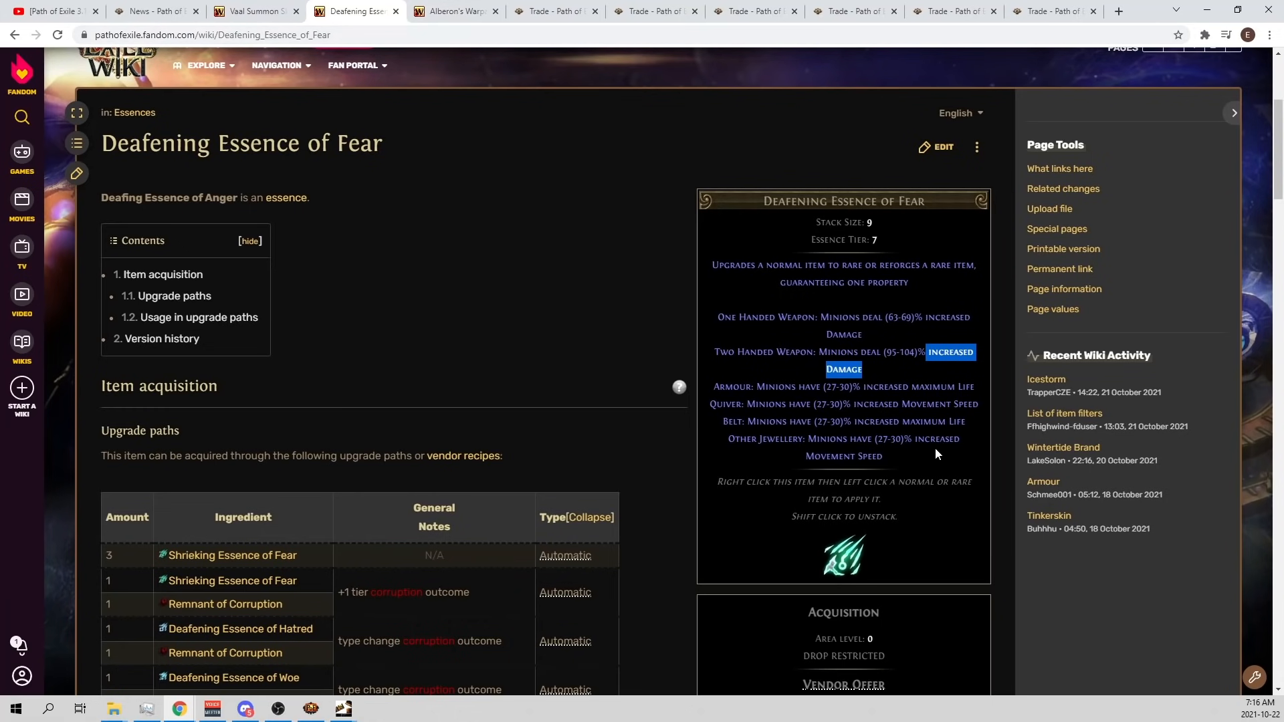
mouse_move(909, 488)
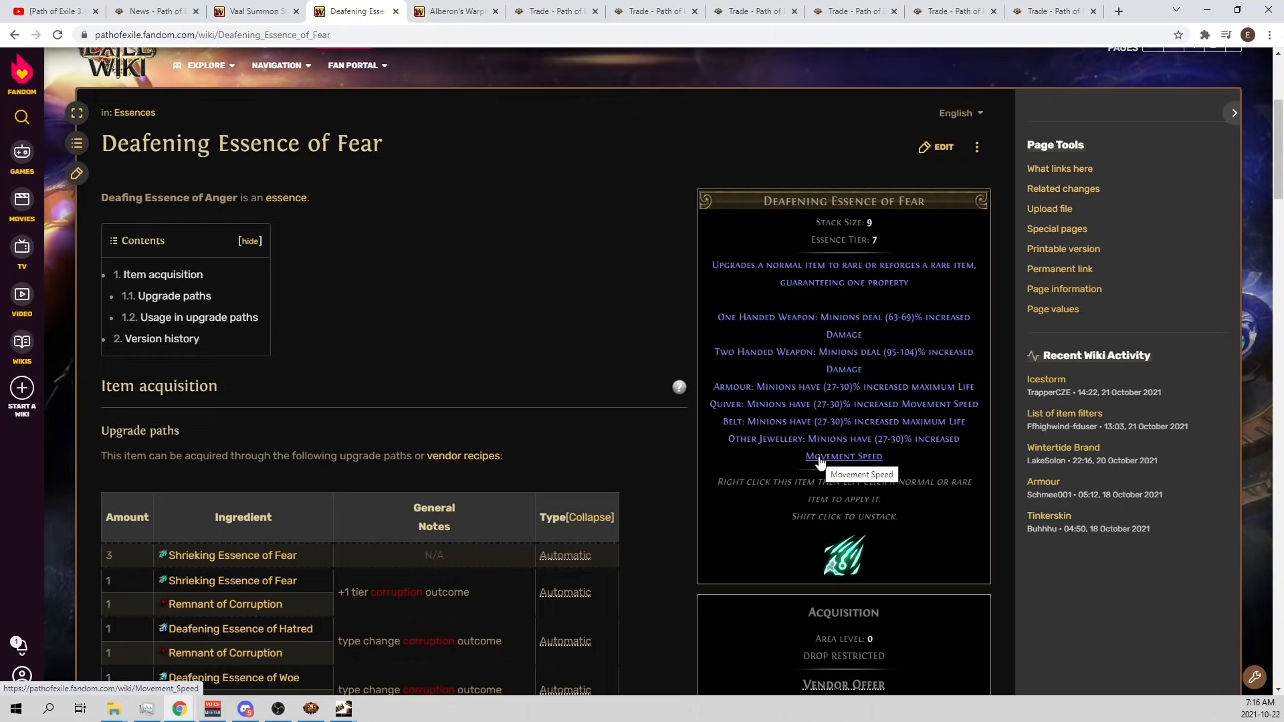
Alternate between the boots and essence tabs, ending on the Alberon's Warpath boots page.
click(449, 11)
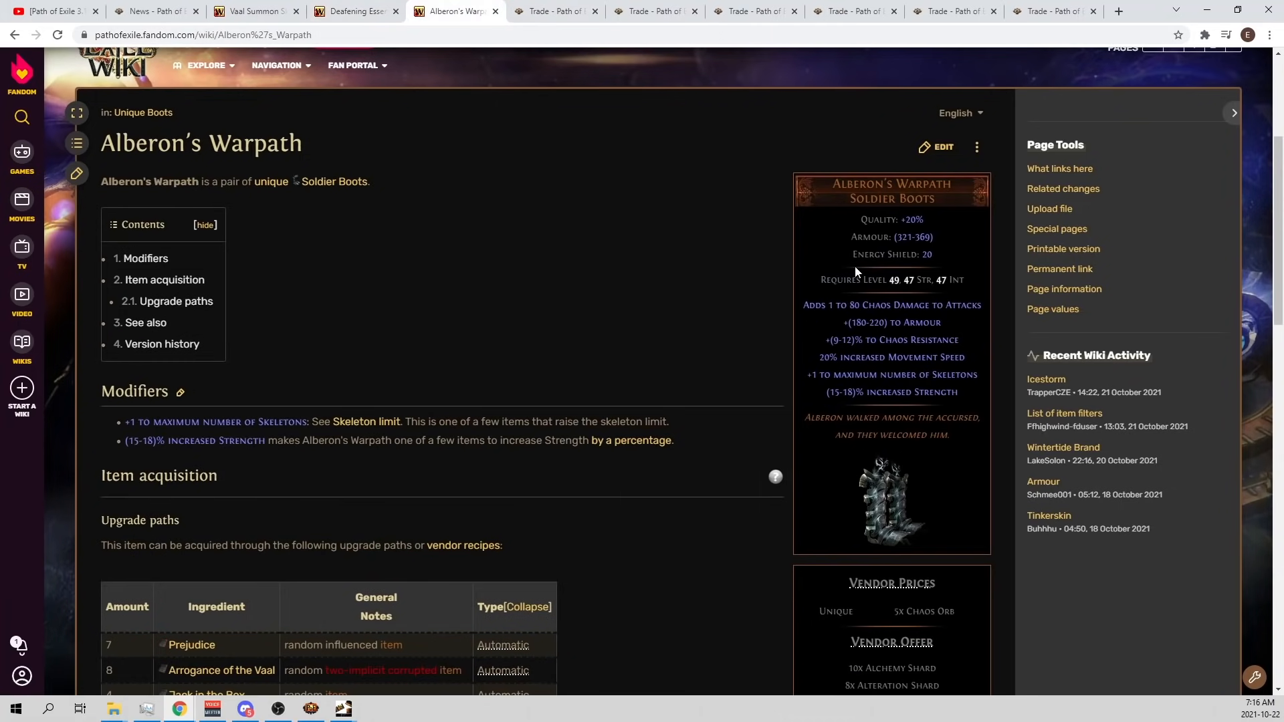
click(355, 11)
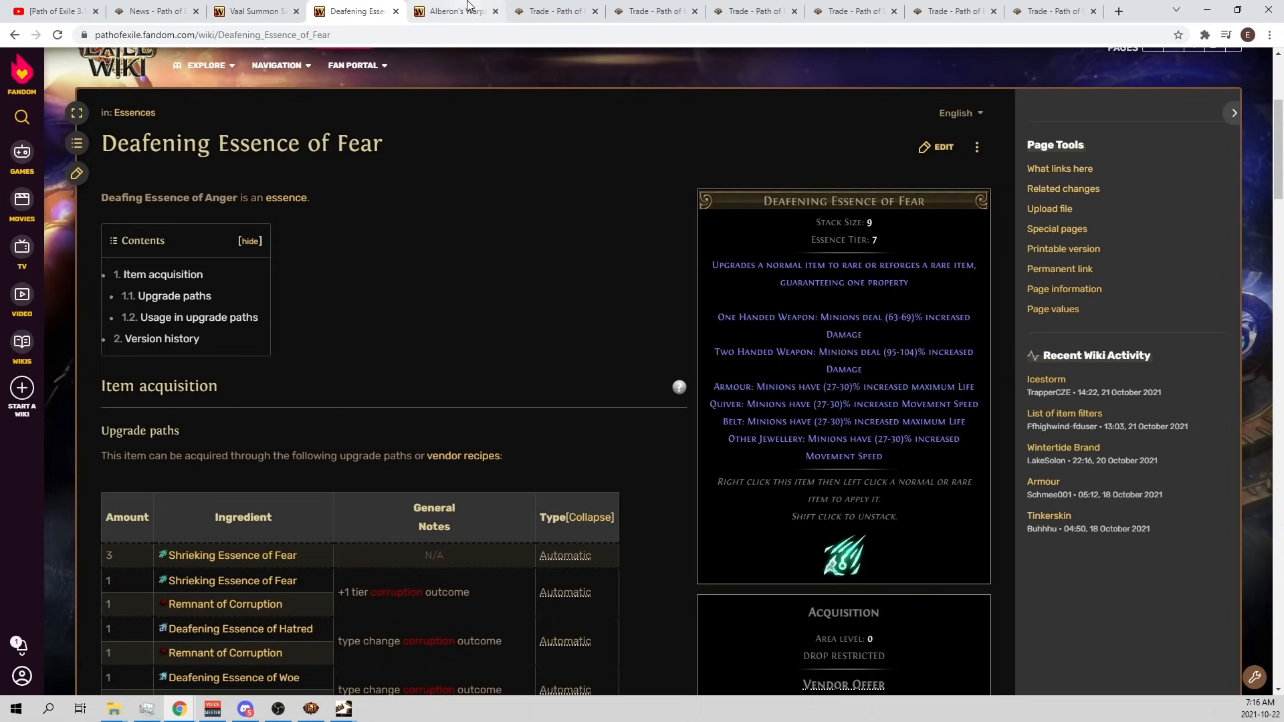
click(453, 11)
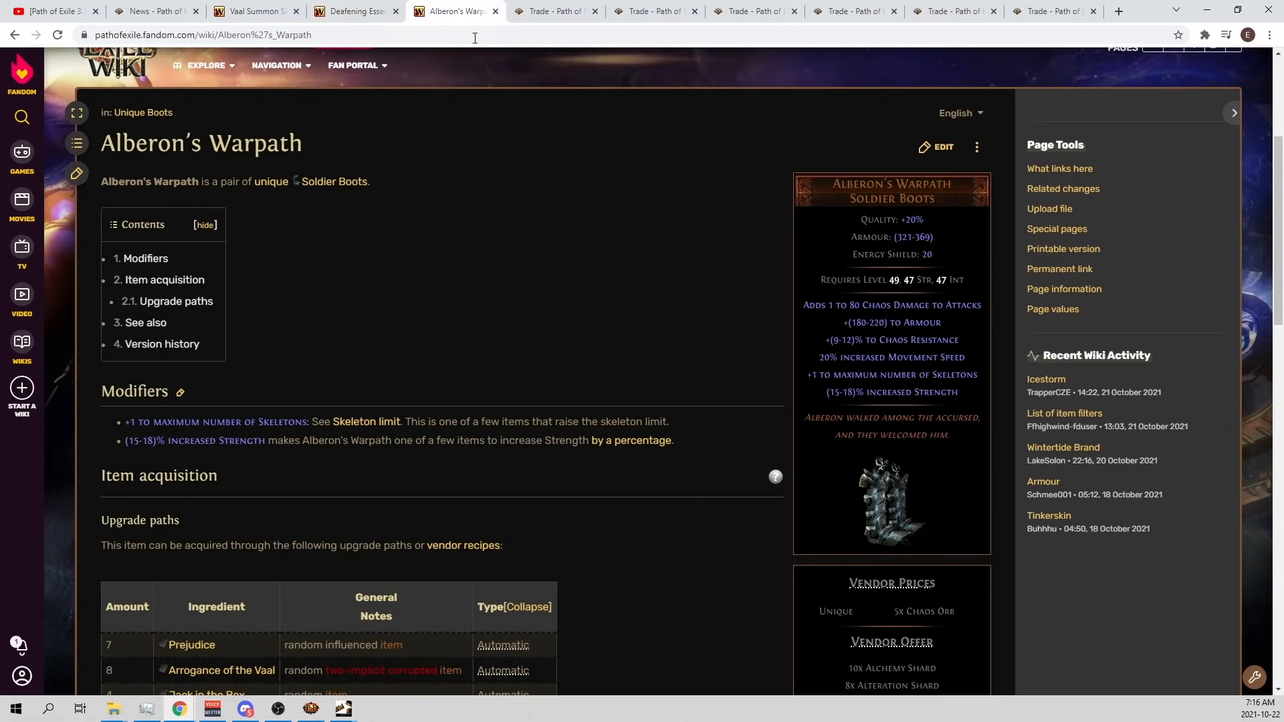
mouse_move(817, 283)
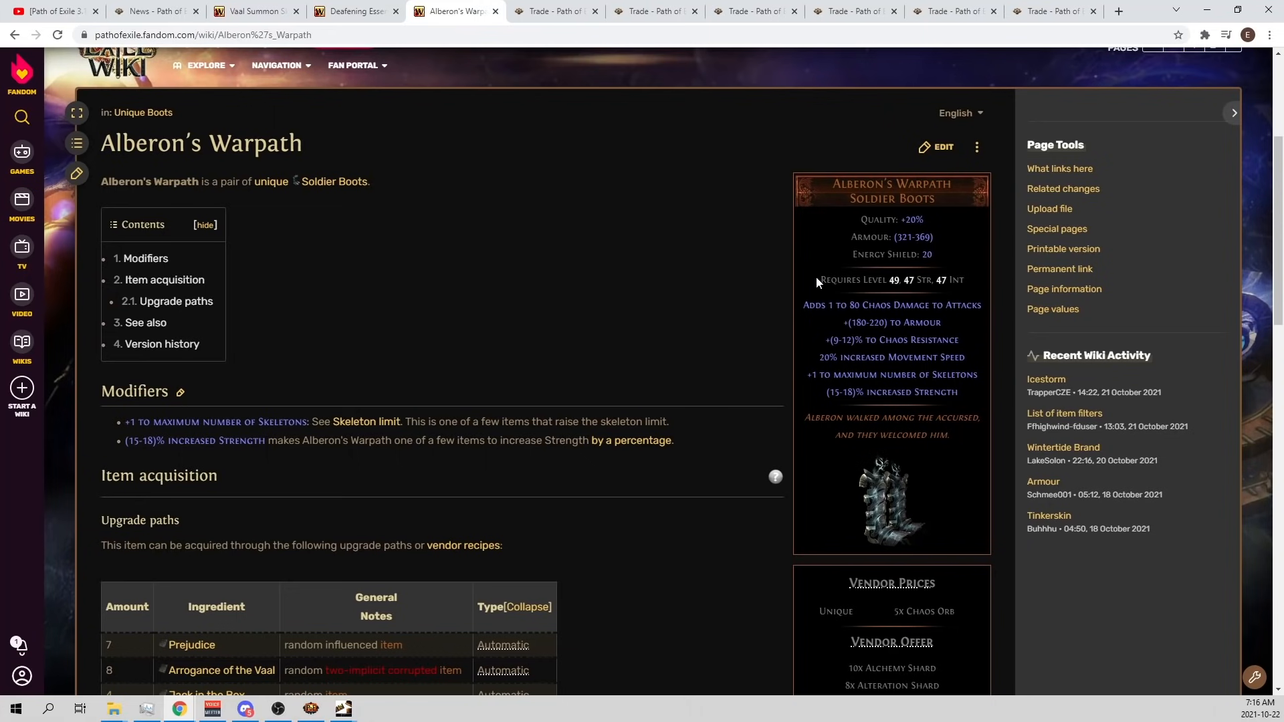
mouse_move(927, 393)
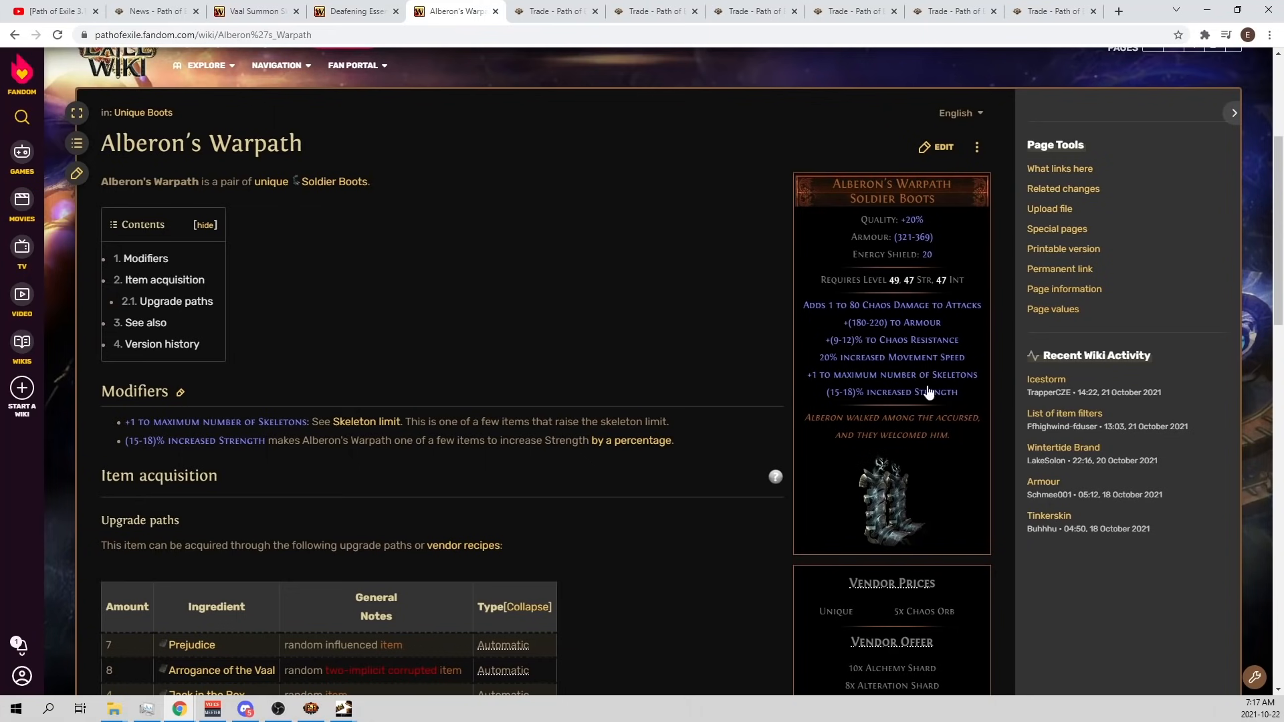
mouse_move(928, 393)
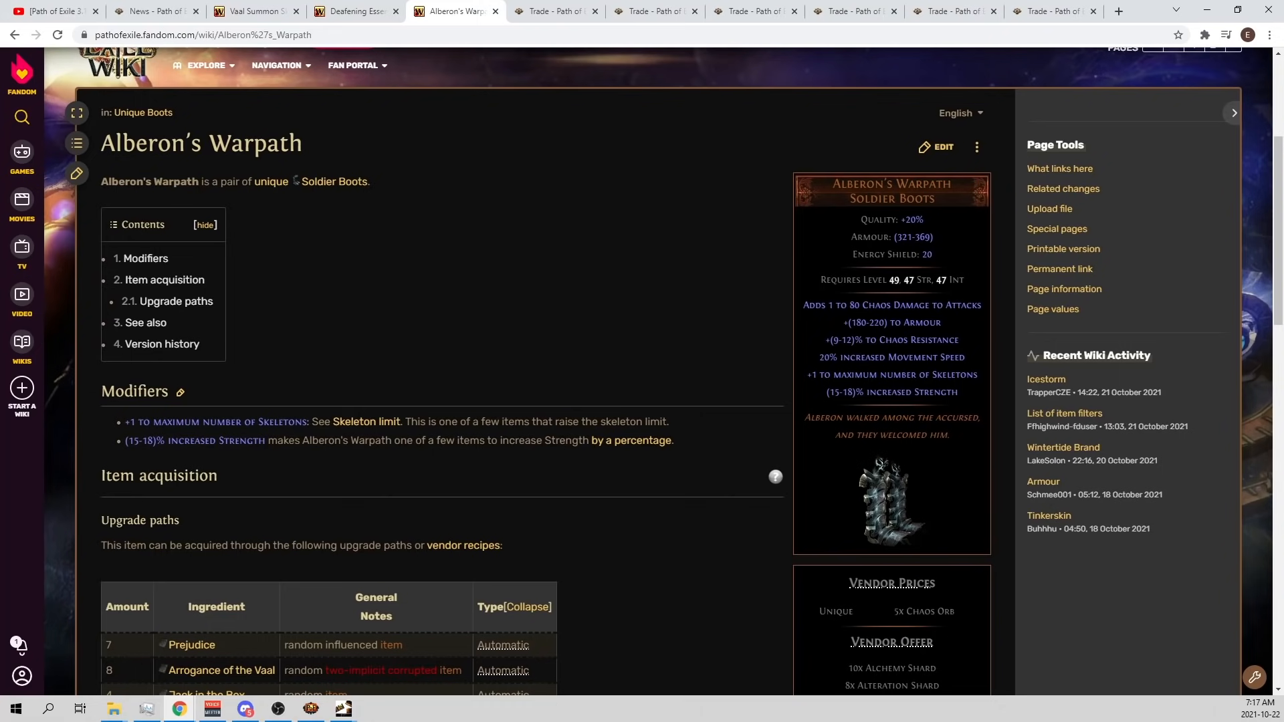
mouse_move(650, 116)
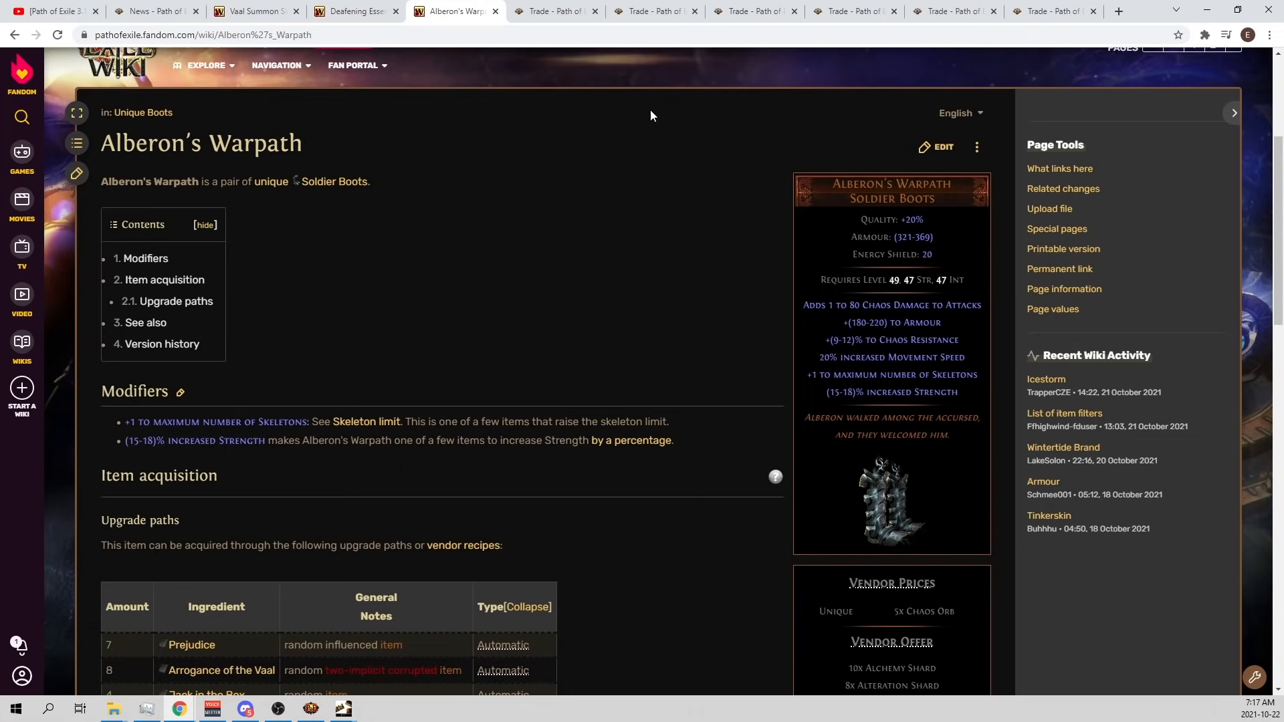
mouse_move(555, 10)
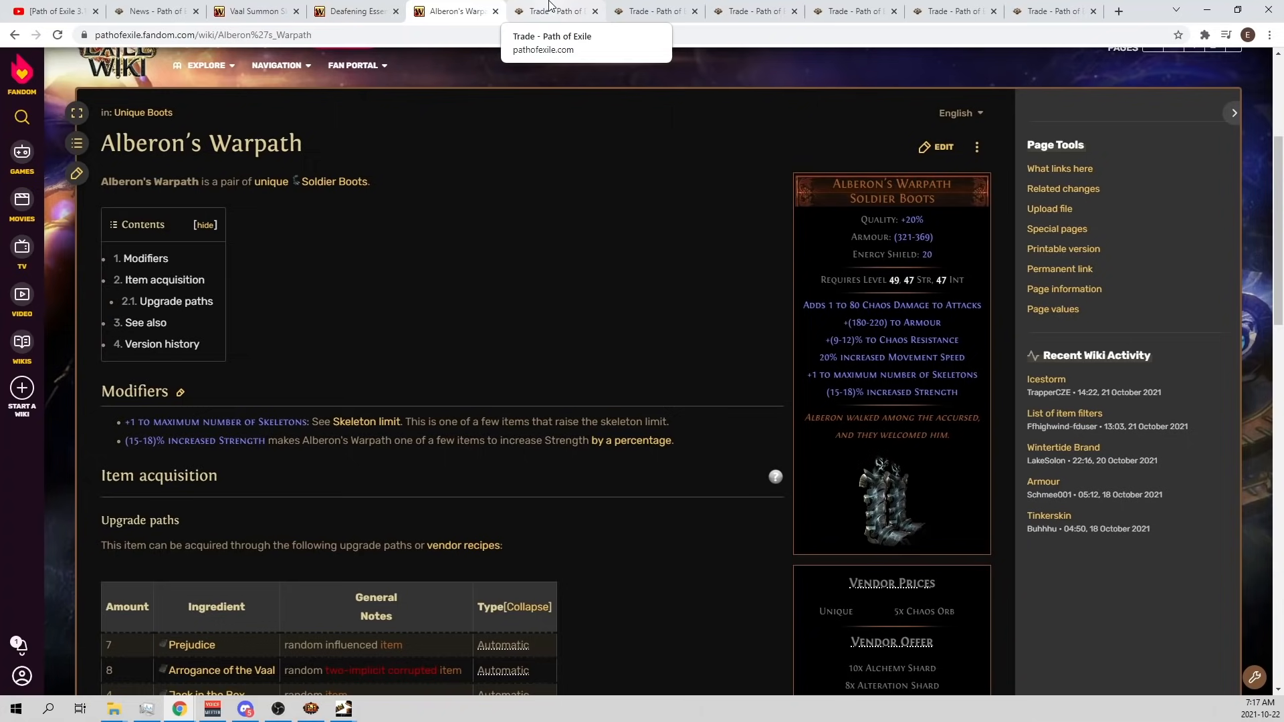
Open the body armour trade search, show its filters, and browse the 10,000 results.
click(553, 10)
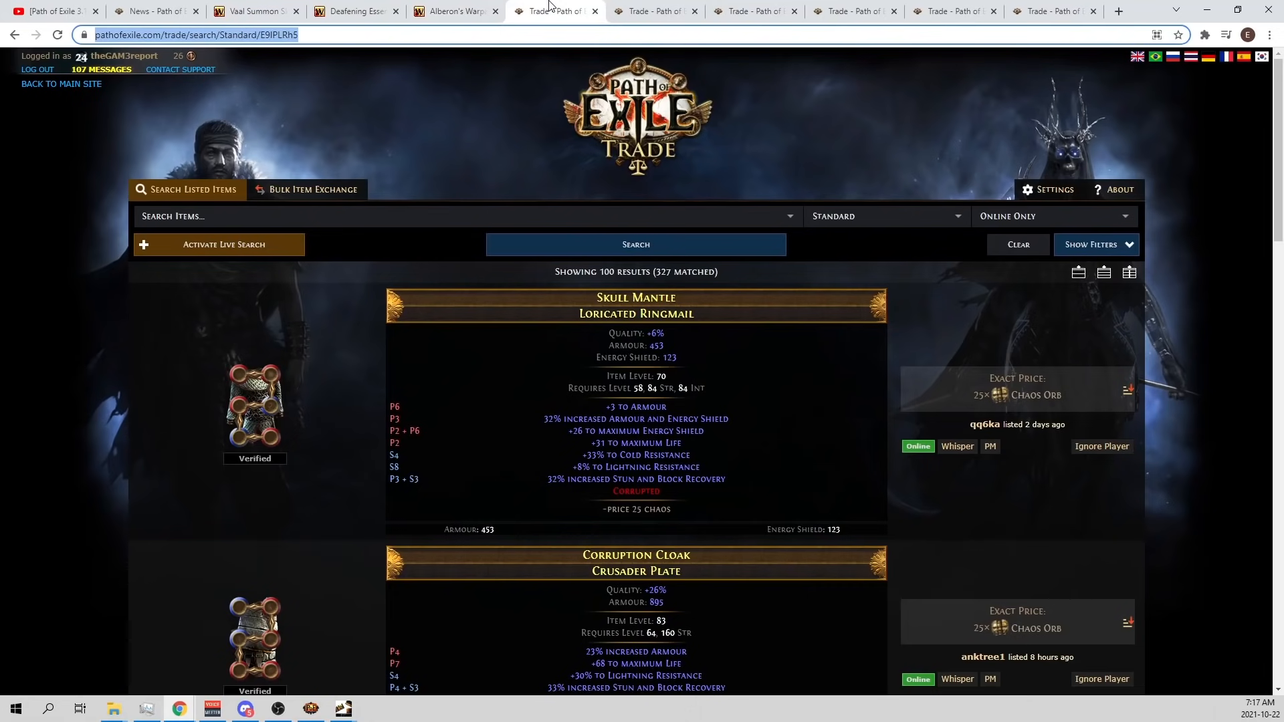
mouse_move(544, 11)
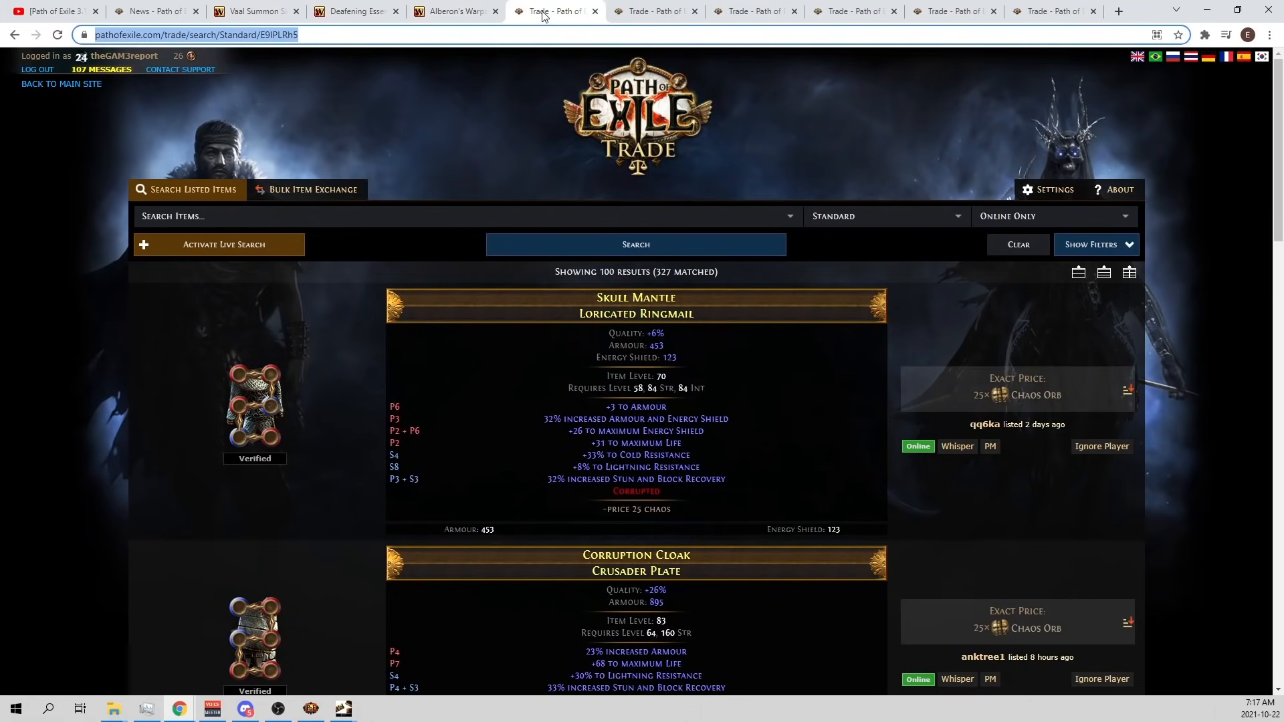
mouse_move(585, 100)
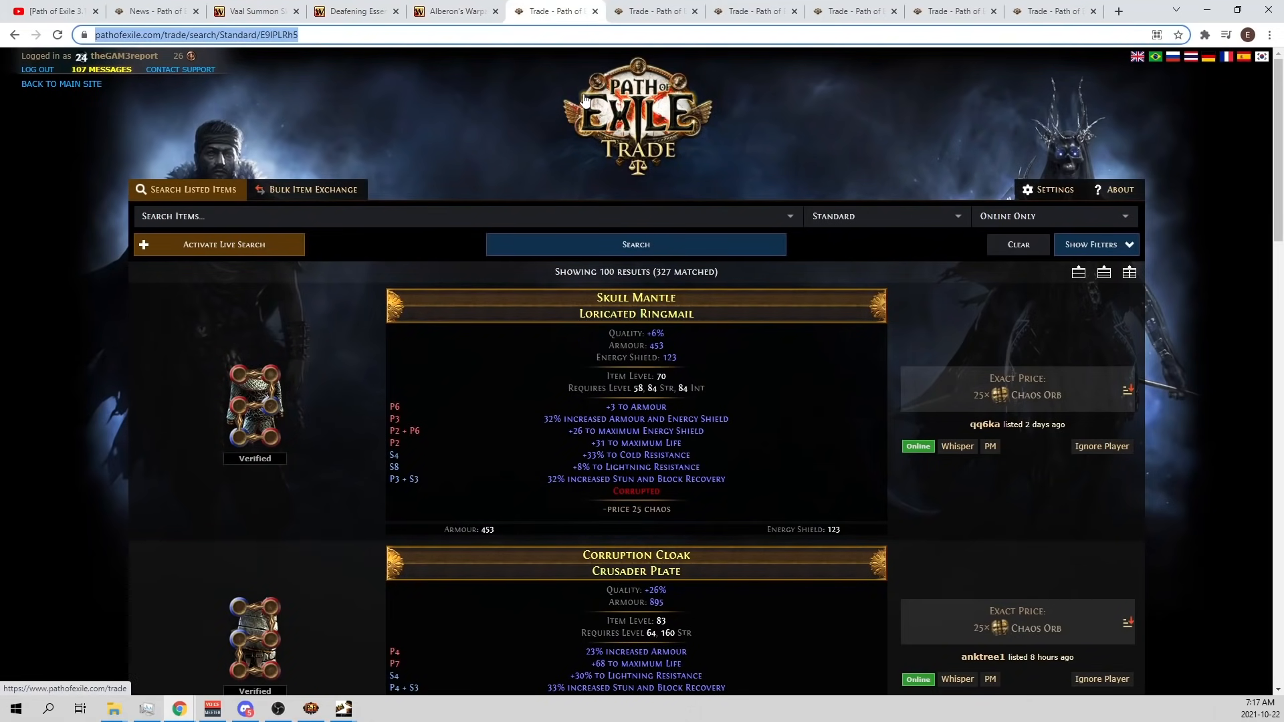
mouse_move(869, 202)
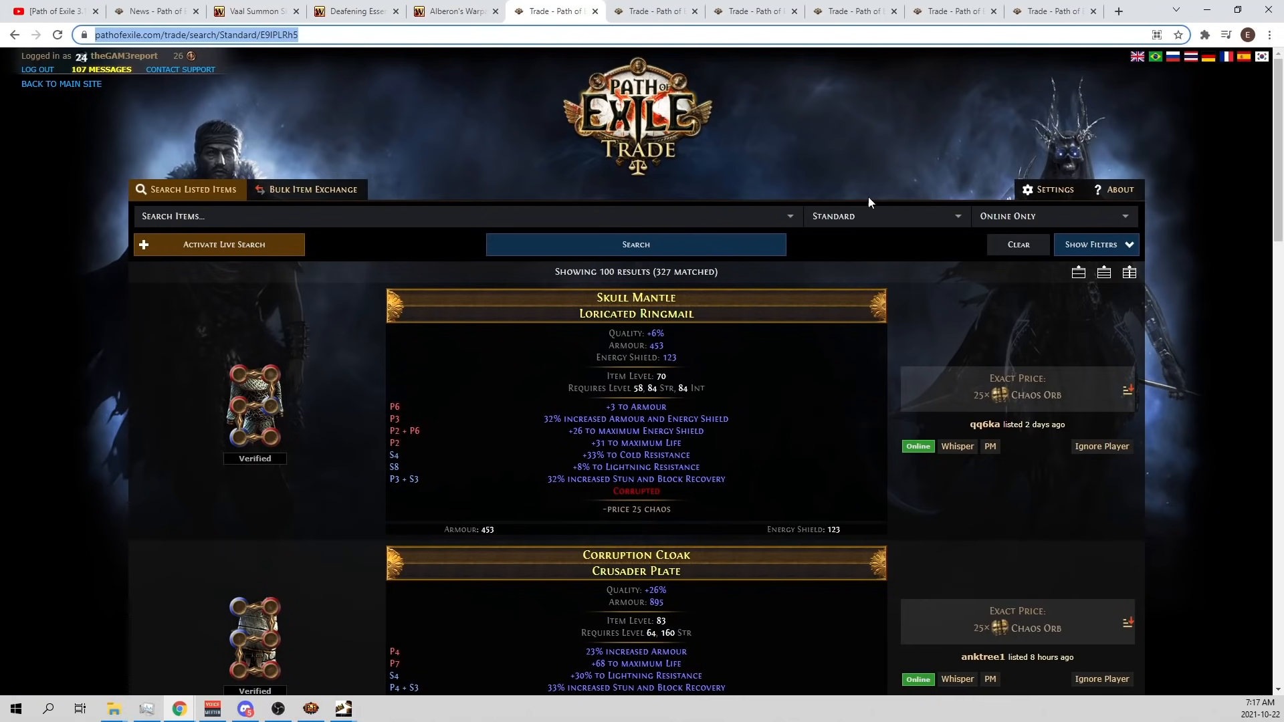
mouse_move(907, 235)
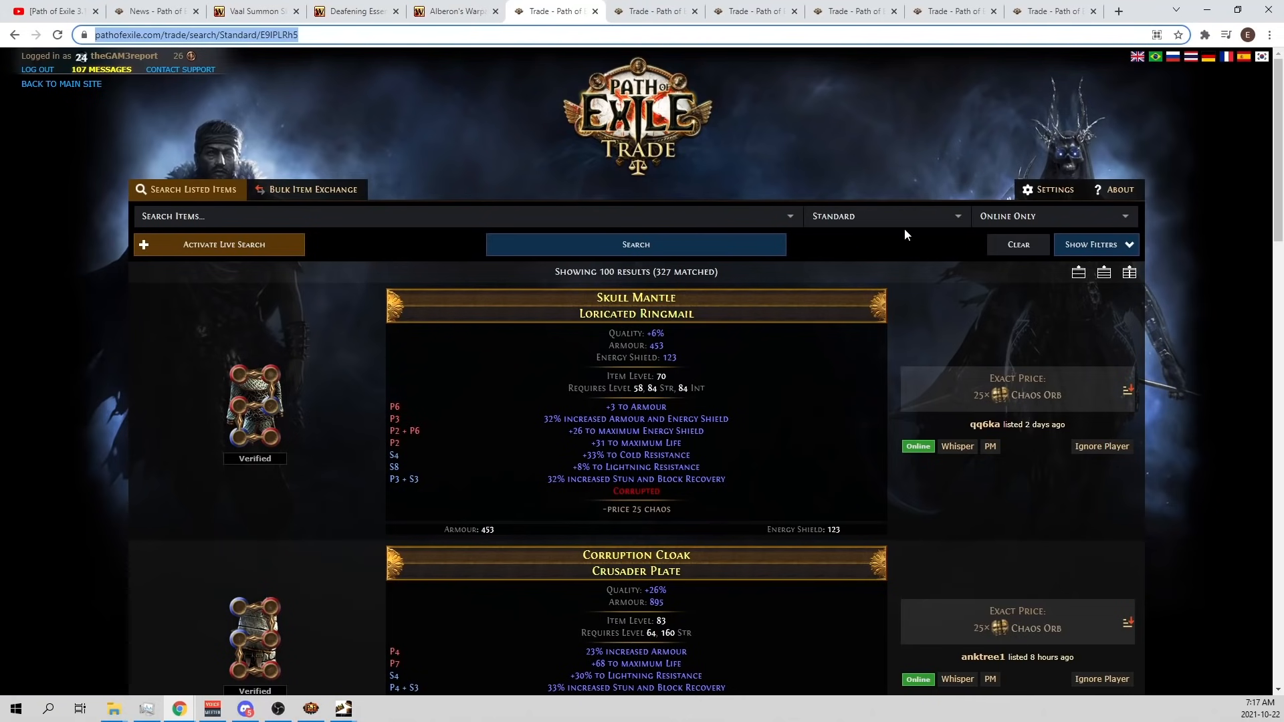
mouse_move(894, 229)
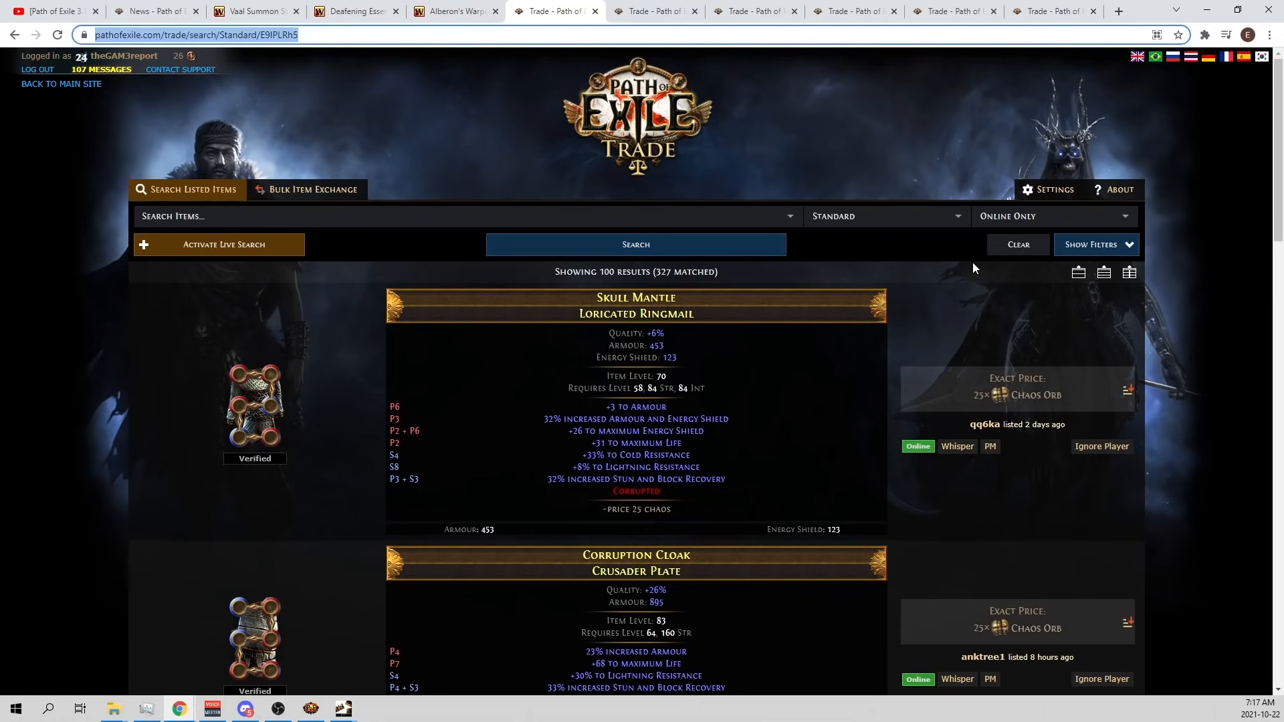
click(1094, 245)
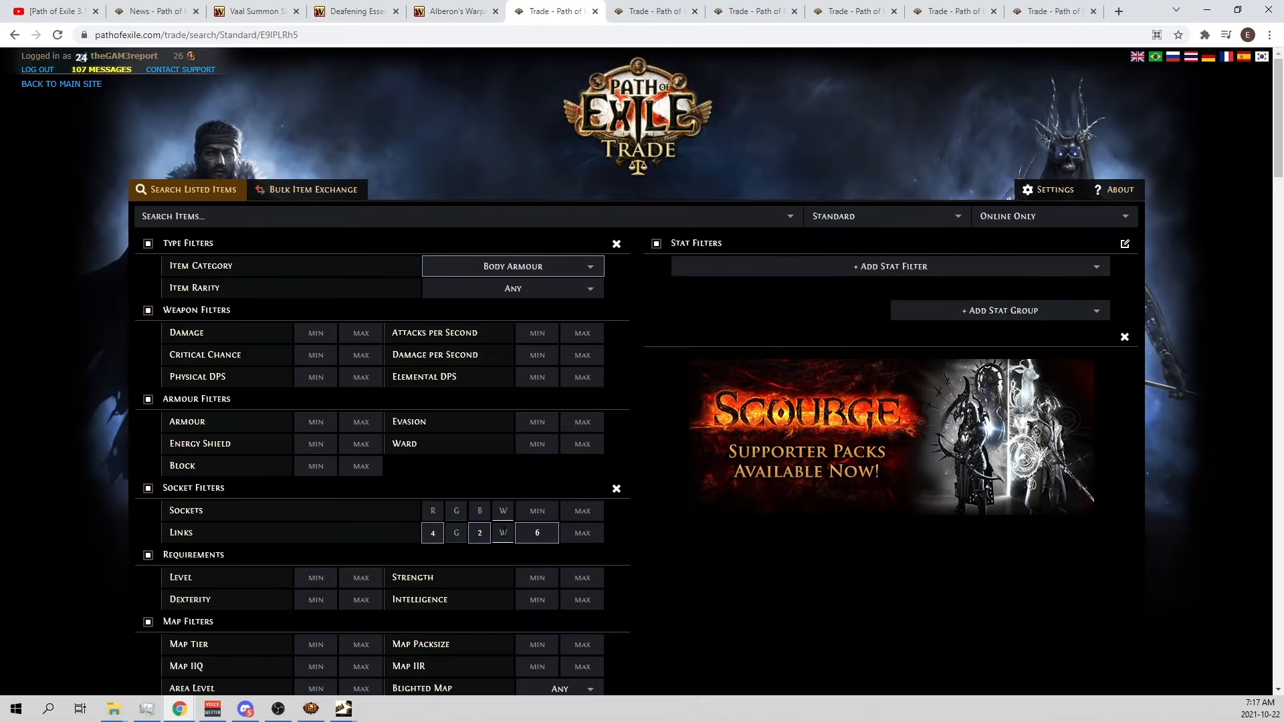
scroll(down, 3)
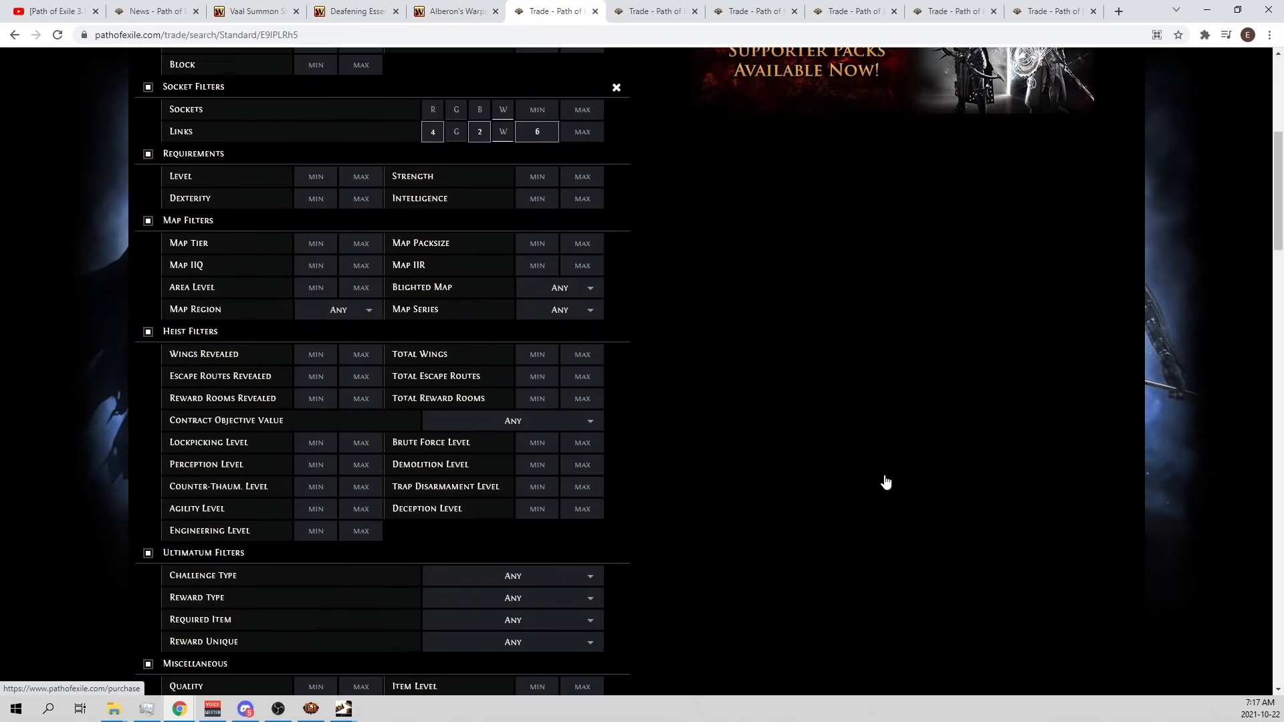
click(636, 51)
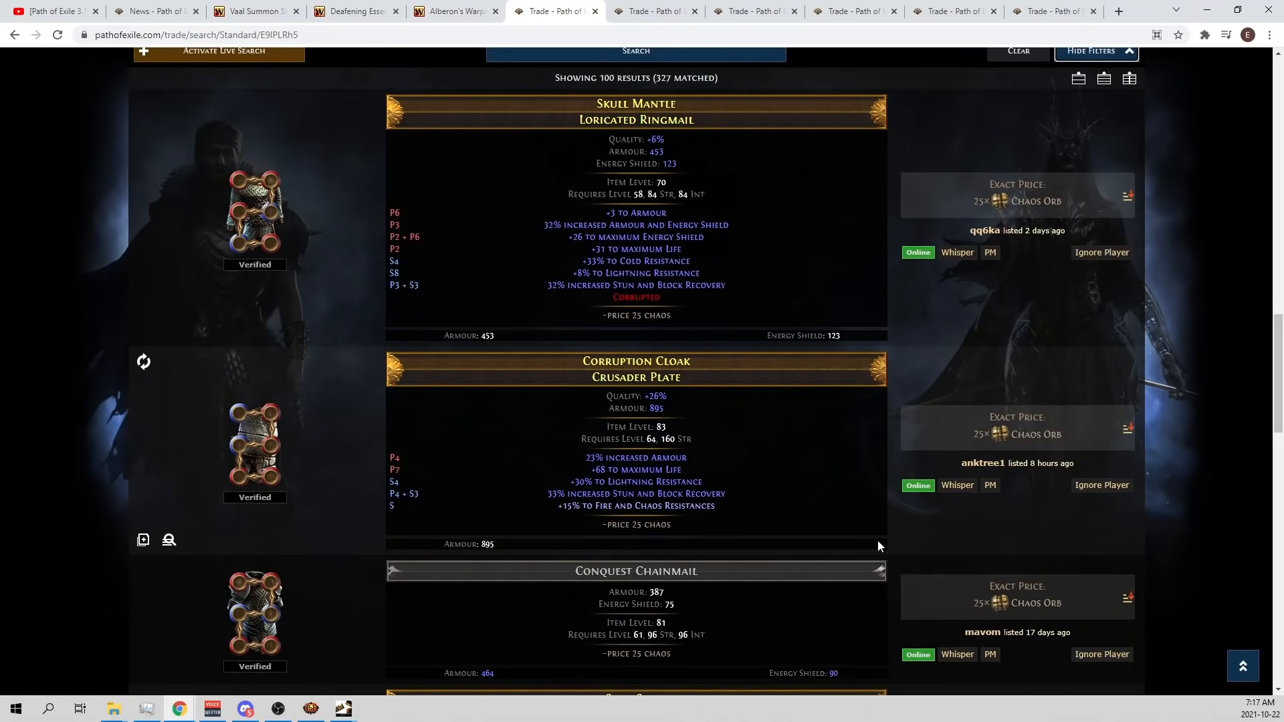
scroll(down, 3)
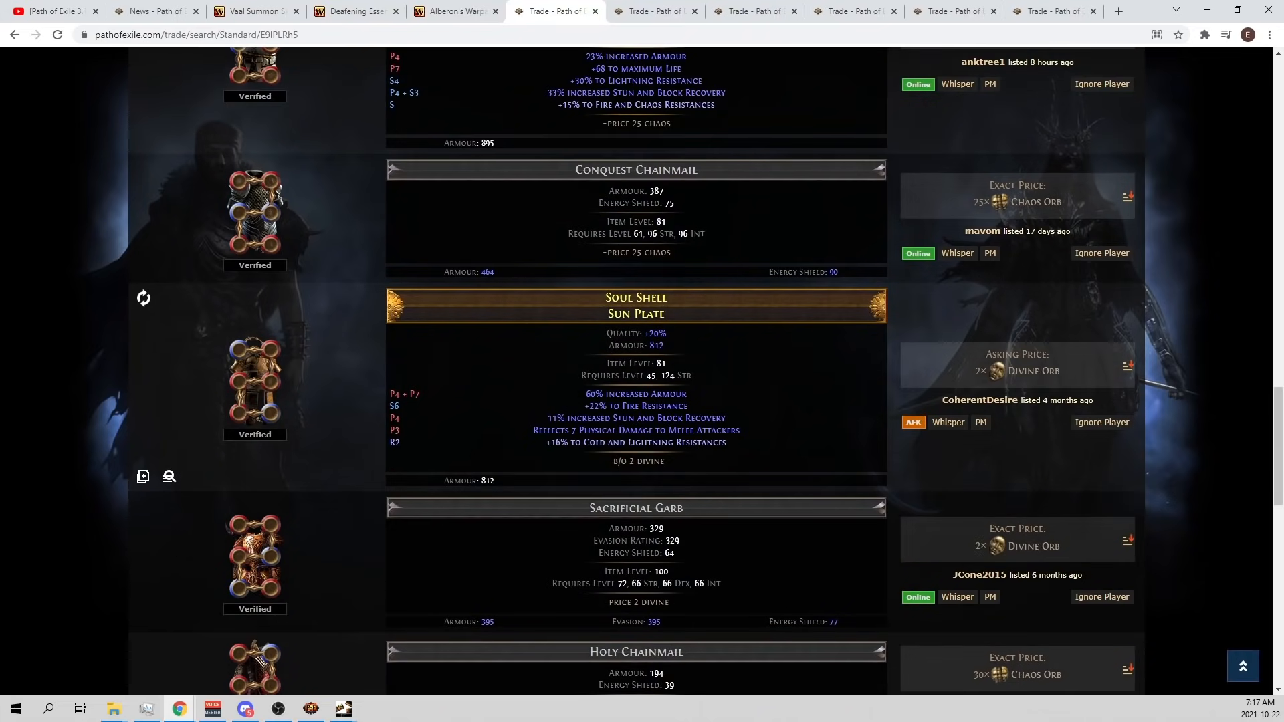
scroll(up, 3)
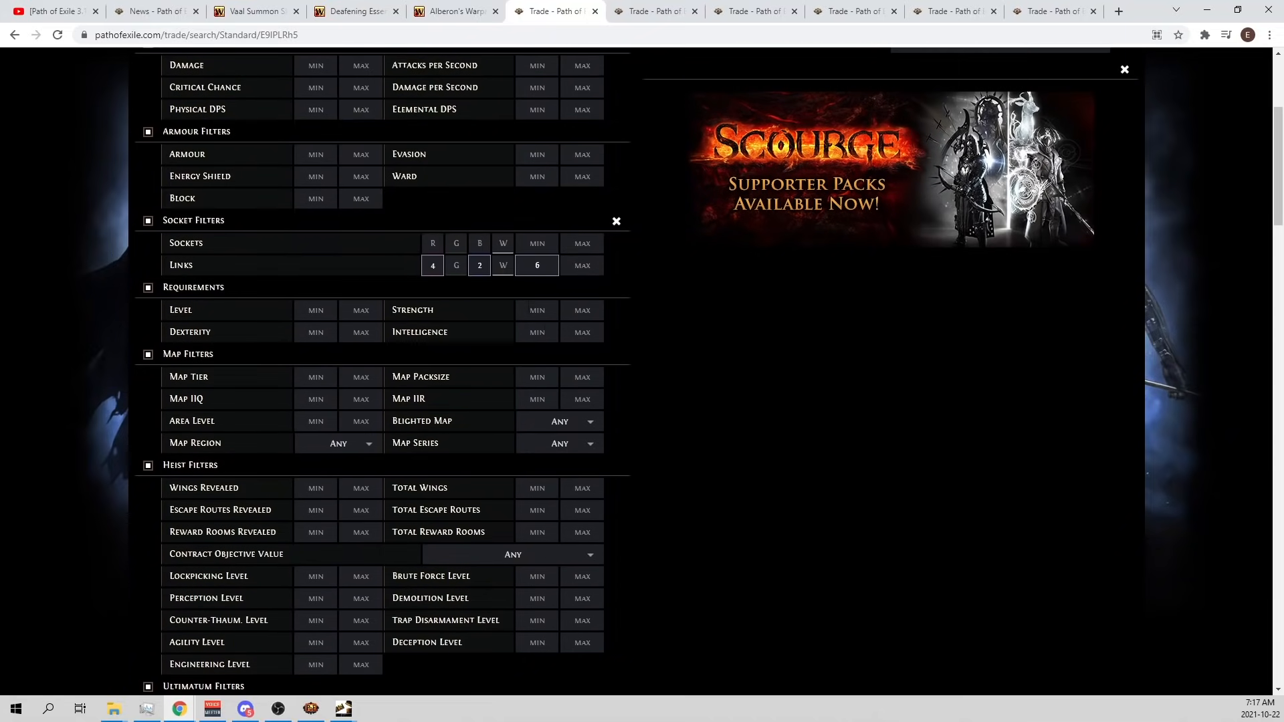
click(479, 265)
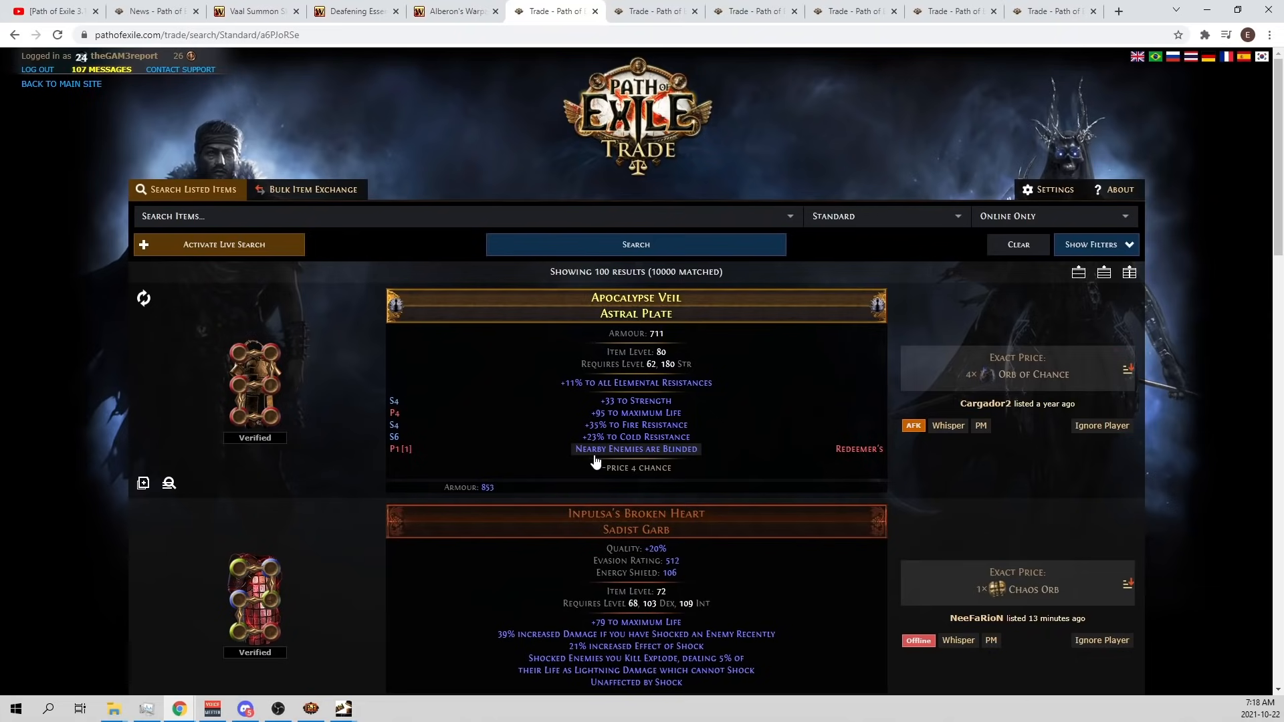
Scroll through the Apocalypse Veil and Inpulsa's Broken Heart listings and back to the top.
scroll(down, 3)
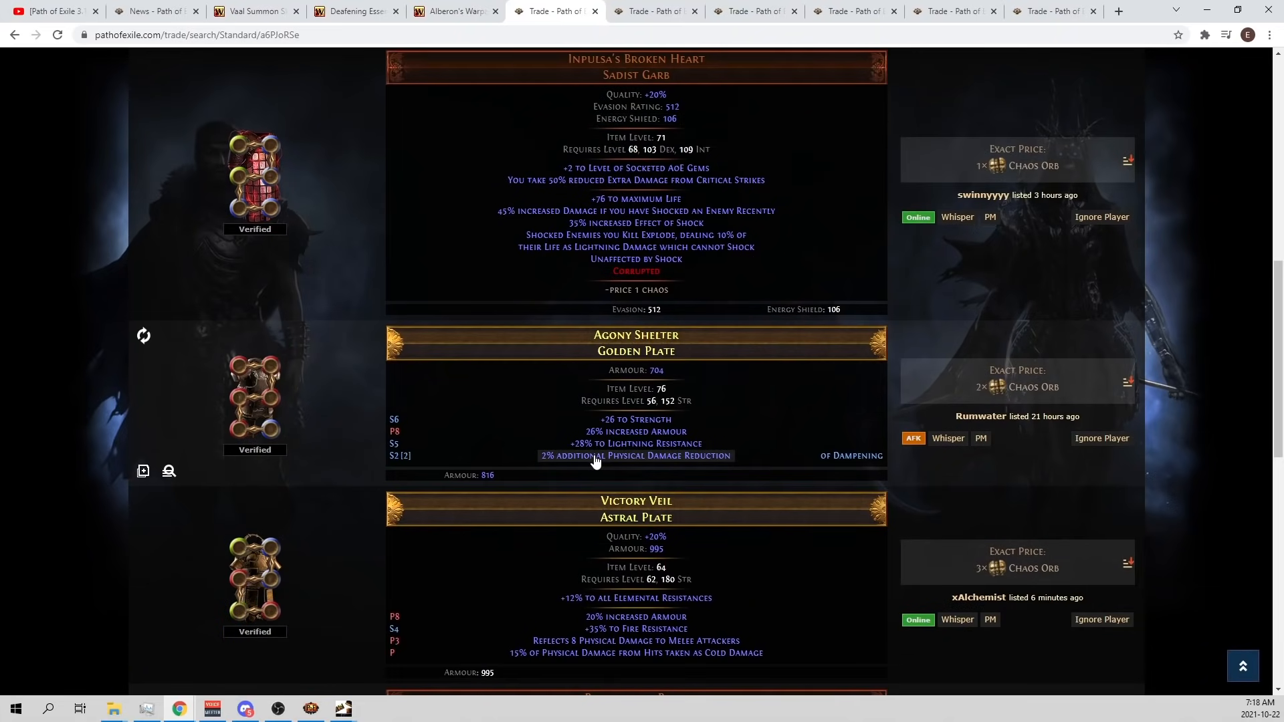
scroll(up, 3)
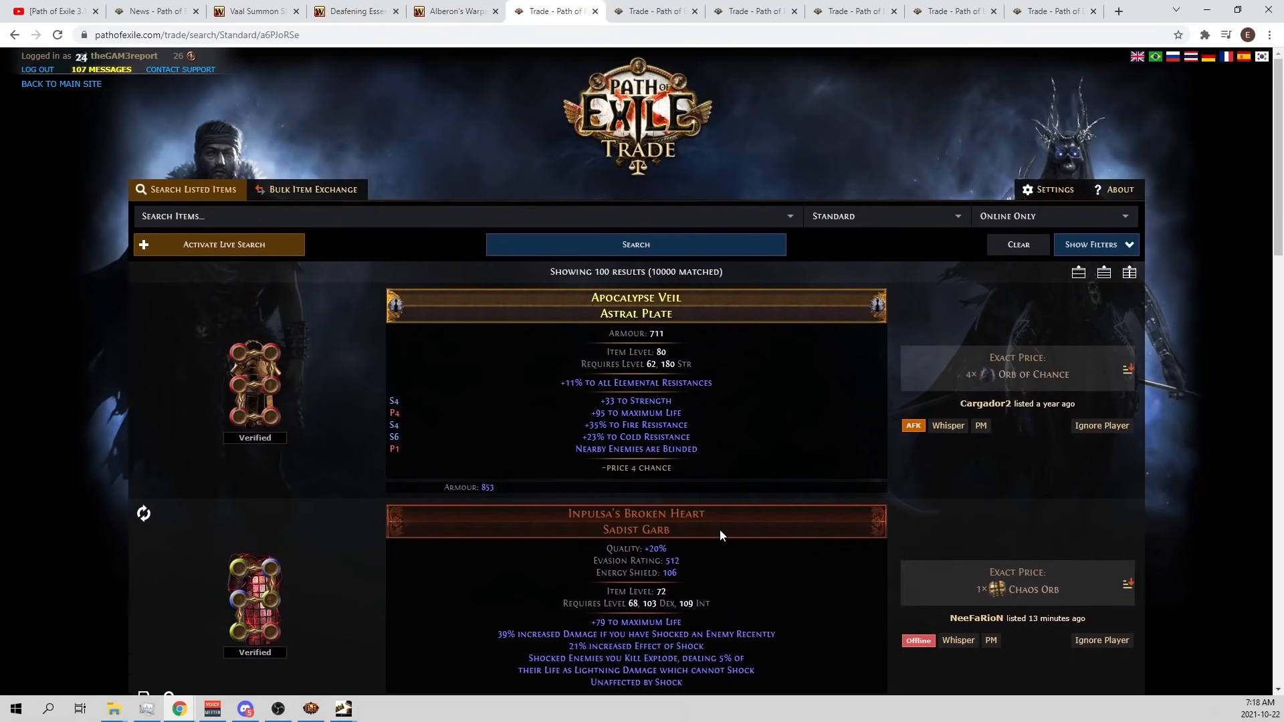
mouse_move(1097, 252)
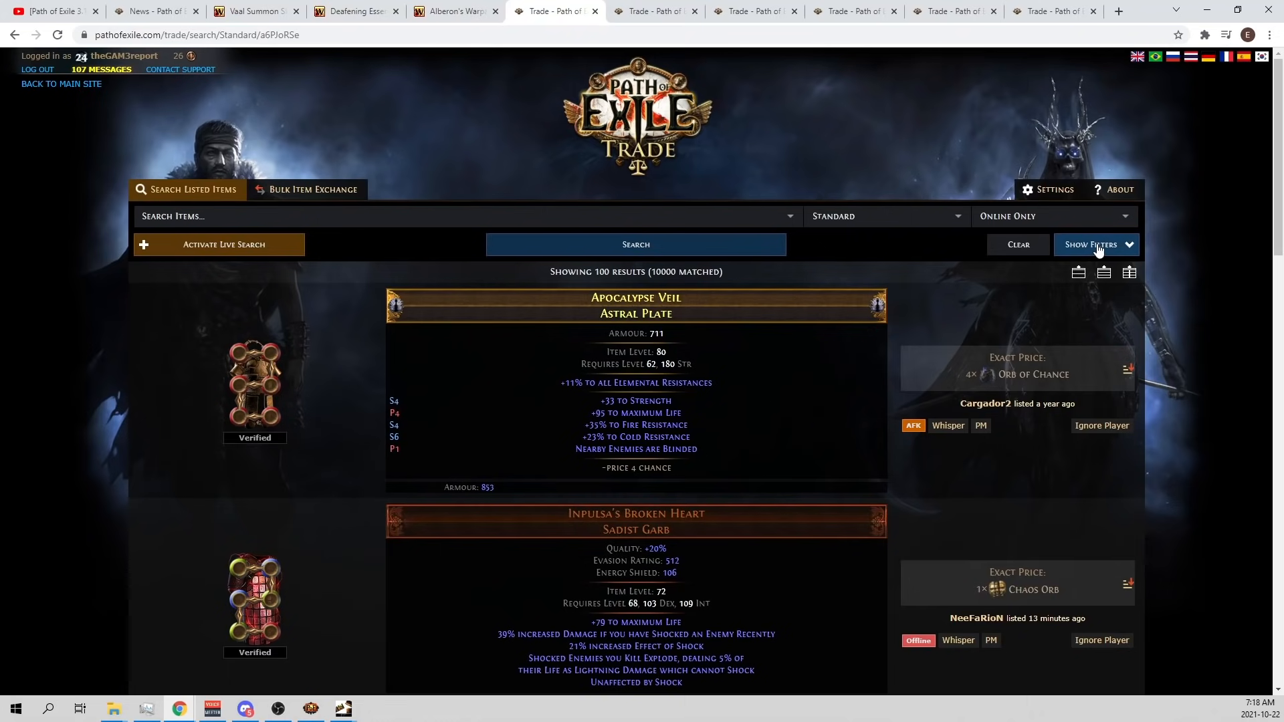
mouse_move(1105, 285)
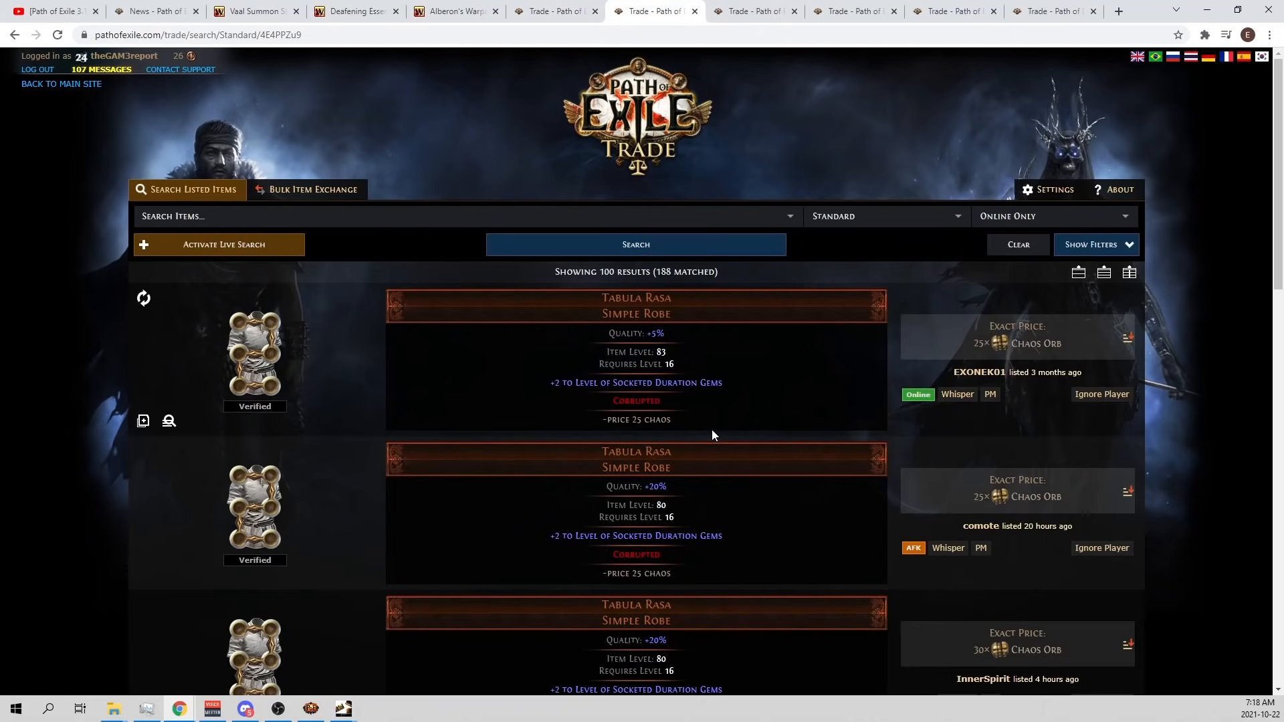
mouse_move(676, 418)
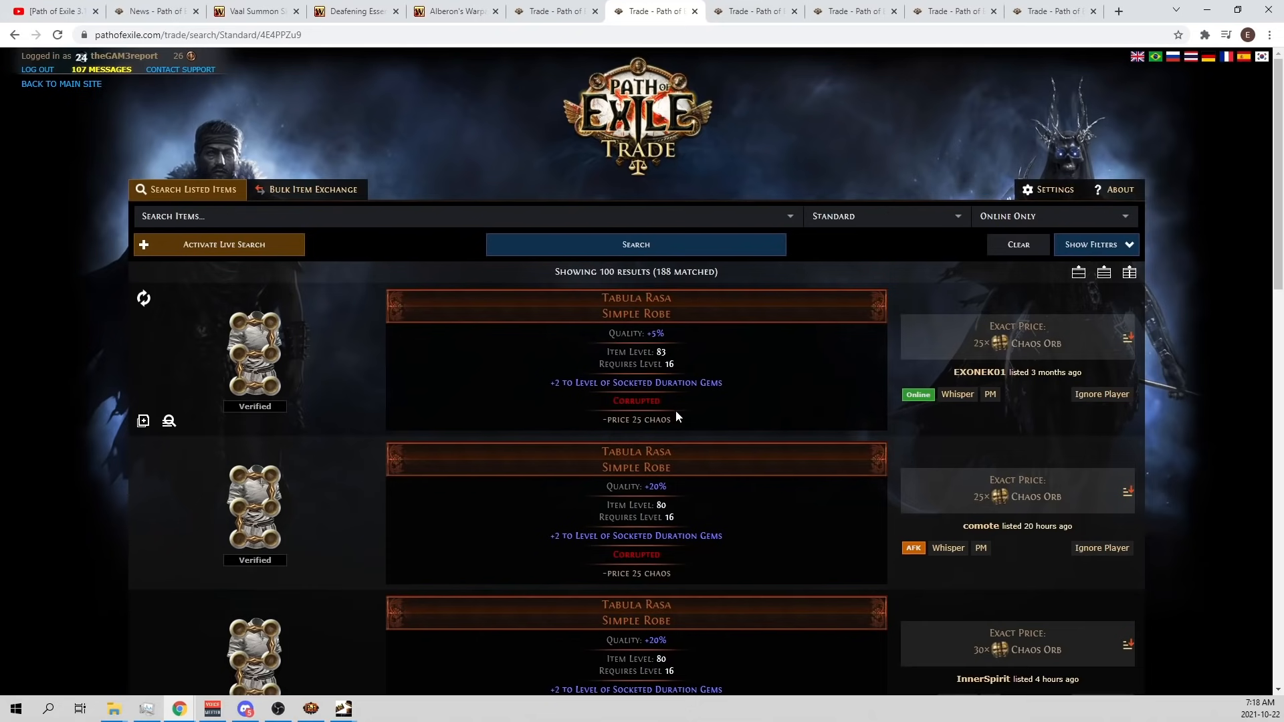
mouse_move(613, 409)
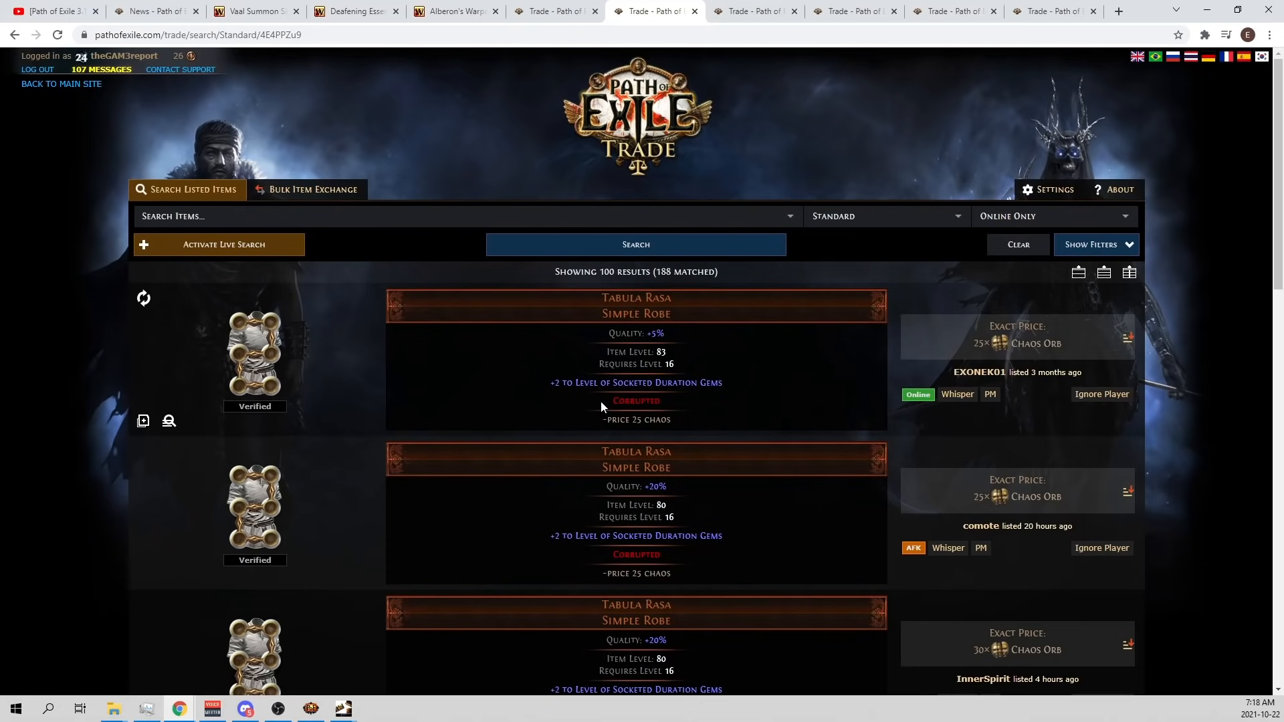
mouse_move(367, 440)
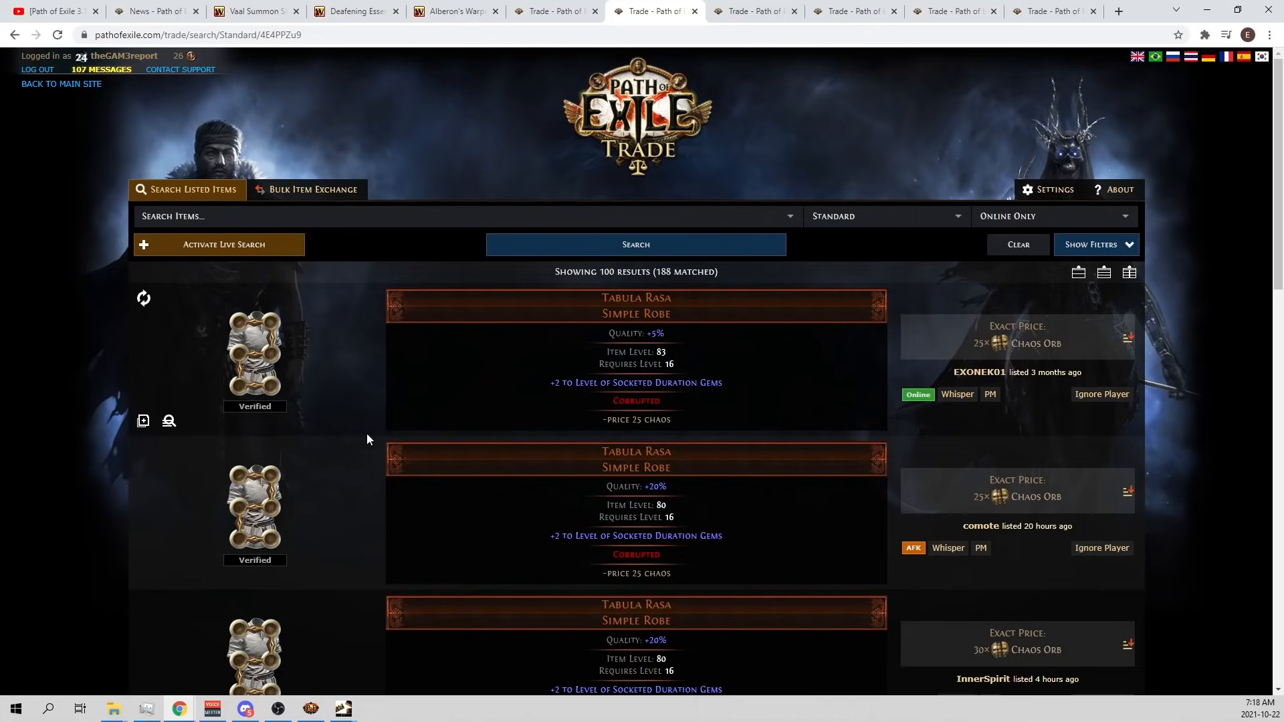
Switch to Path of Building to view the Necromancer's Vaal Summon Skeletons gem links.
click(342, 708)
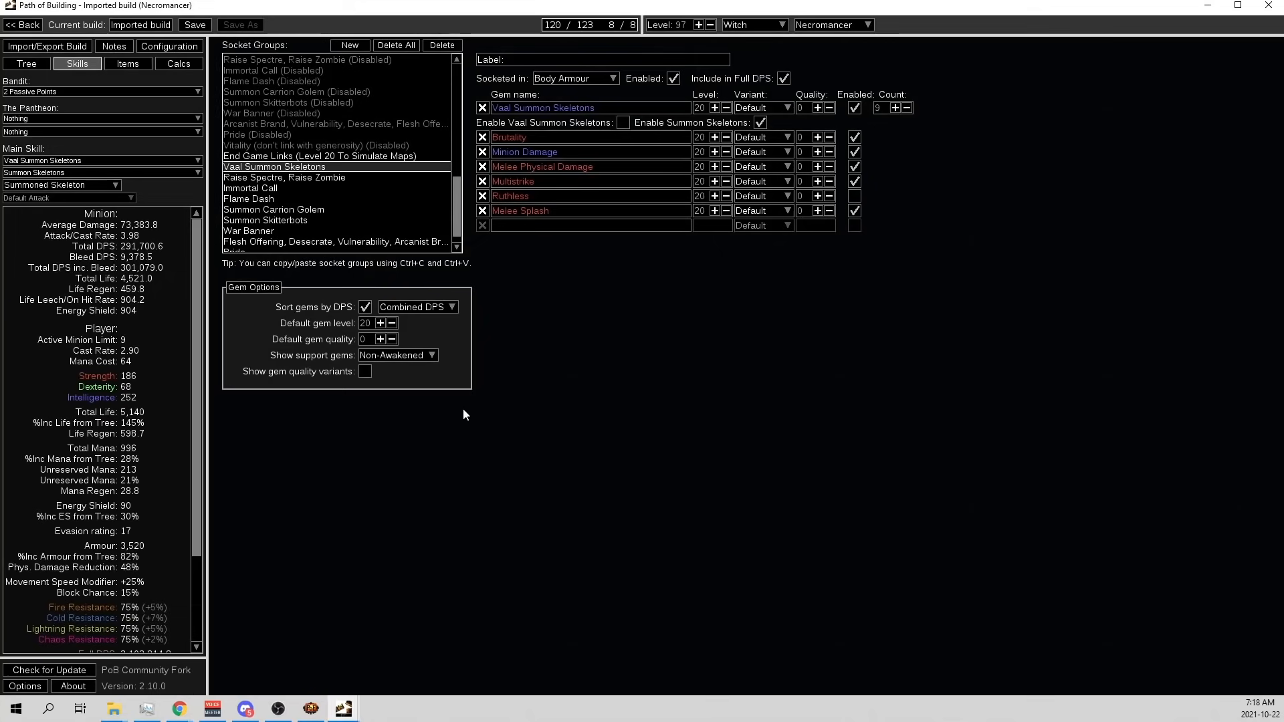
mouse_move(543, 107)
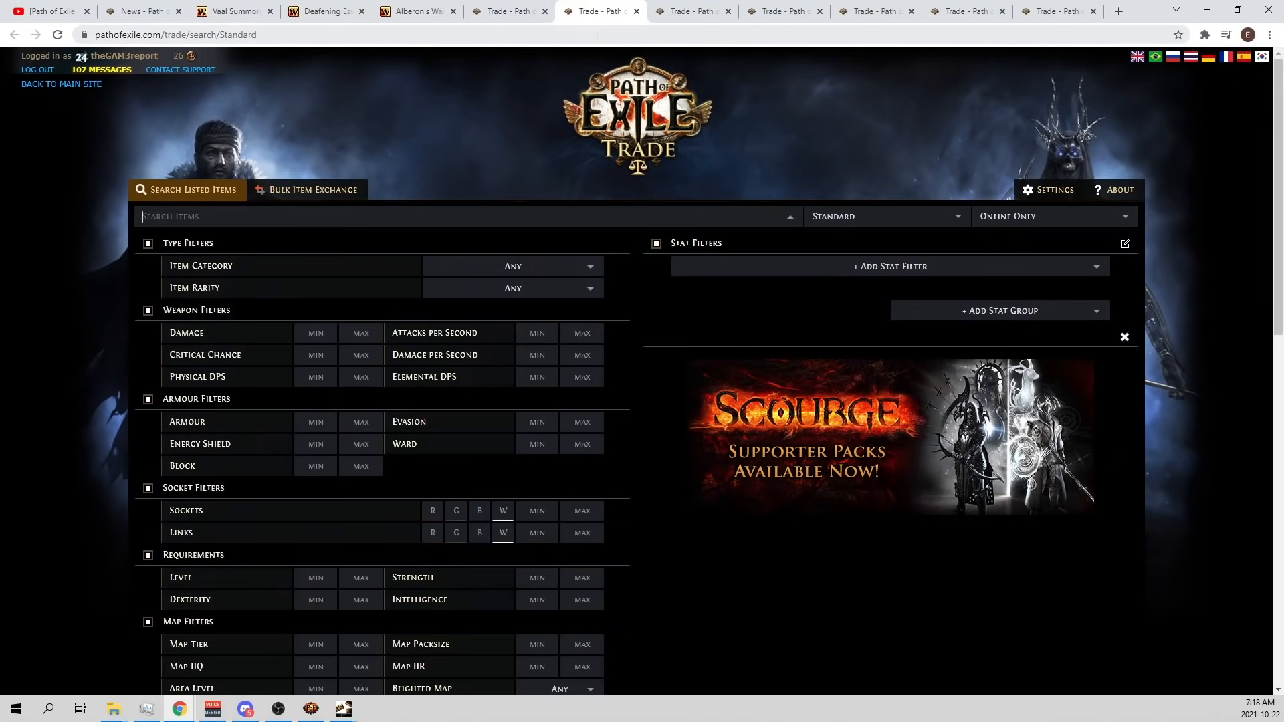
Search the trade site for Vaal Summon Skeletons gems at level 21 or higher.
text(VAAL SU)
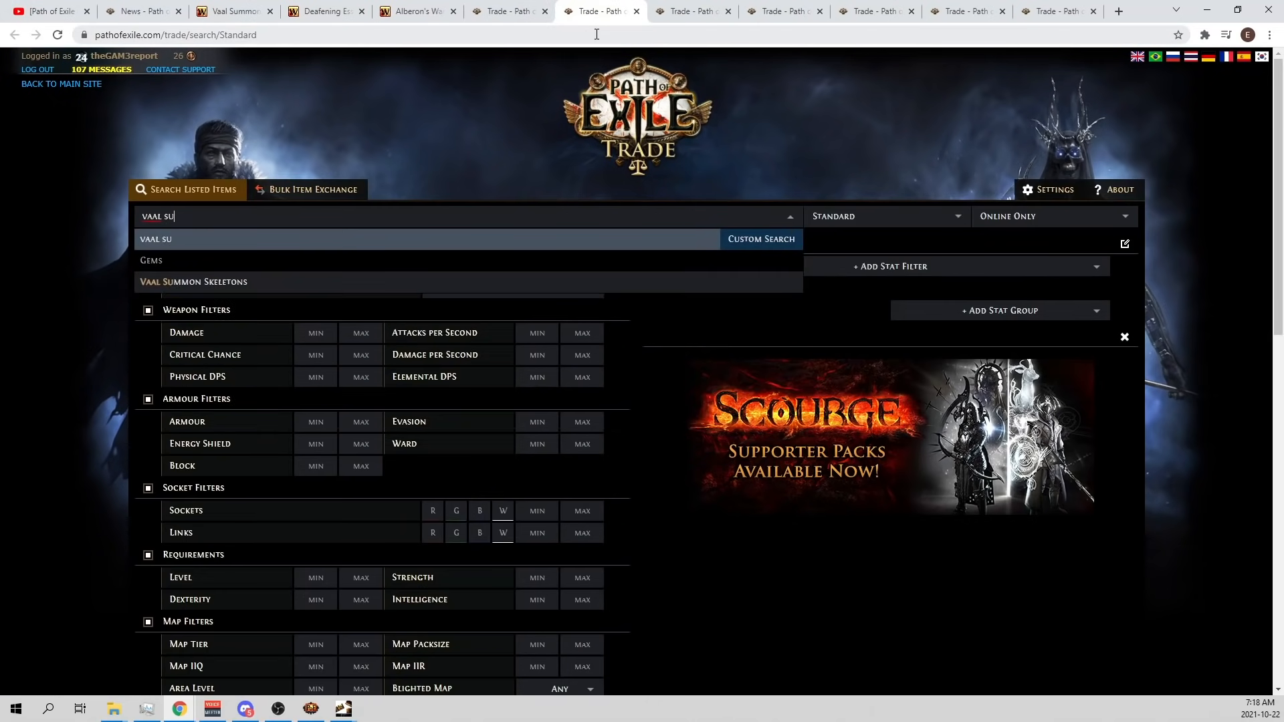
scroll(down, 3)
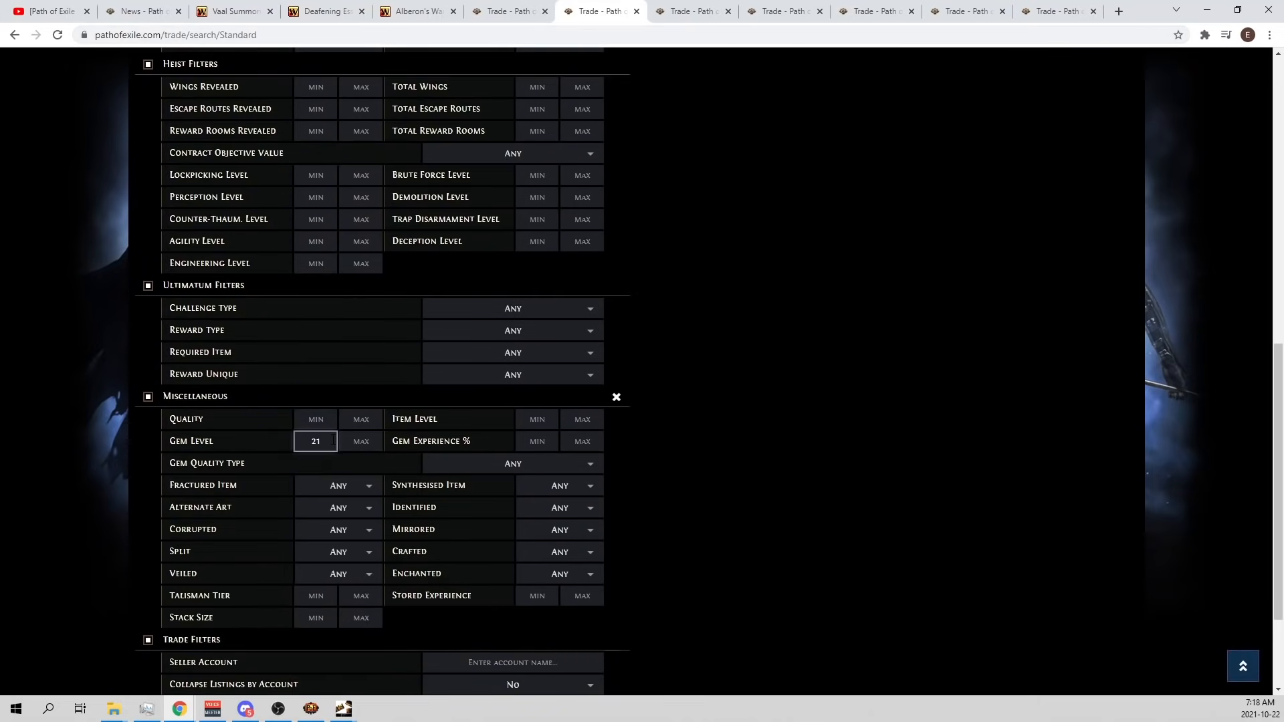
click(635, 244)
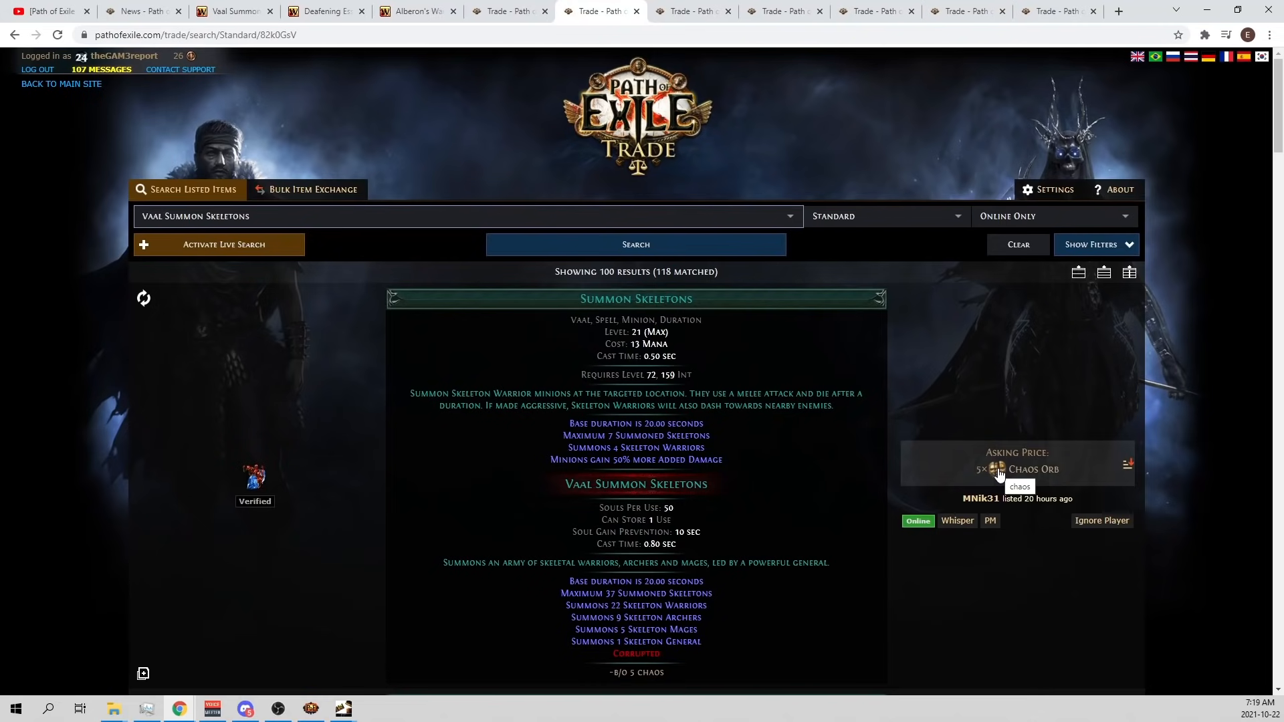
Compare the gem results with the Tabula Rasa listings, ending on the gem listings.
click(692, 11)
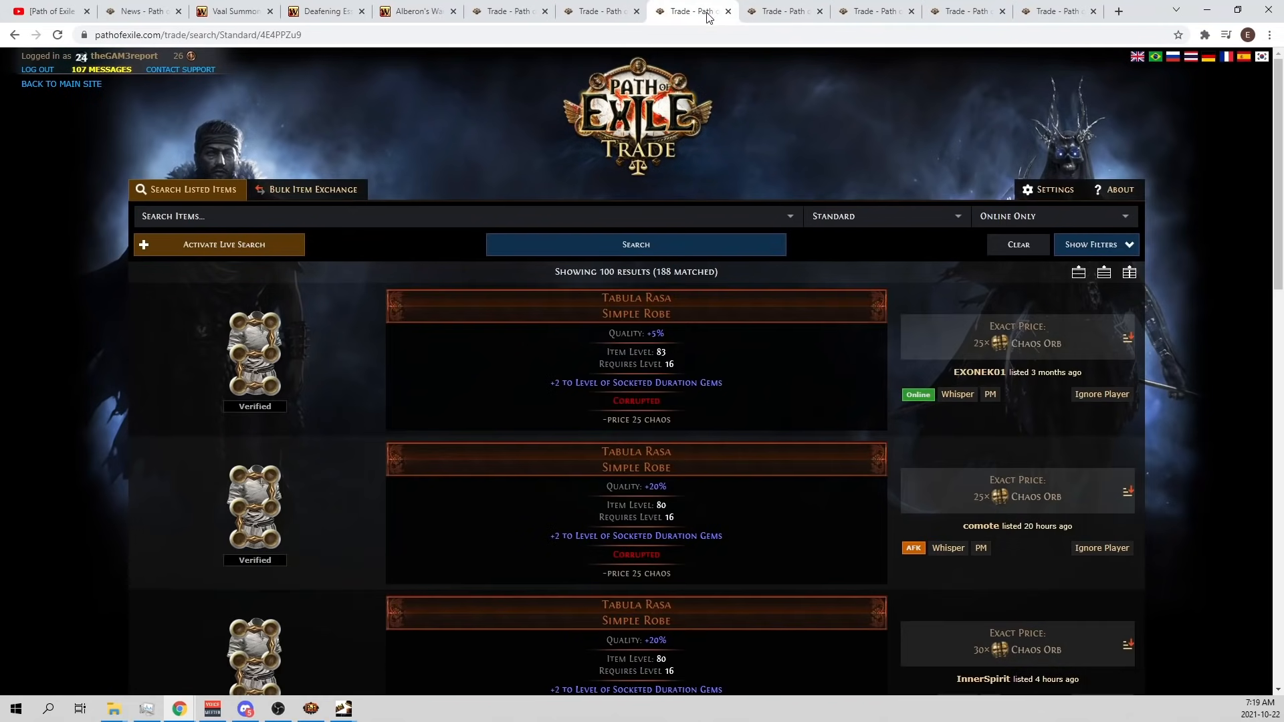
click(602, 11)
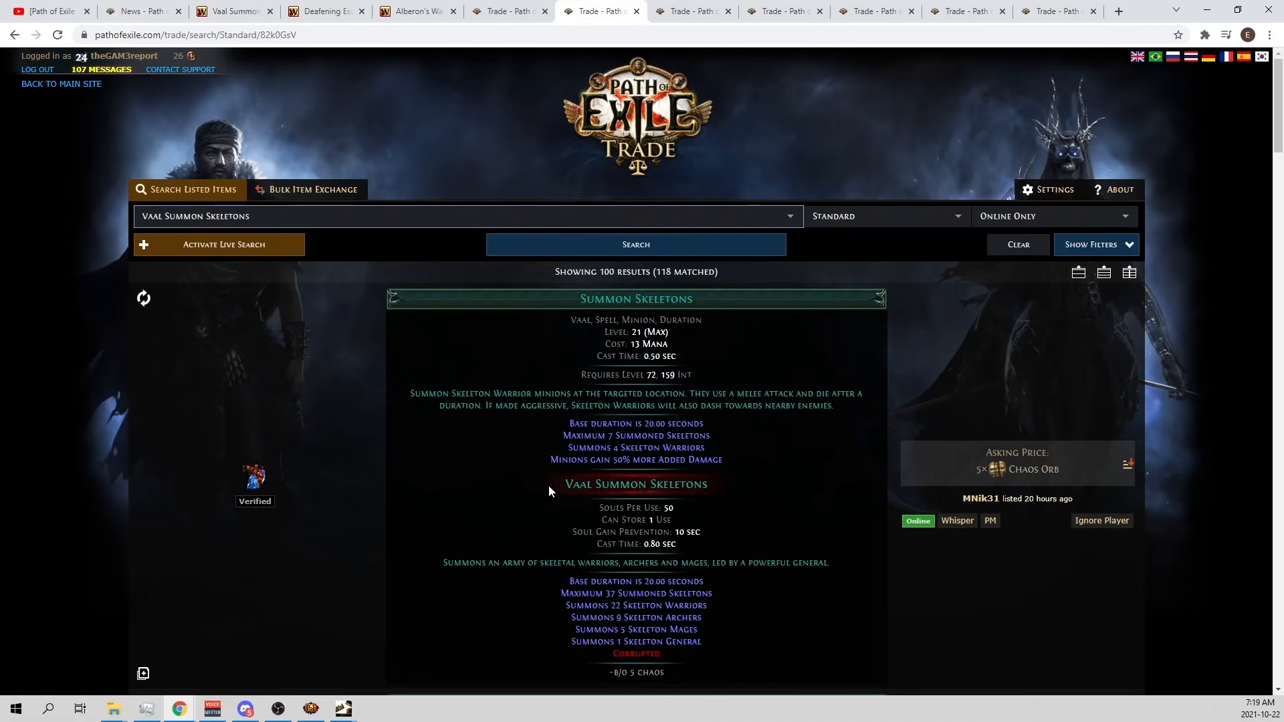
mouse_move(741, 281)
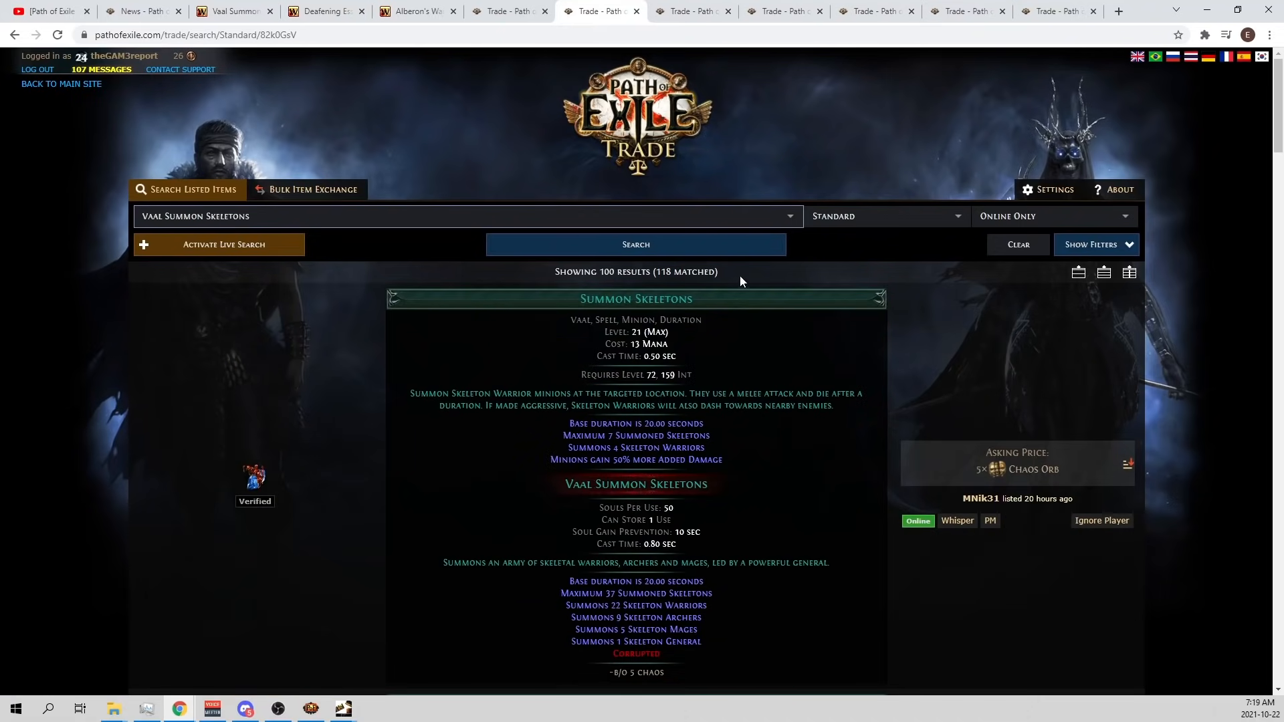
click(692, 11)
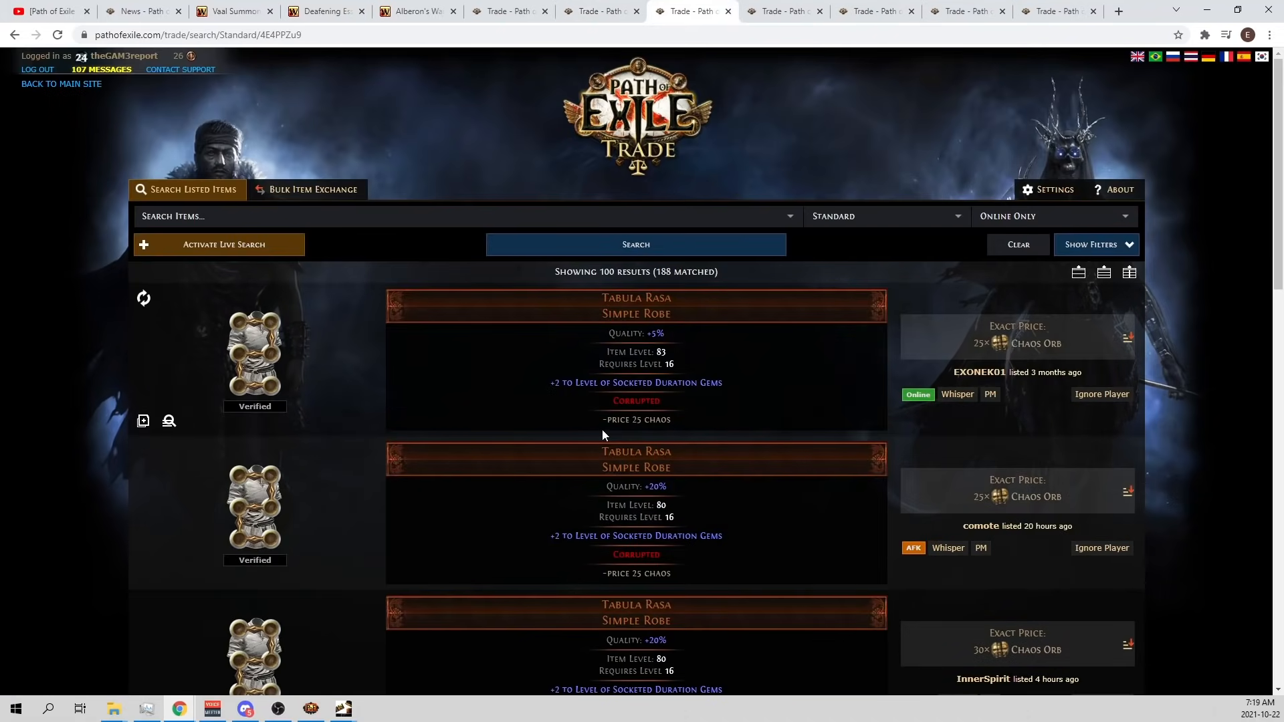
mouse_move(635, 383)
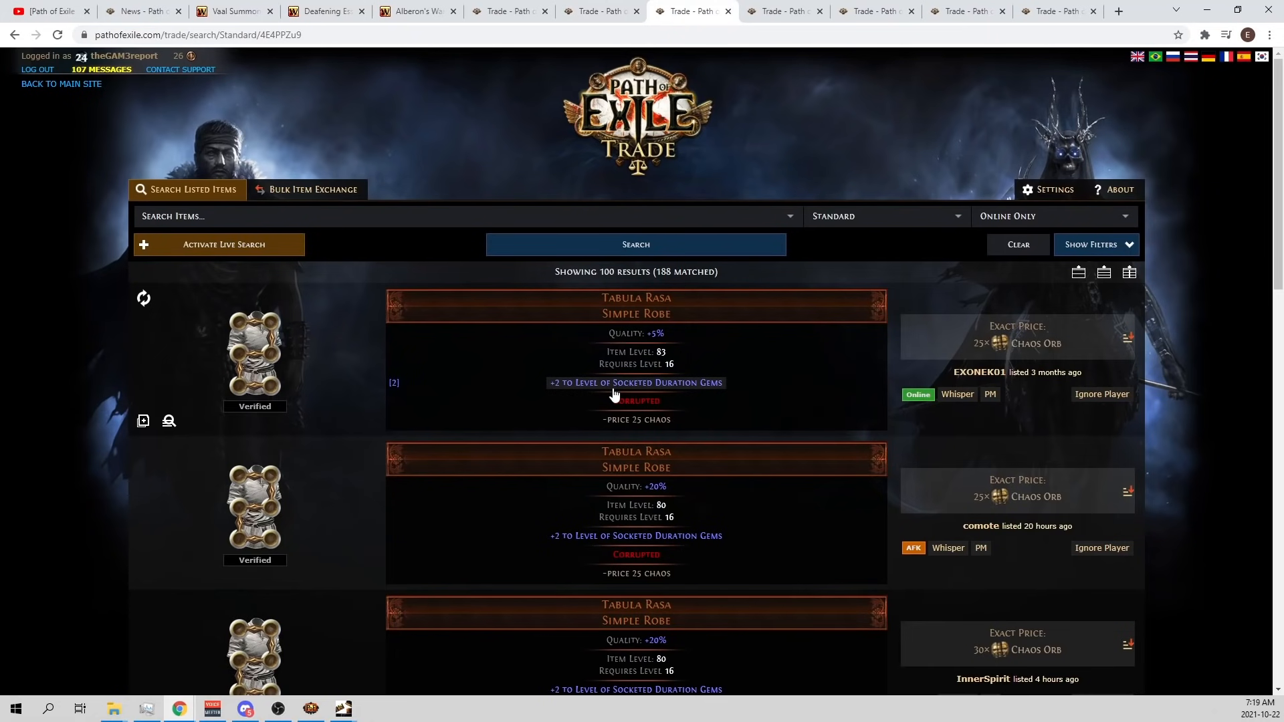
mouse_move(745, 388)
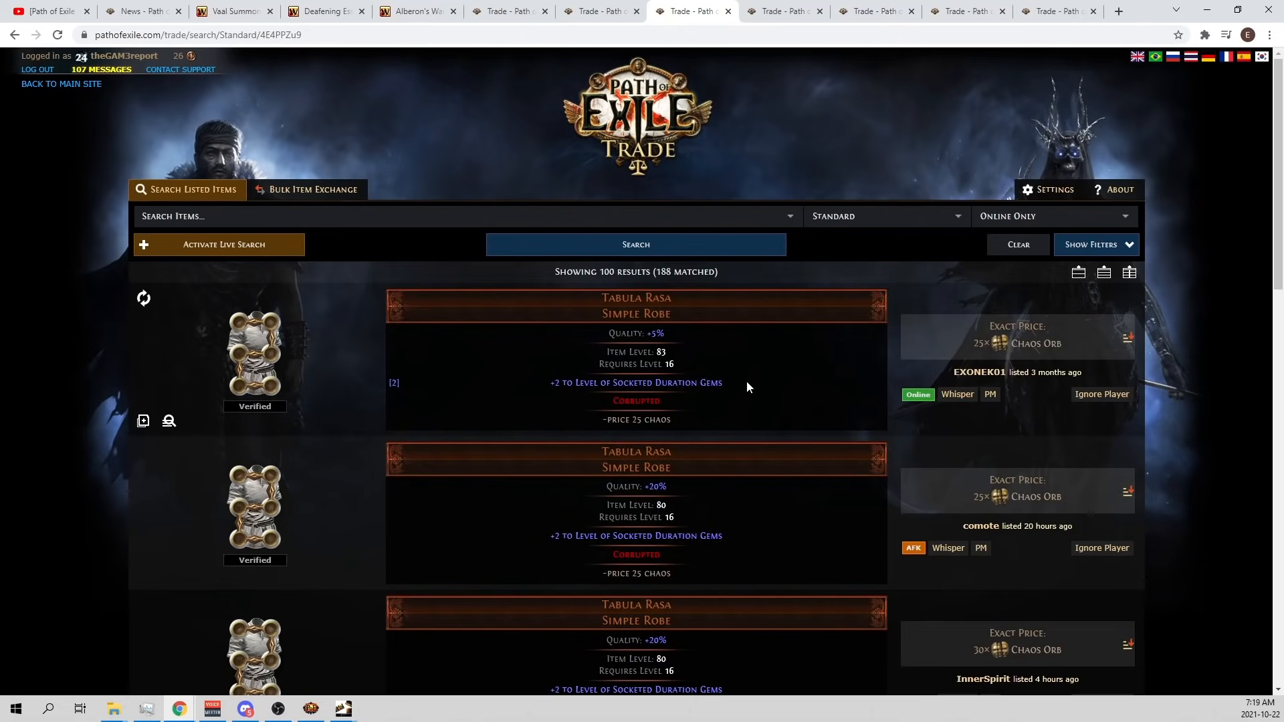
click(600, 11)
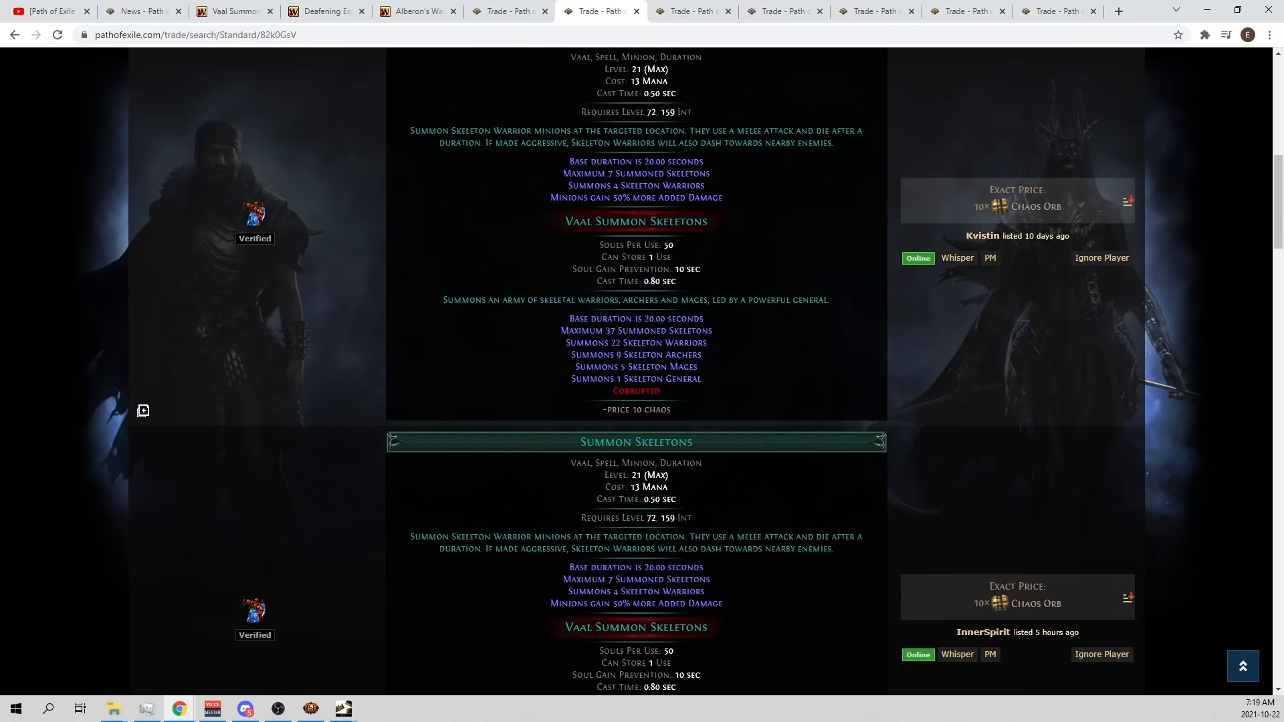
Browse Bone Helmet listings, then Large Cluster Jewels, ending on the six-link body armour search.
click(785, 11)
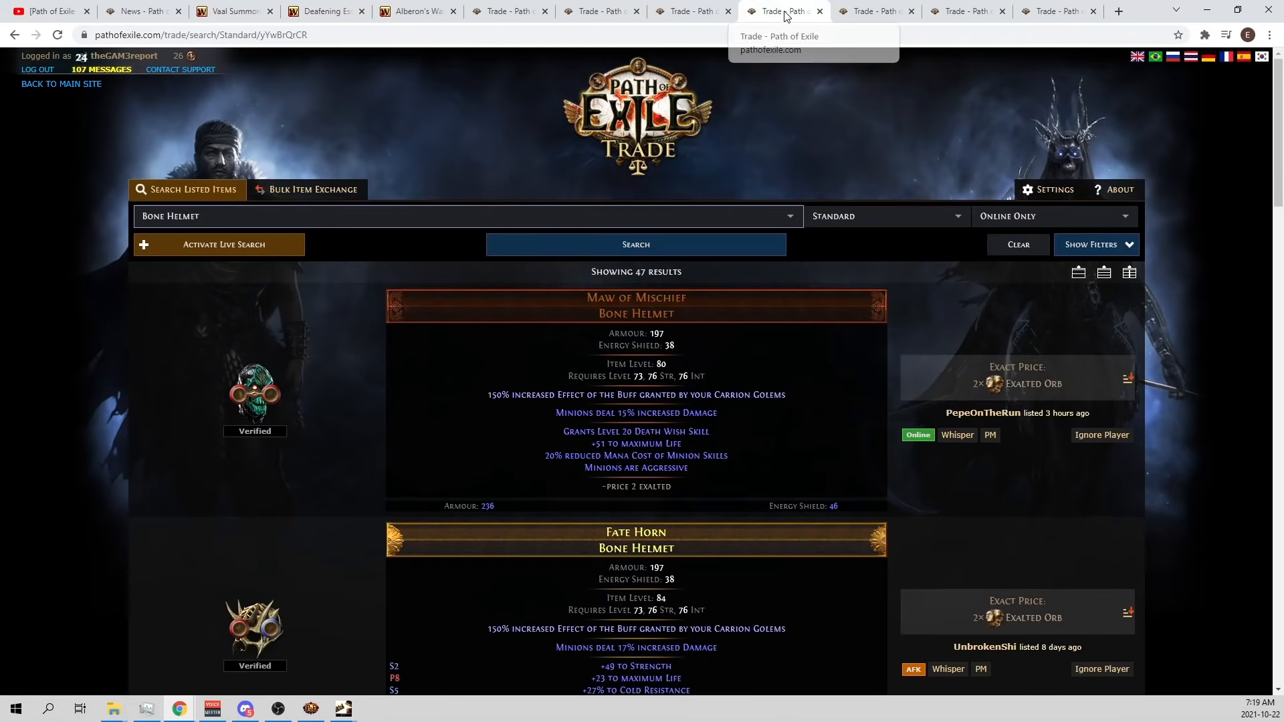
mouse_move(688, 384)
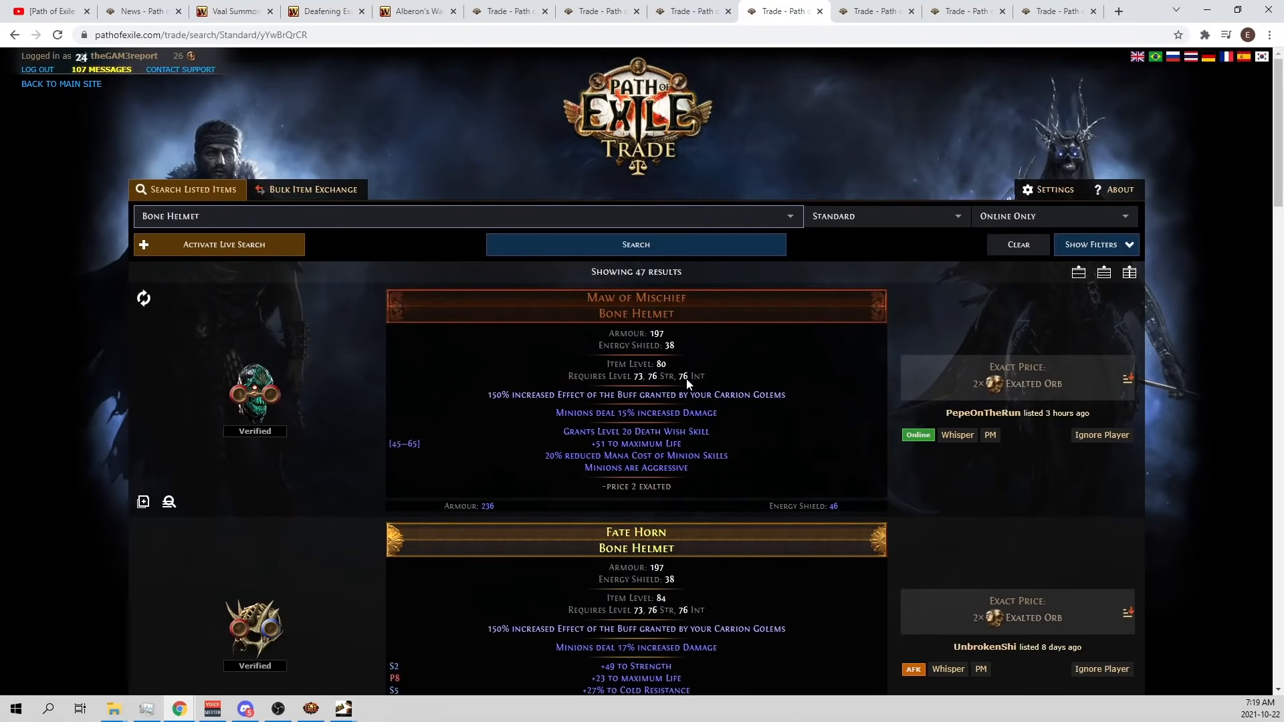
mouse_move(614, 647)
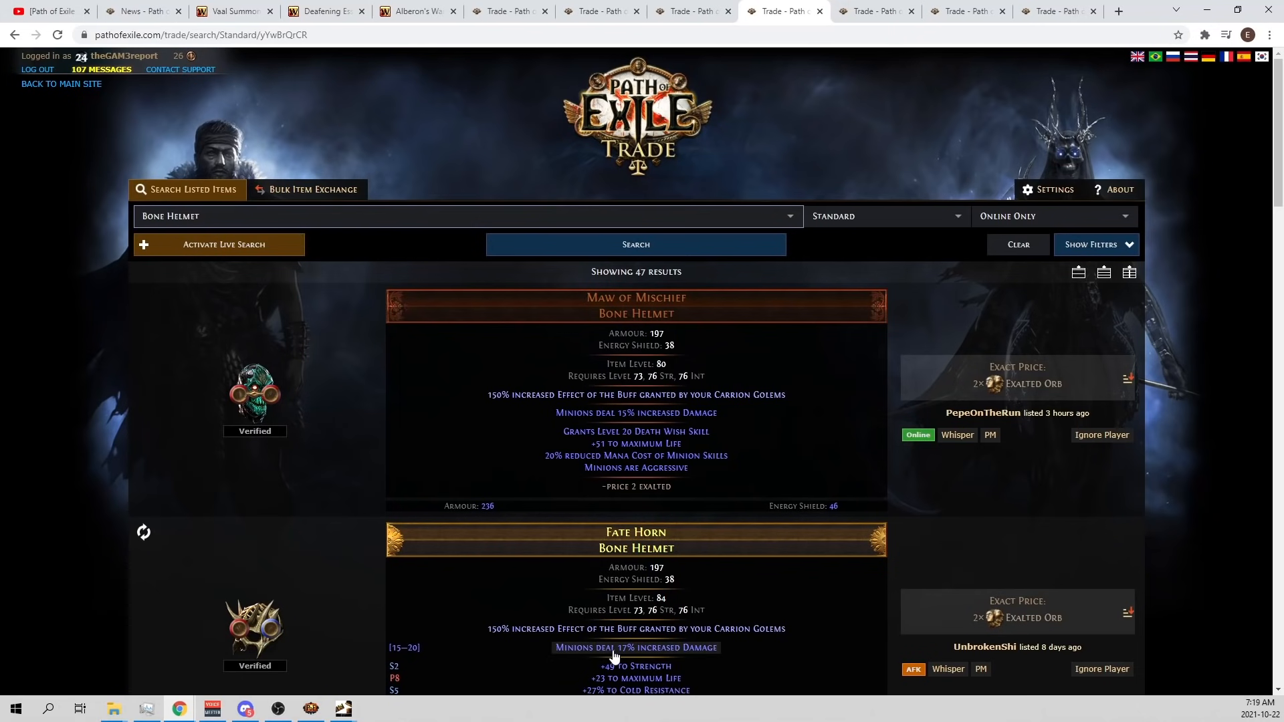
mouse_move(605, 436)
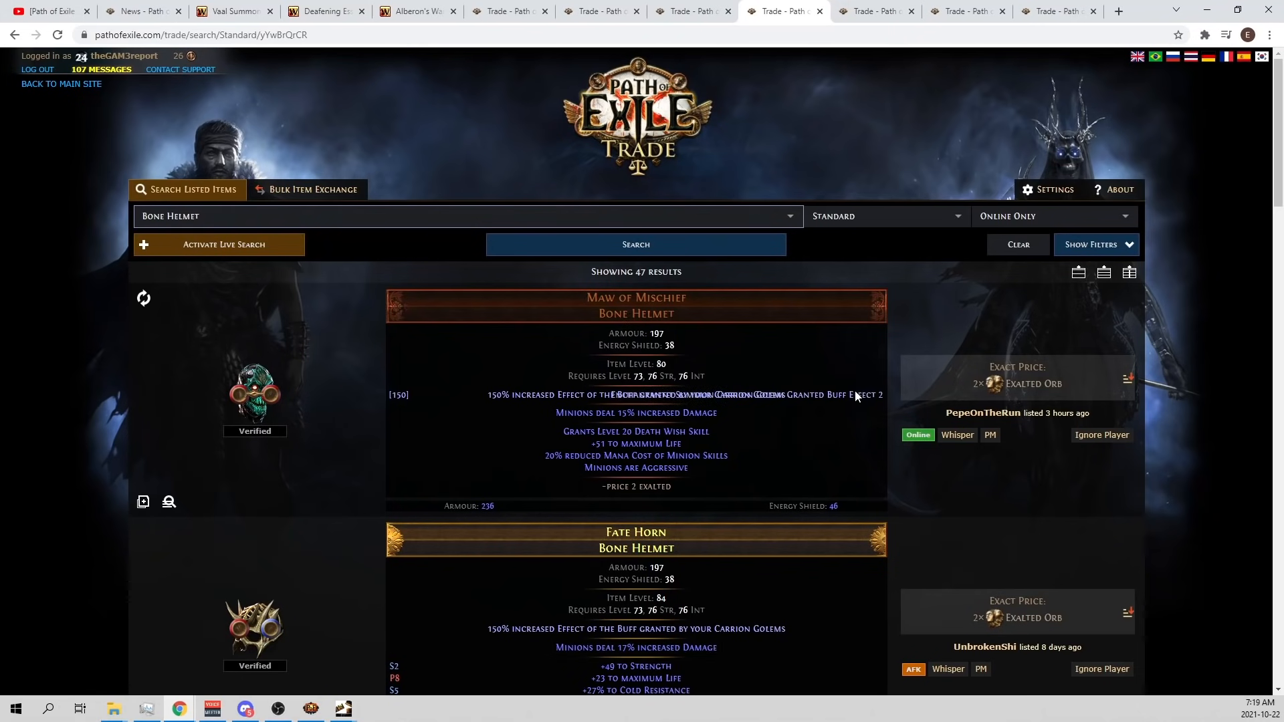
mouse_move(656, 410)
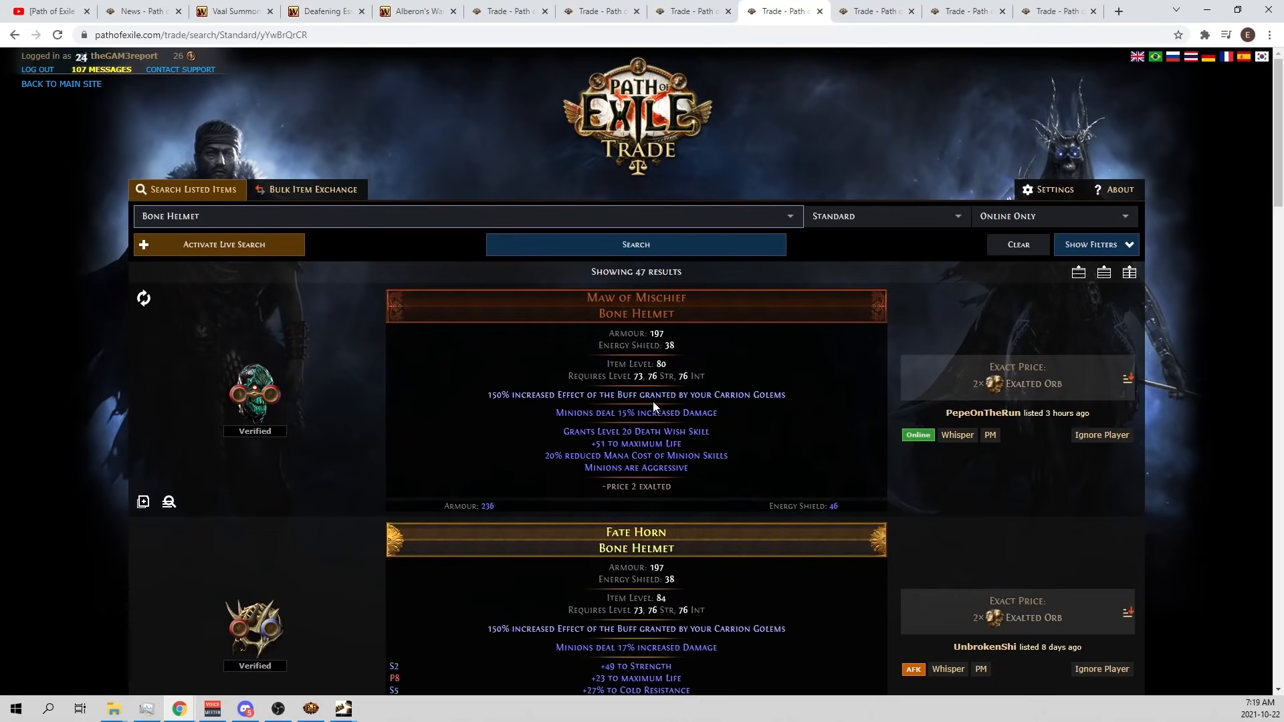
mouse_move(702, 563)
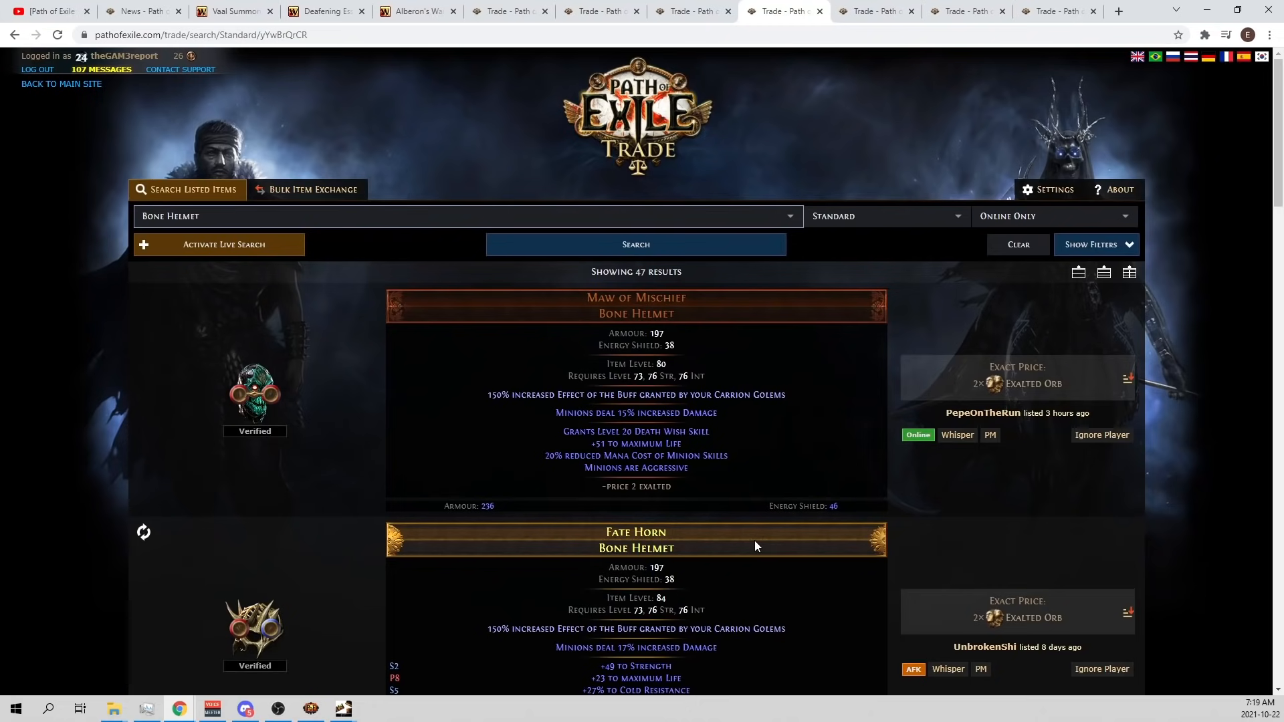
mouse_move(716, 586)
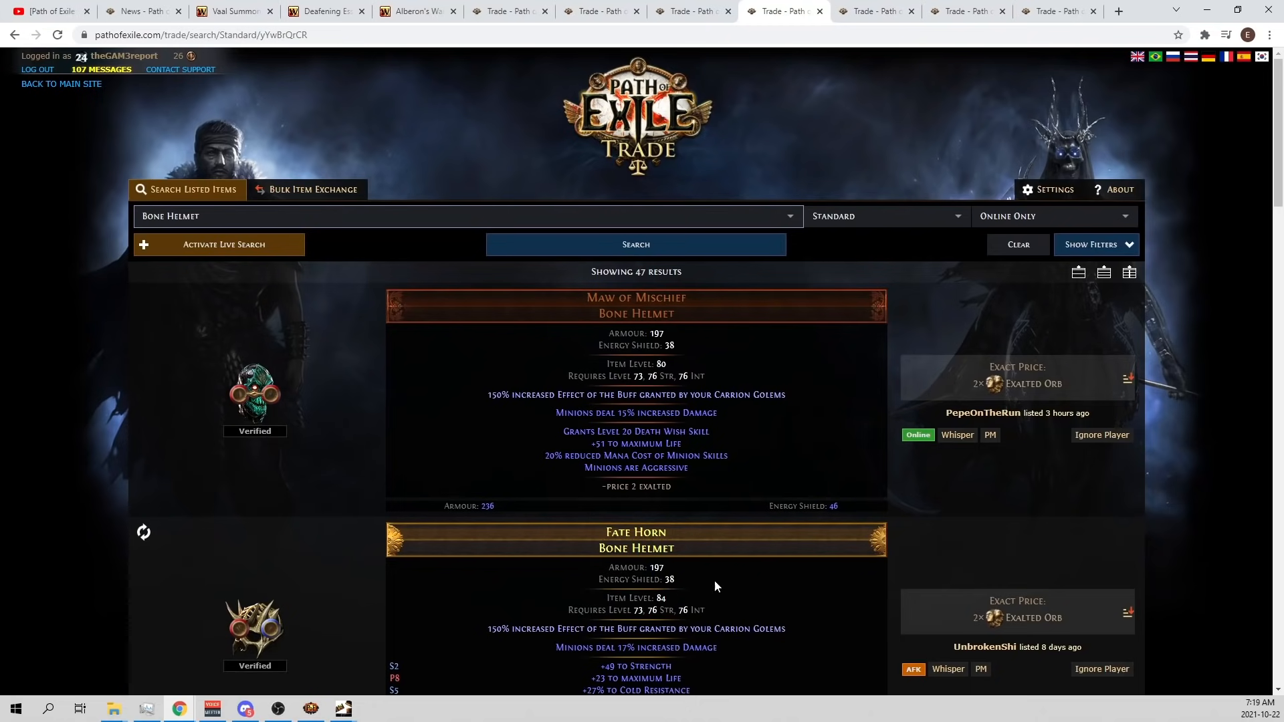
mouse_move(857, 483)
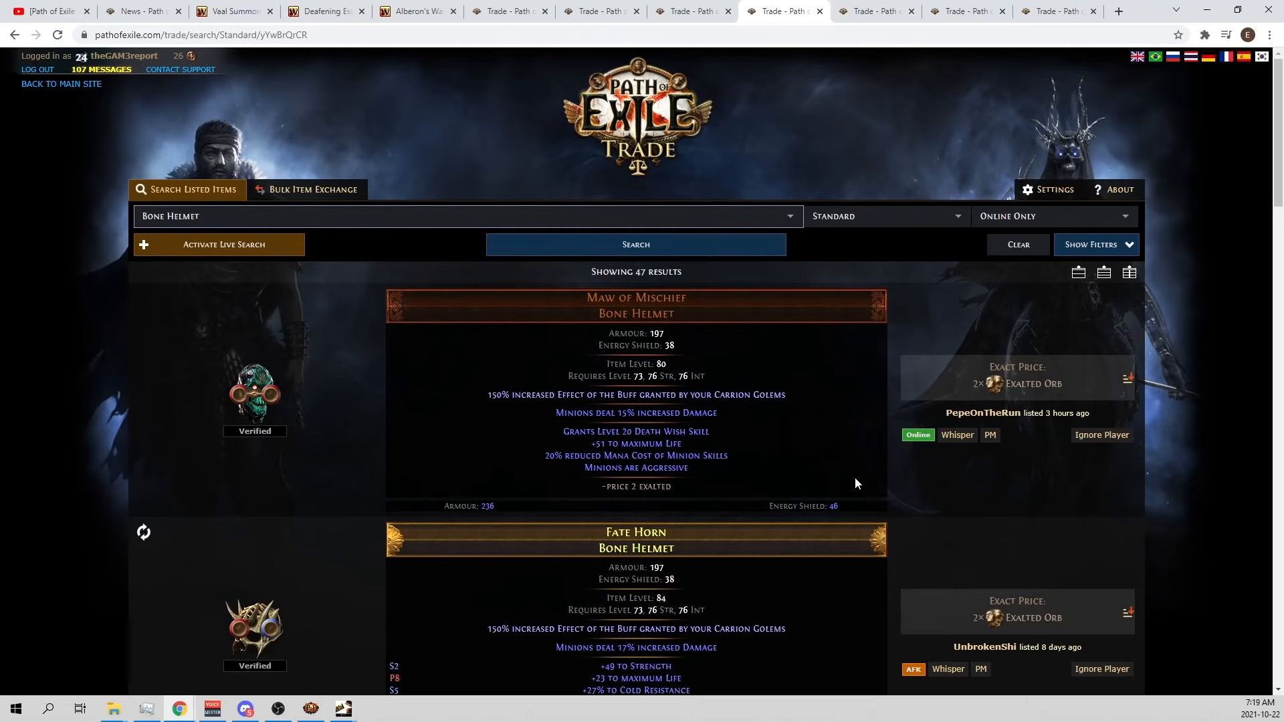
mouse_move(434, 401)
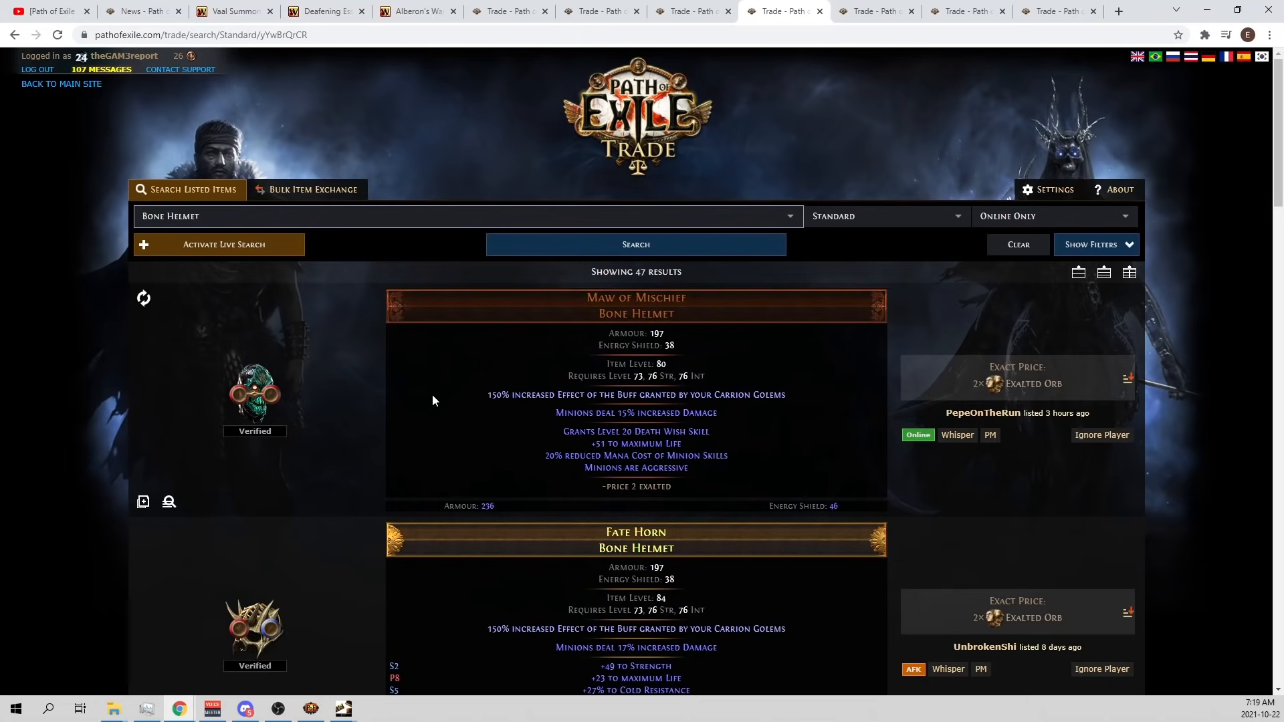
scroll(down, 3)
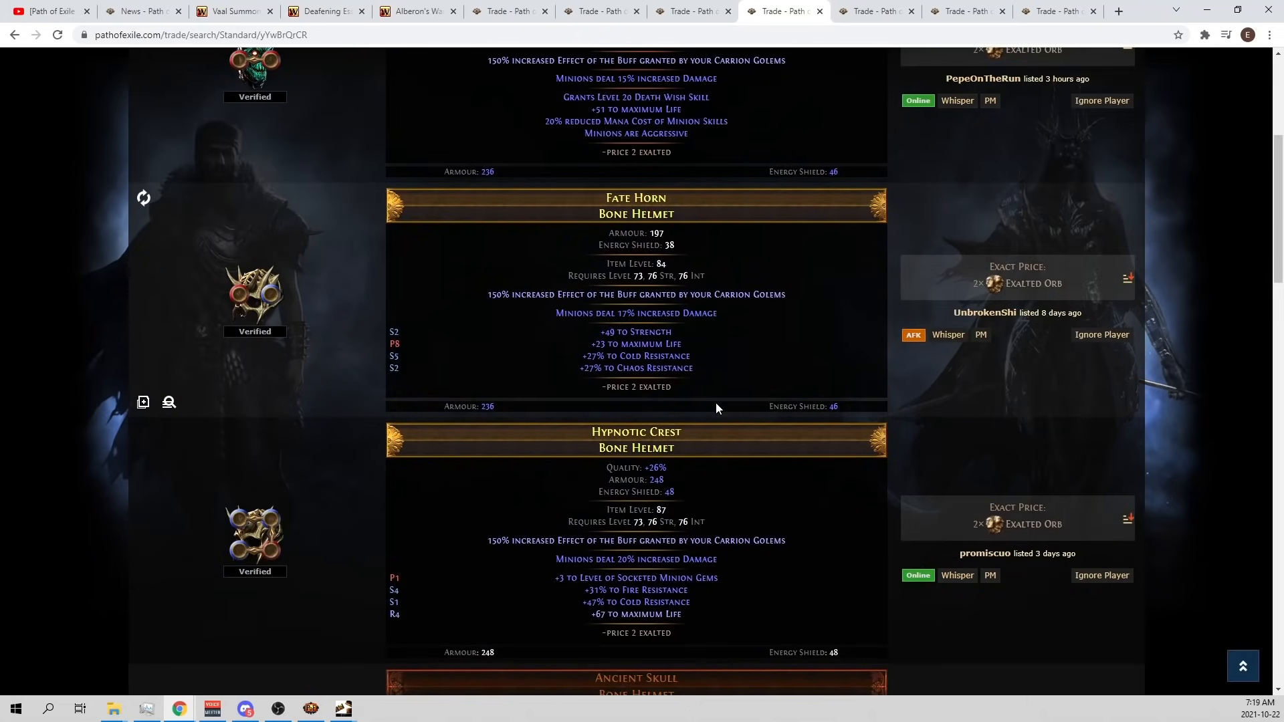
scroll(up, 3)
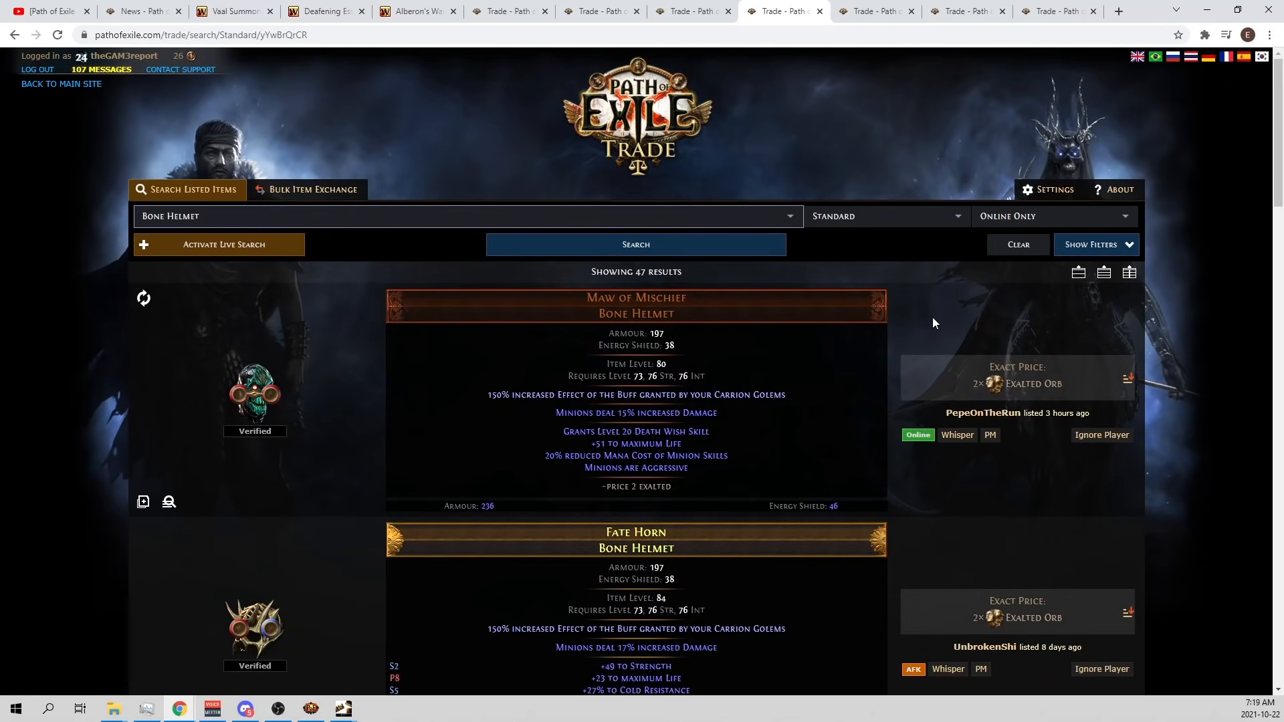
mouse_move(959, 127)
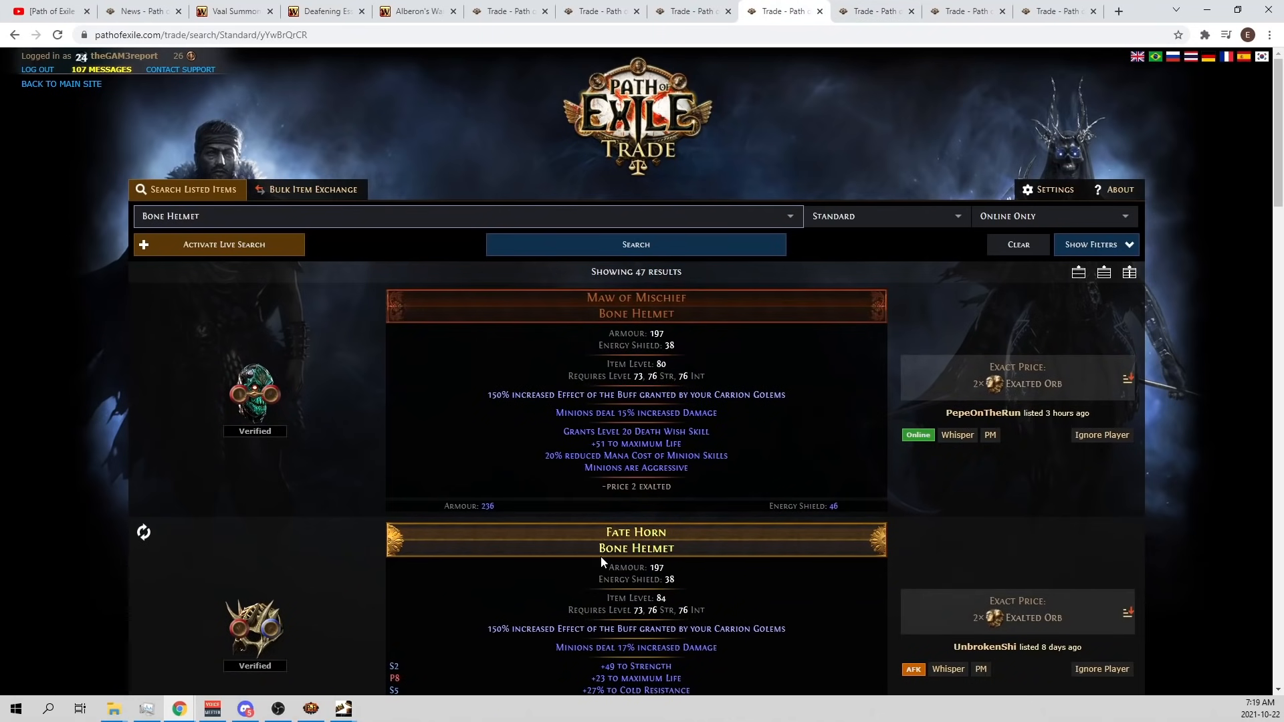
mouse_move(725, 610)
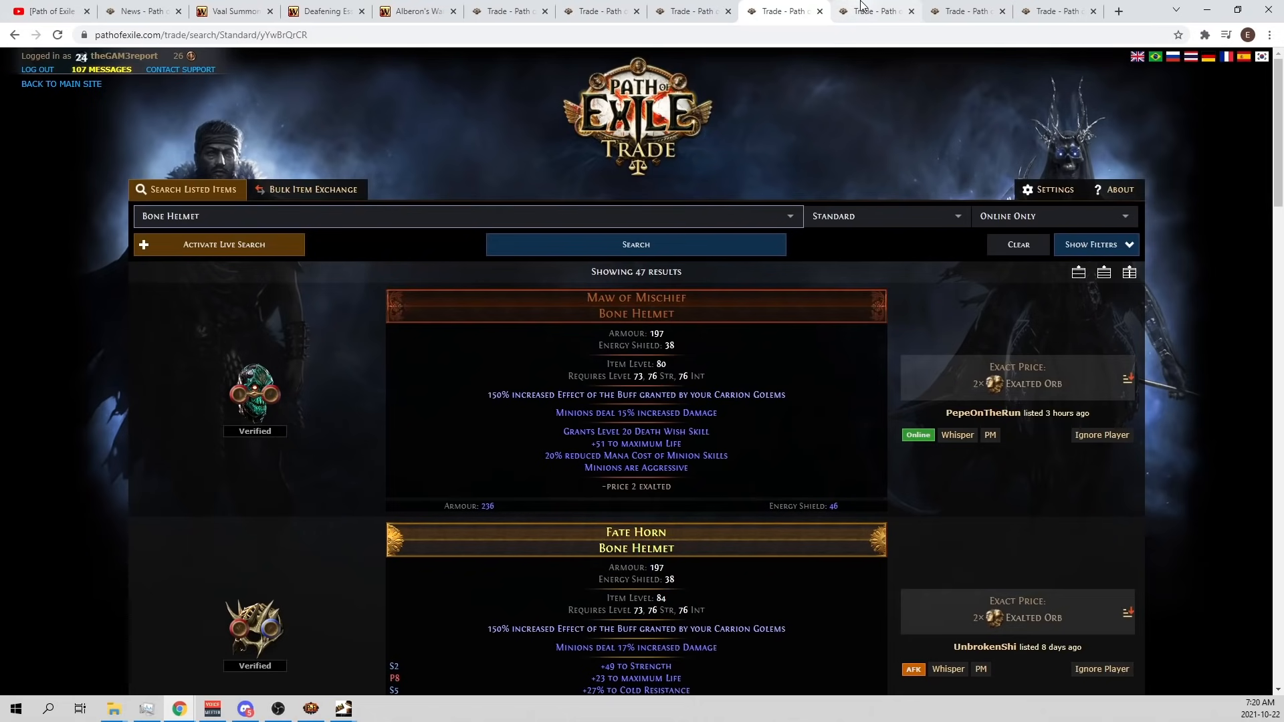
mouse_move(872, 11)
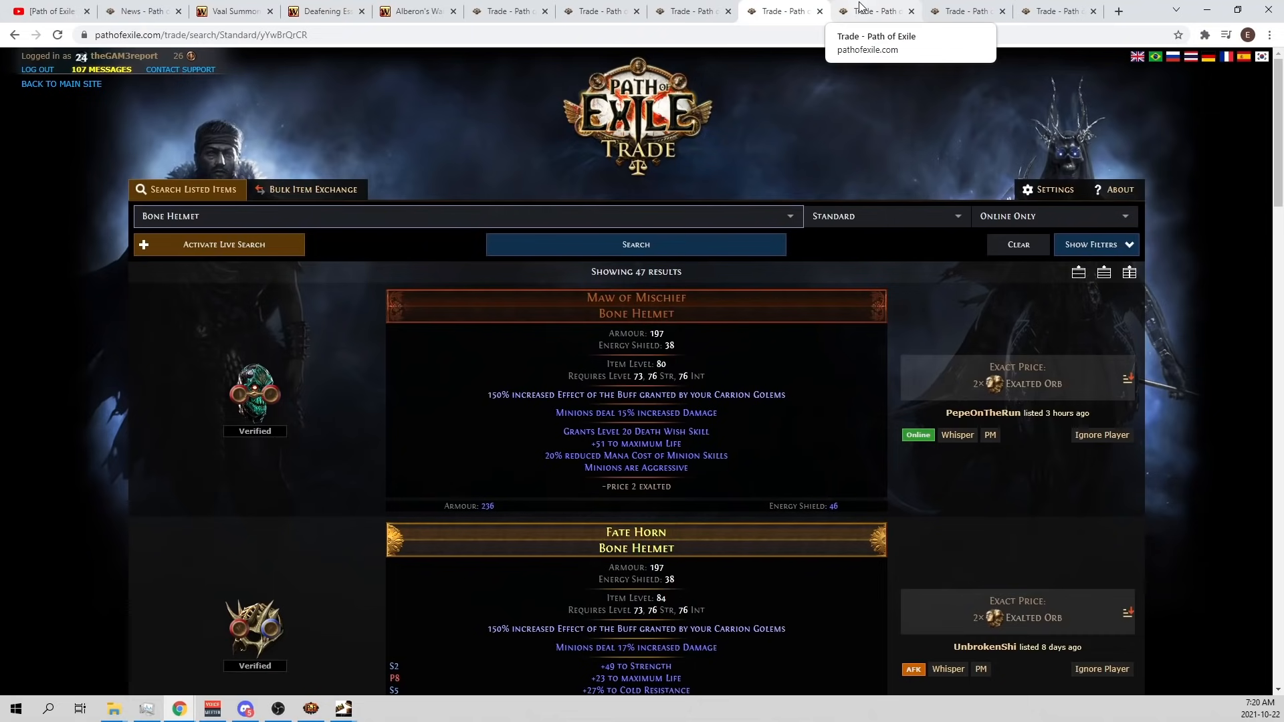
click(876, 10)
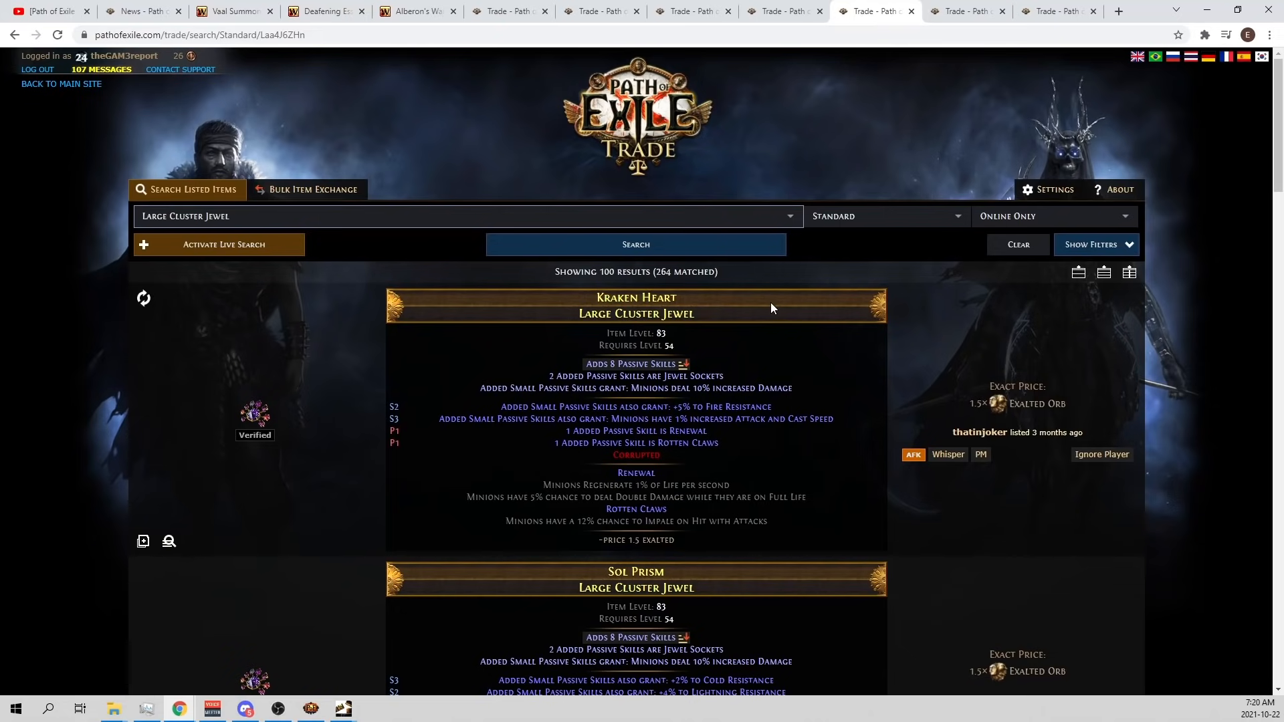
click(509, 11)
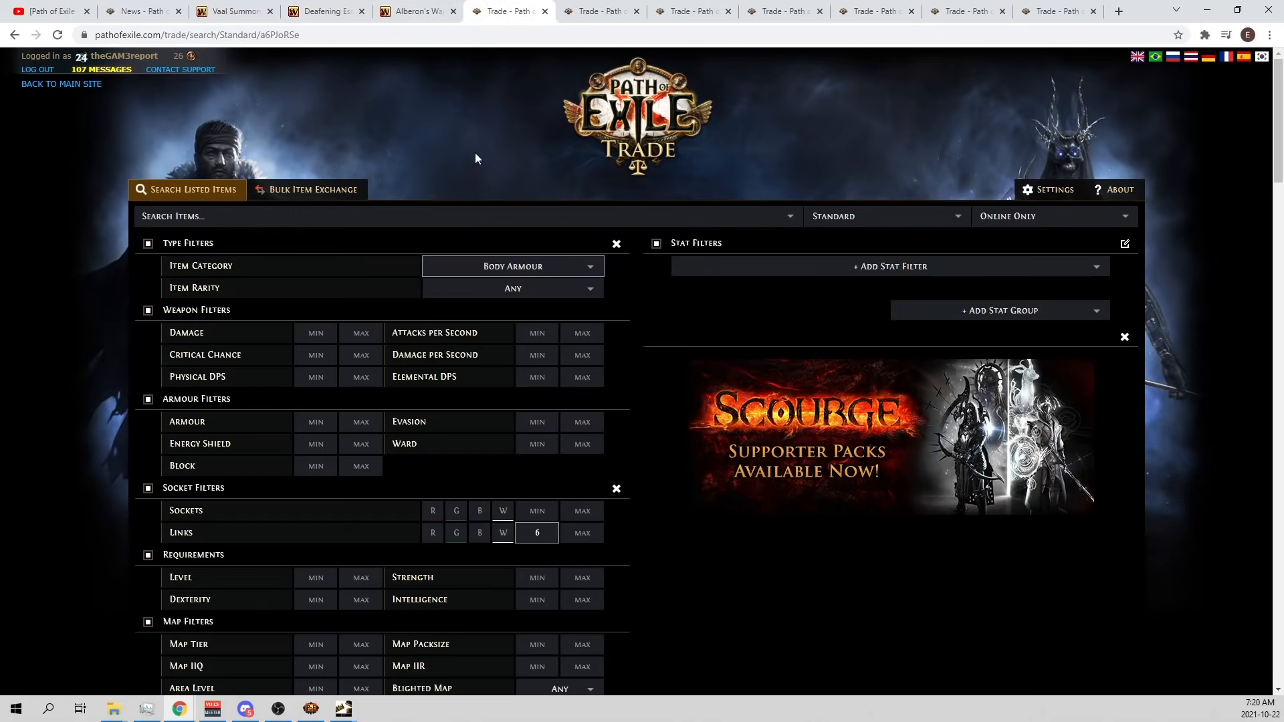
Check the Deafening Essence of Fear wiki page, then return to the Maw of Mischief-led listings.
click(325, 11)
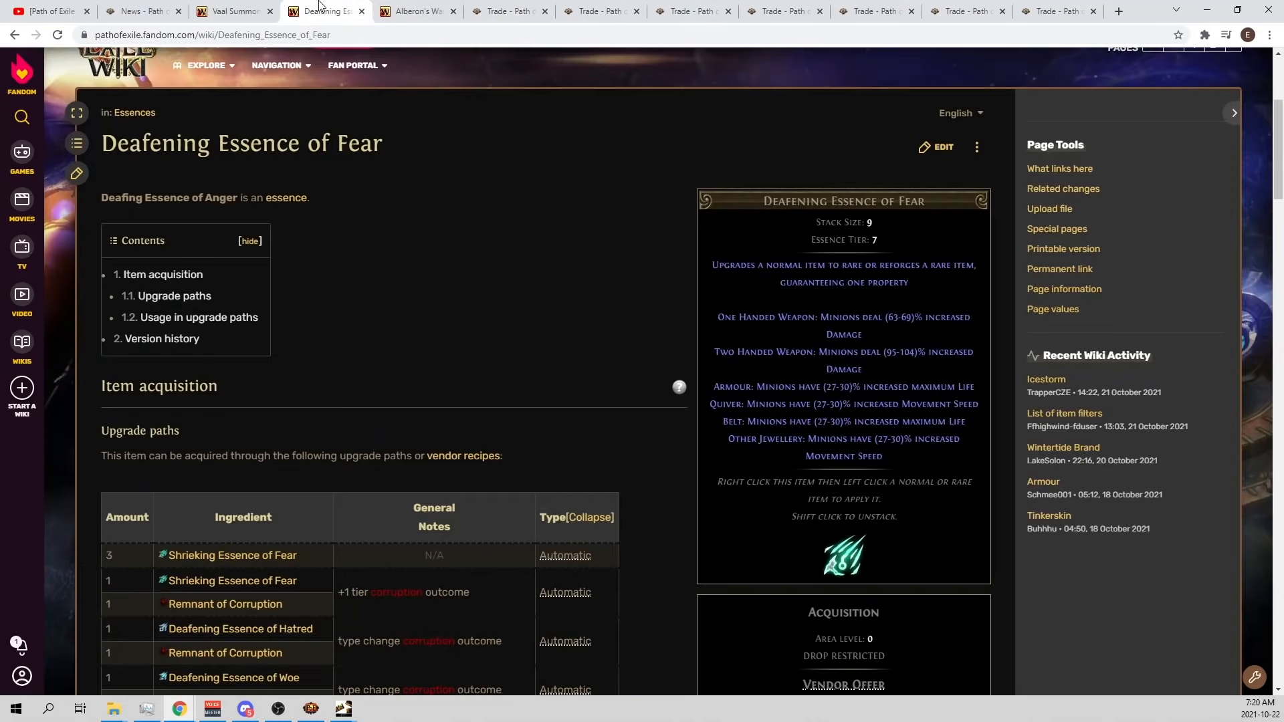
mouse_move(686, 452)
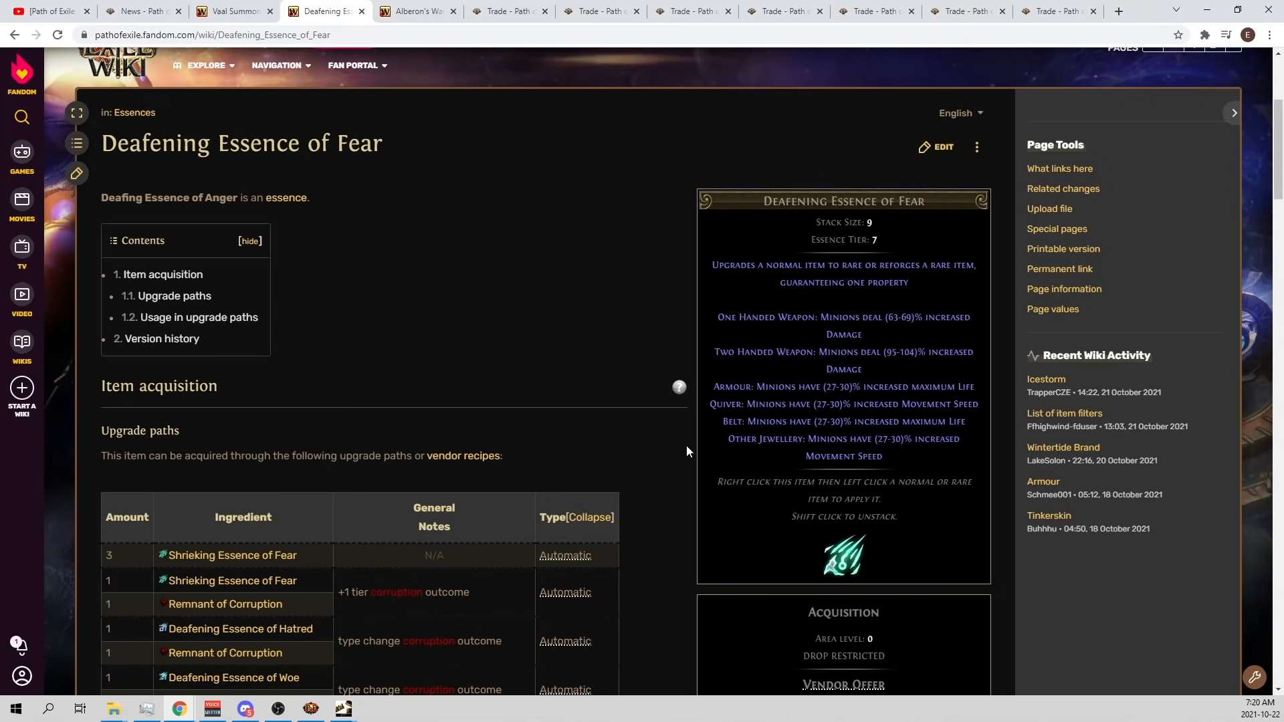
mouse_move(870, 472)
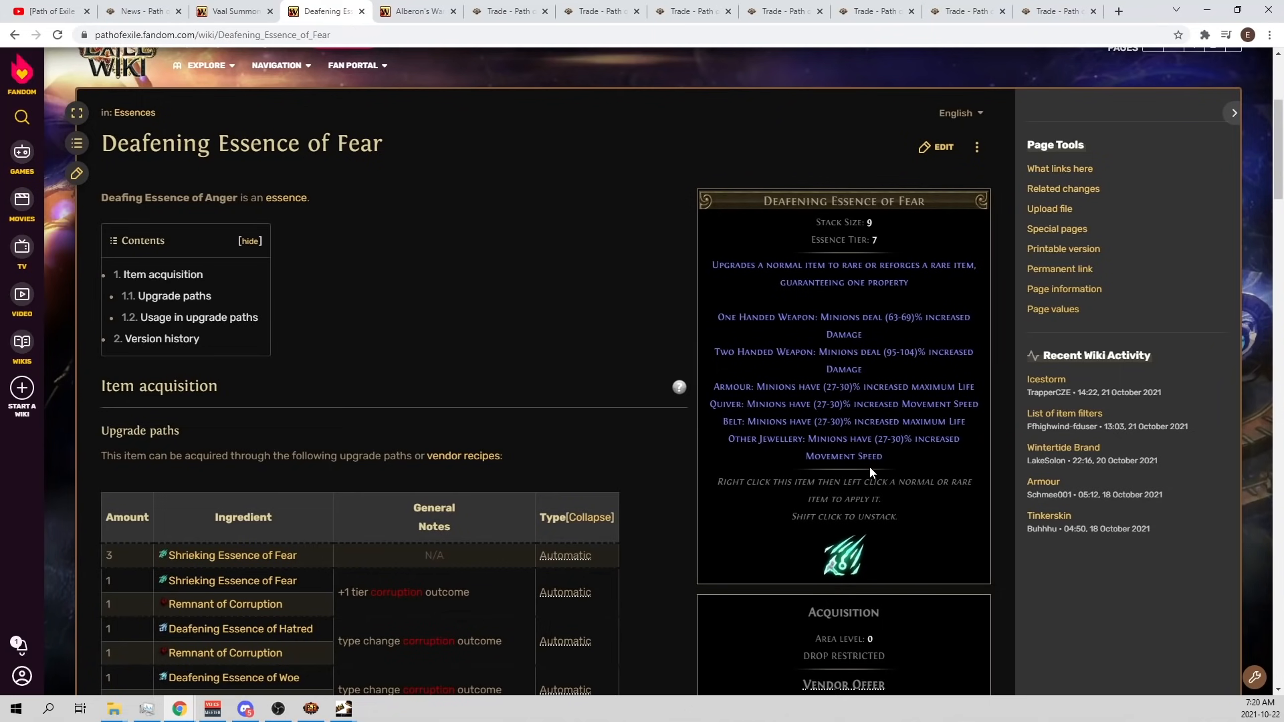
mouse_move(866, 469)
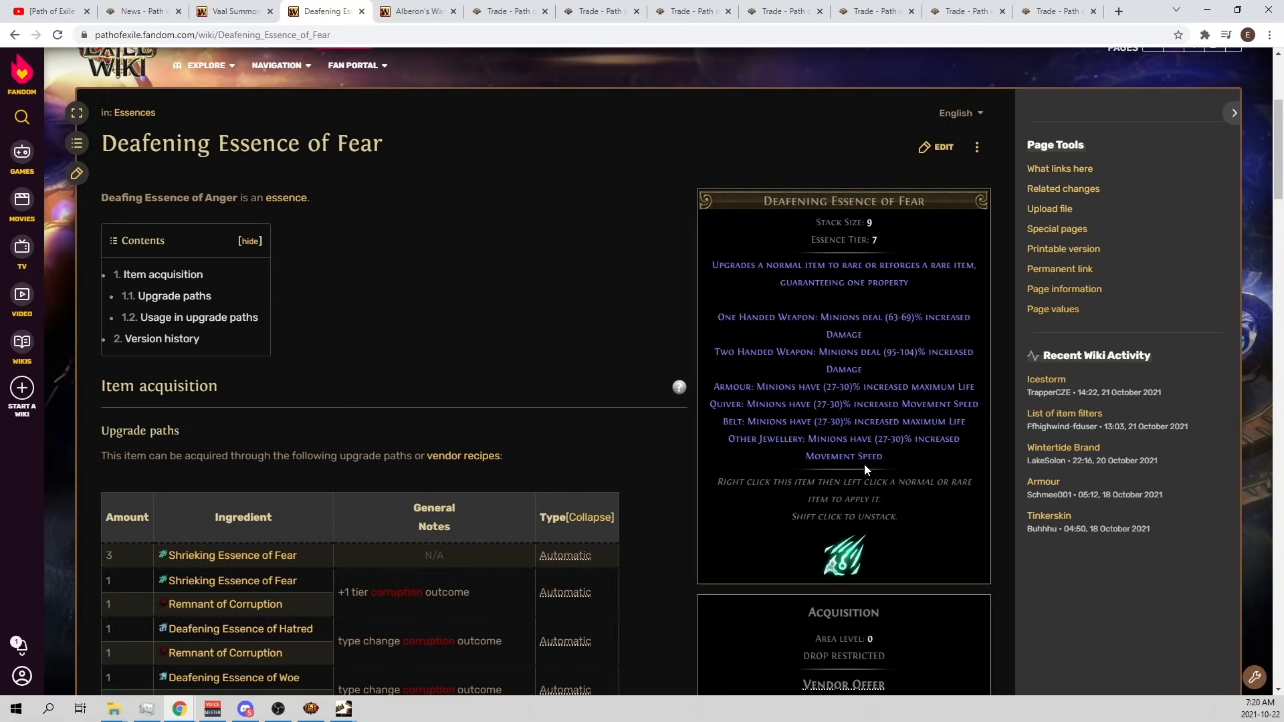
mouse_move(864, 470)
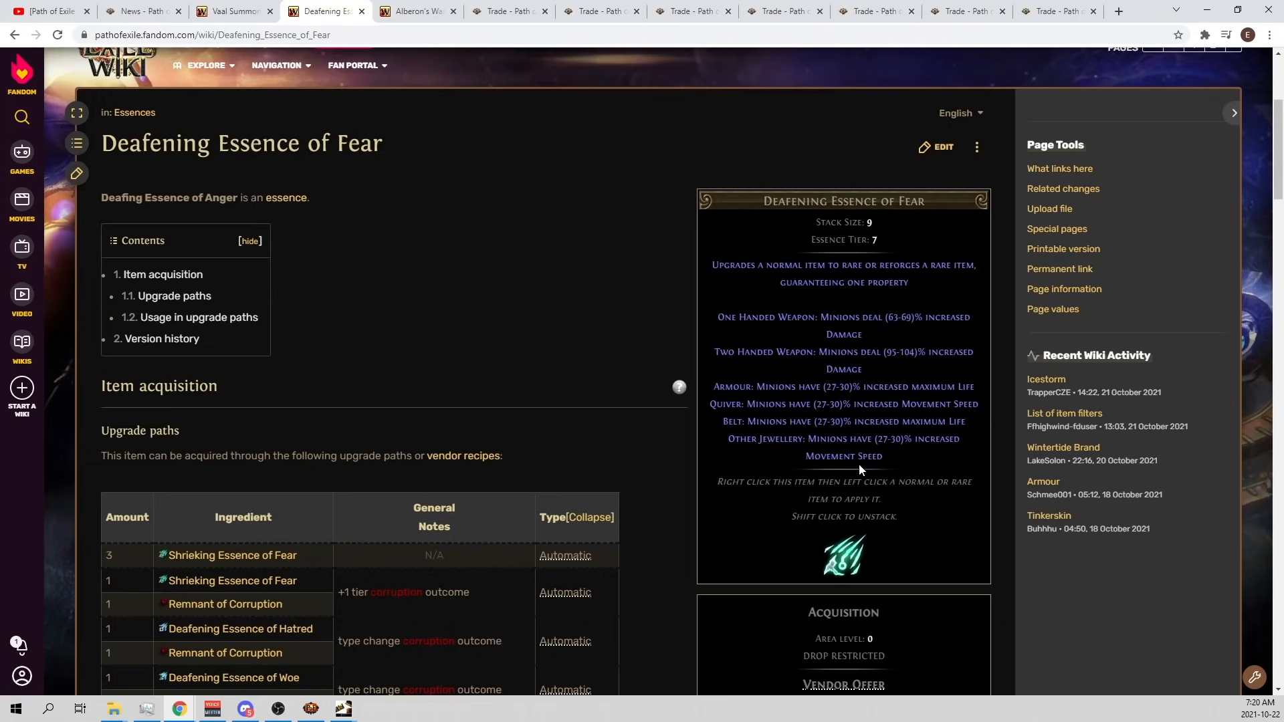
click(782, 10)
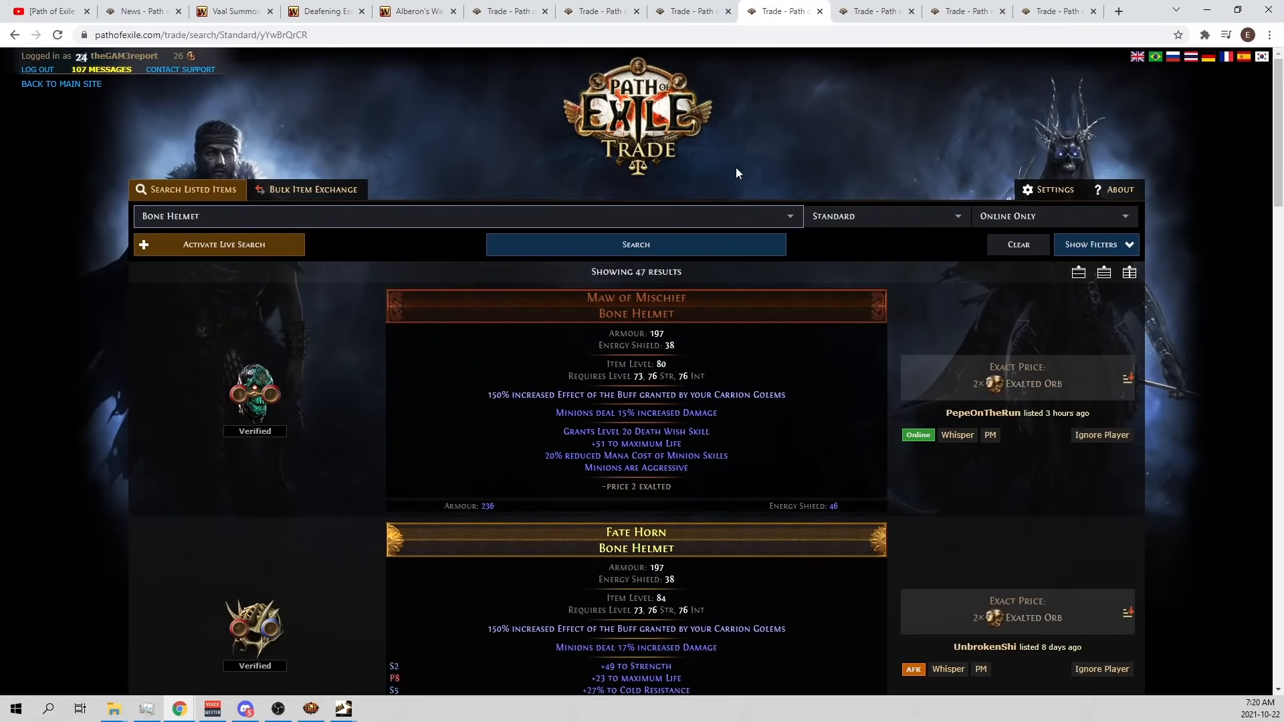
Switch to the Large Cluster Jewel listings topped by a 1.5-exalt corrupted Kraken Heart.
click(875, 11)
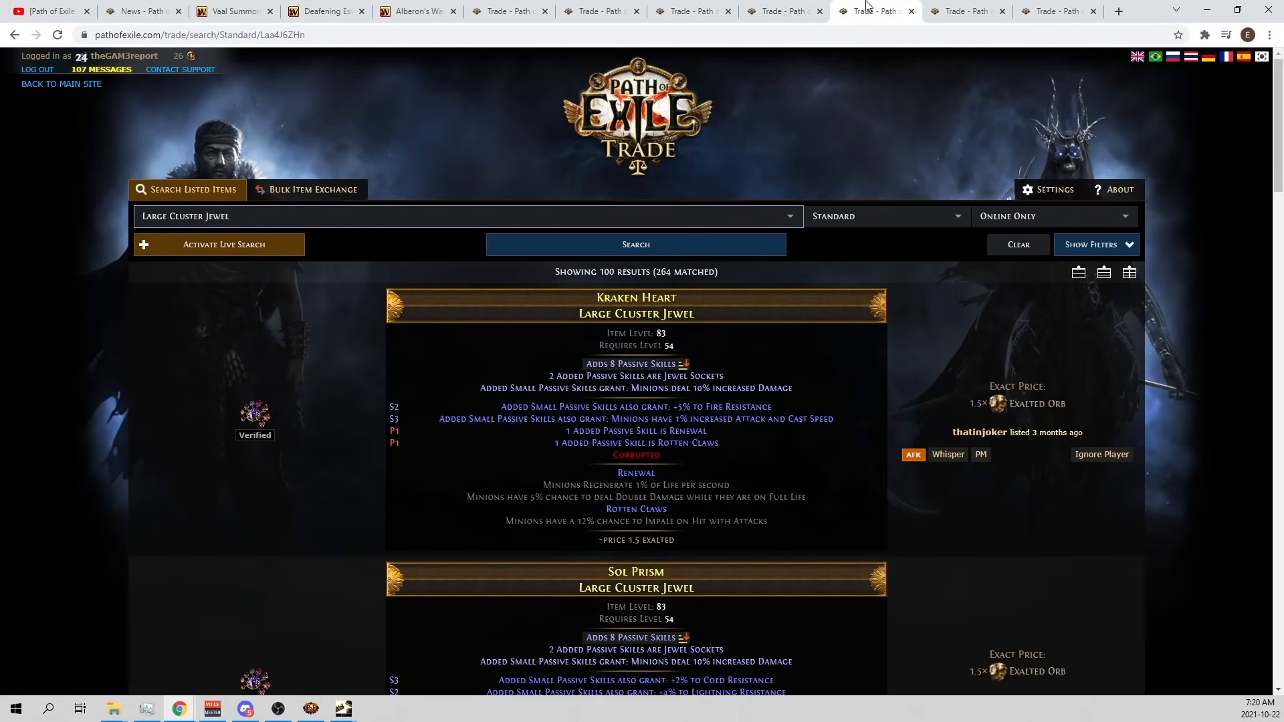
mouse_move(844, 70)
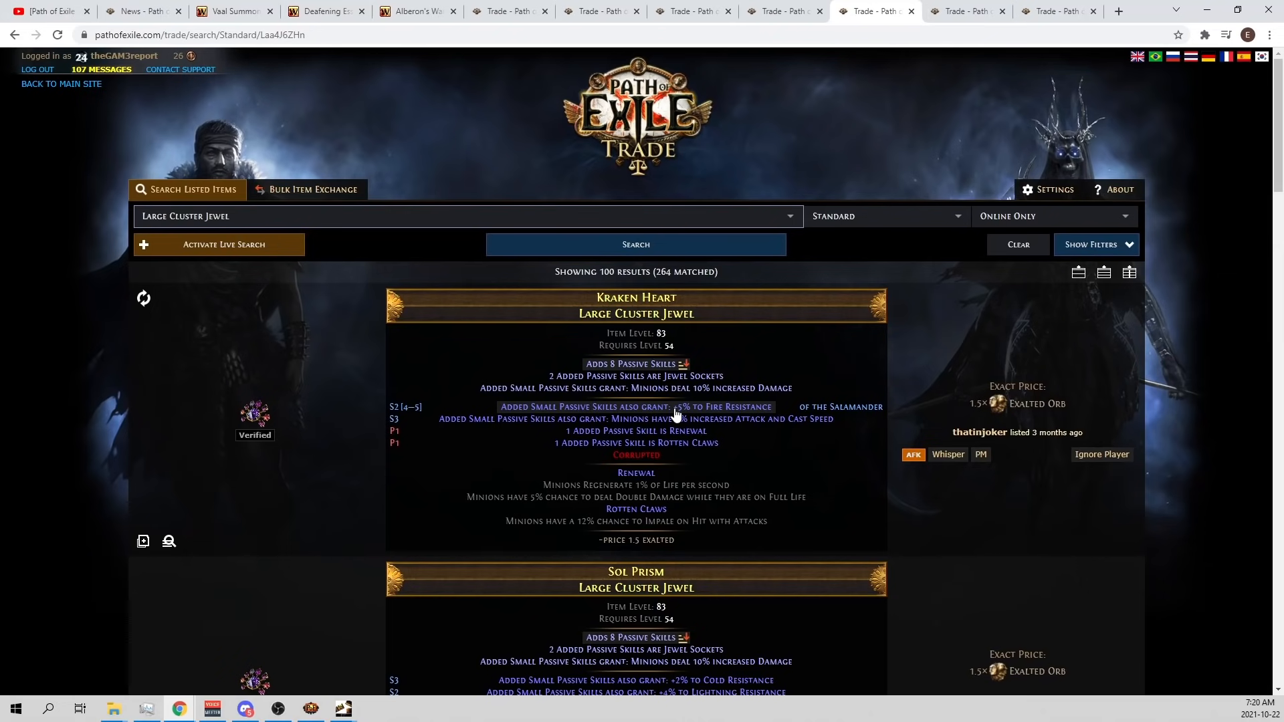
mouse_move(791, 360)
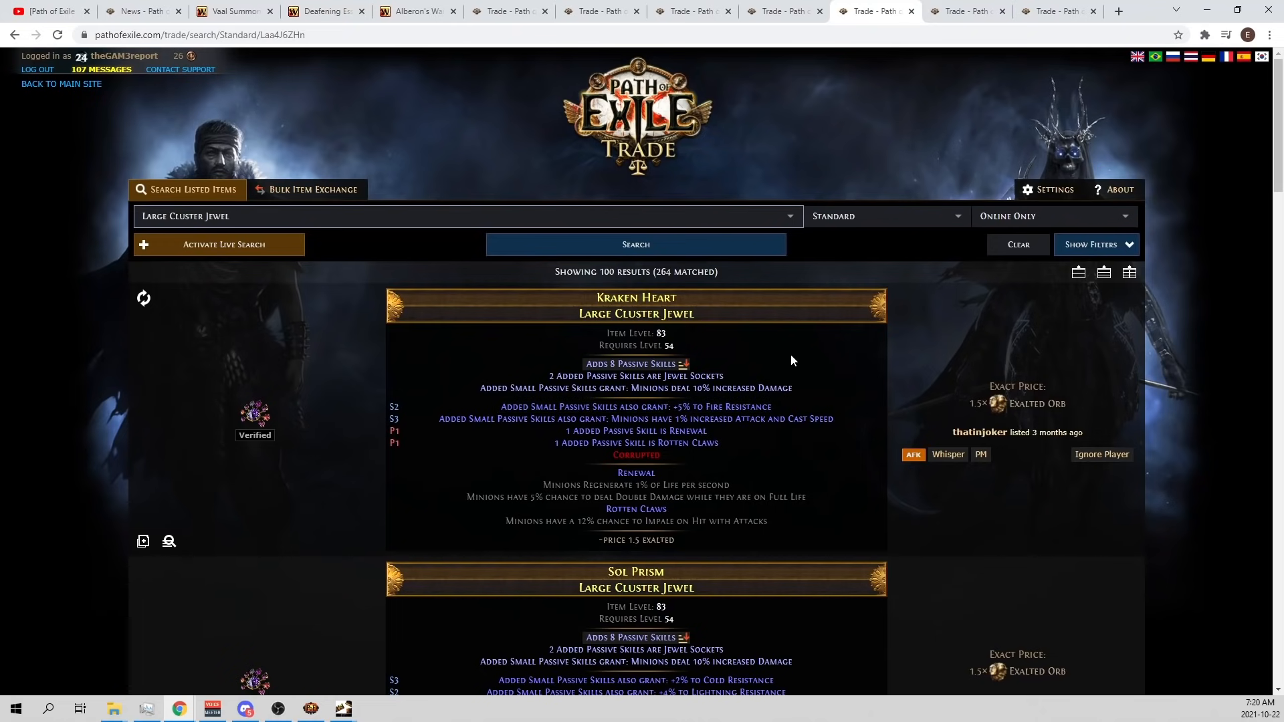
mouse_move(796, 389)
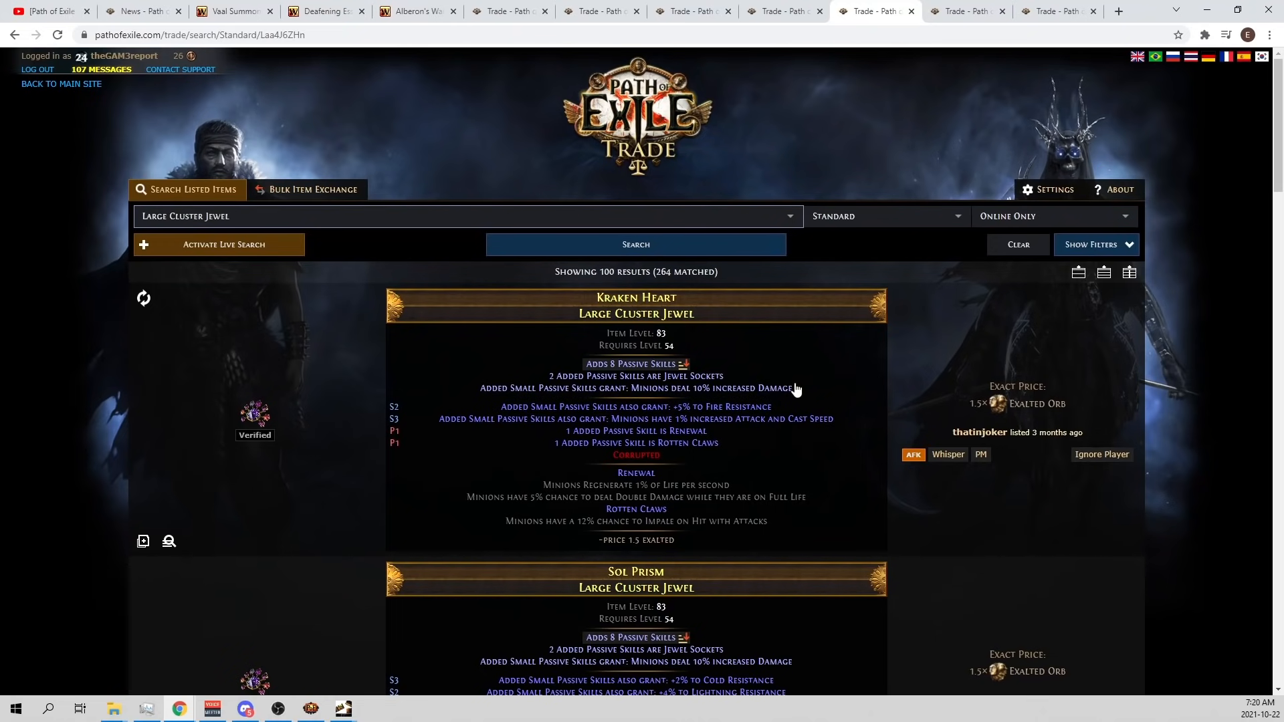
mouse_move(712, 265)
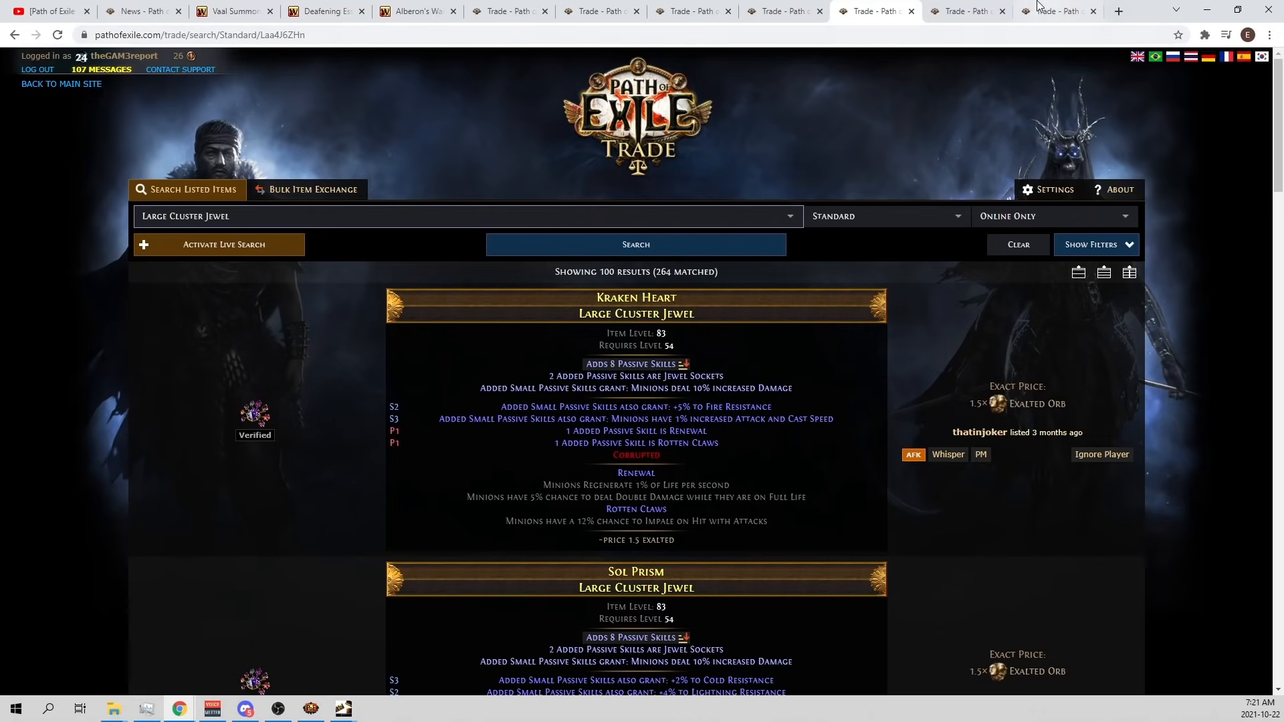
View Fortress Covenant Cobalt Jewel offers, then the Quickening Covenant Viridian Jewel listings.
click(966, 10)
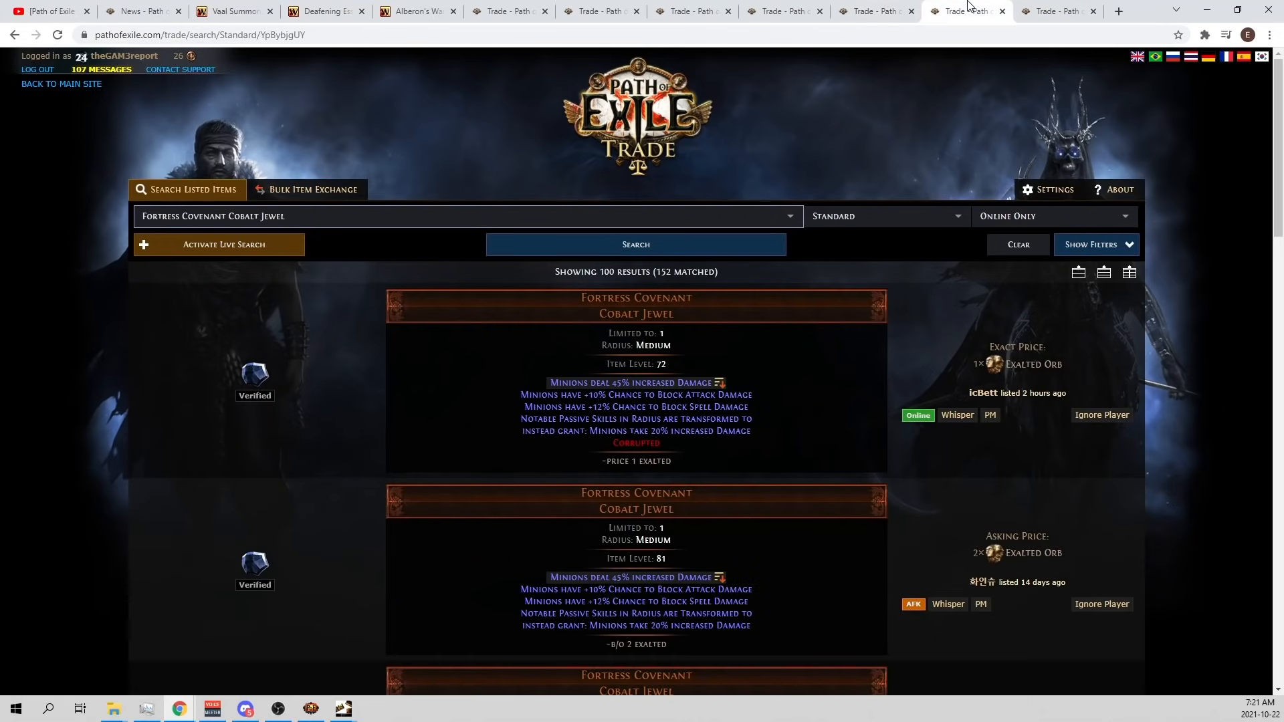
mouse_move(790, 328)
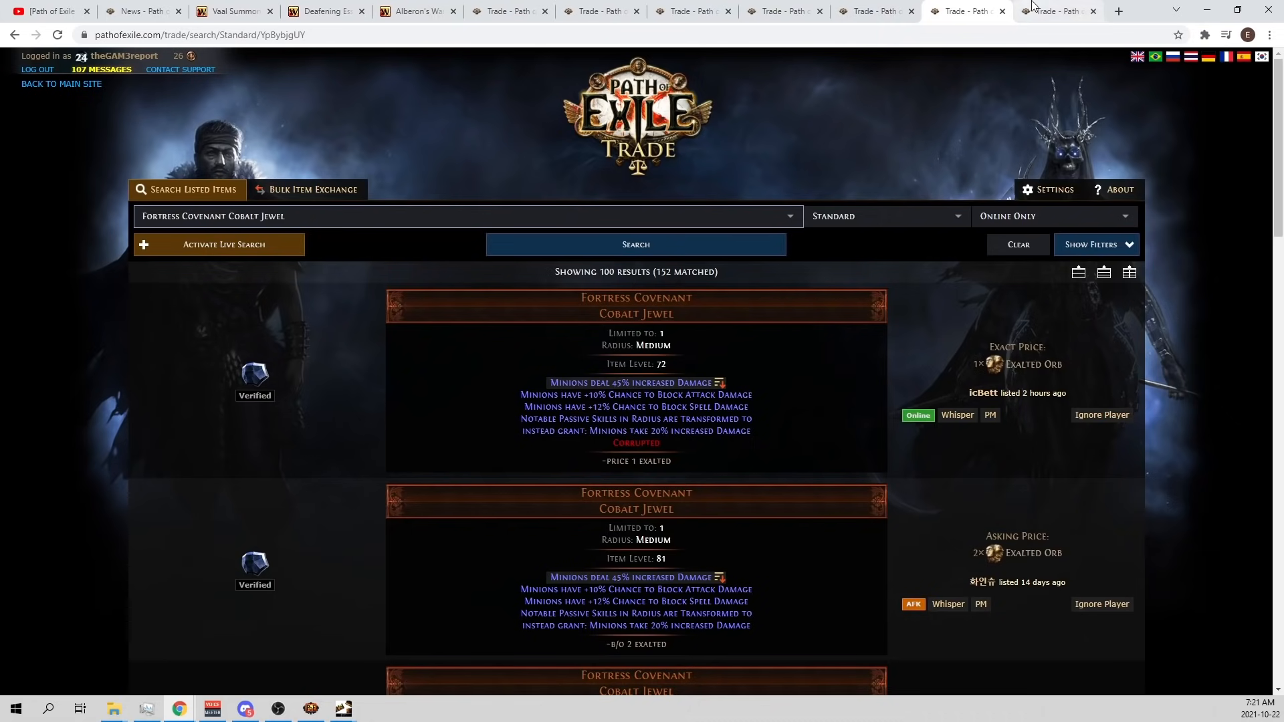
click(1057, 11)
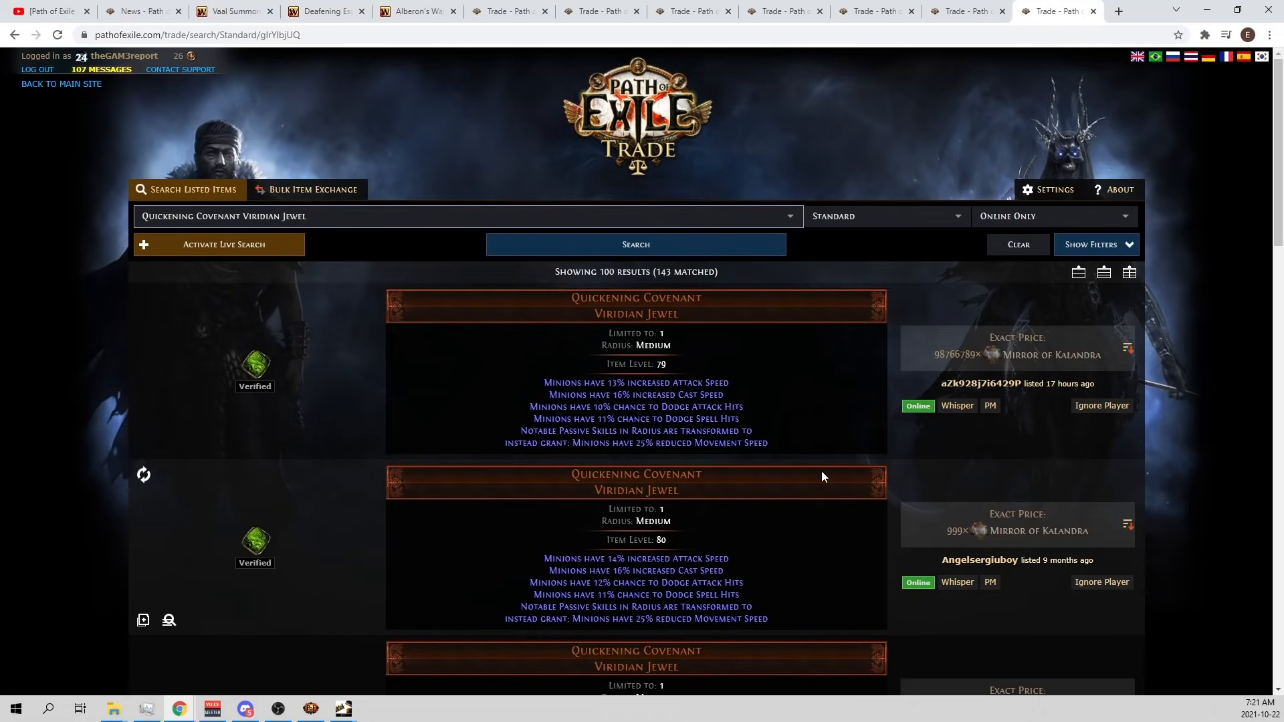
mouse_move(950, 6)
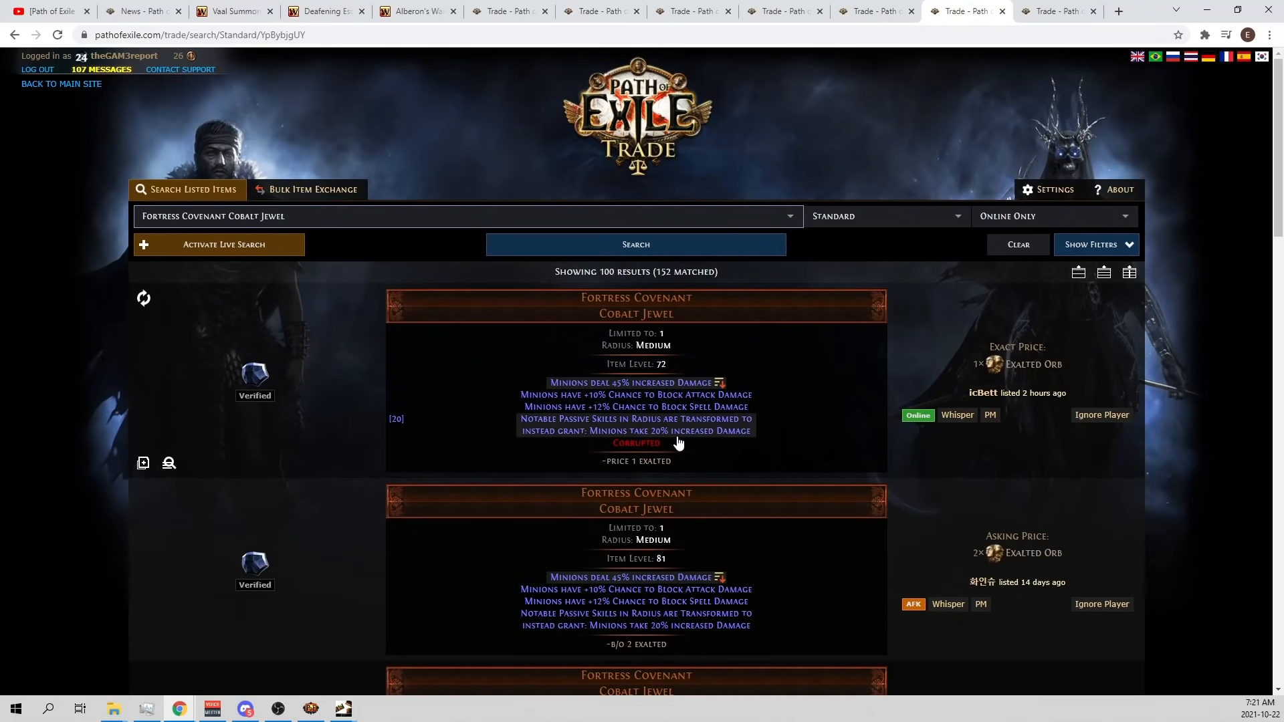
mouse_move(577, 424)
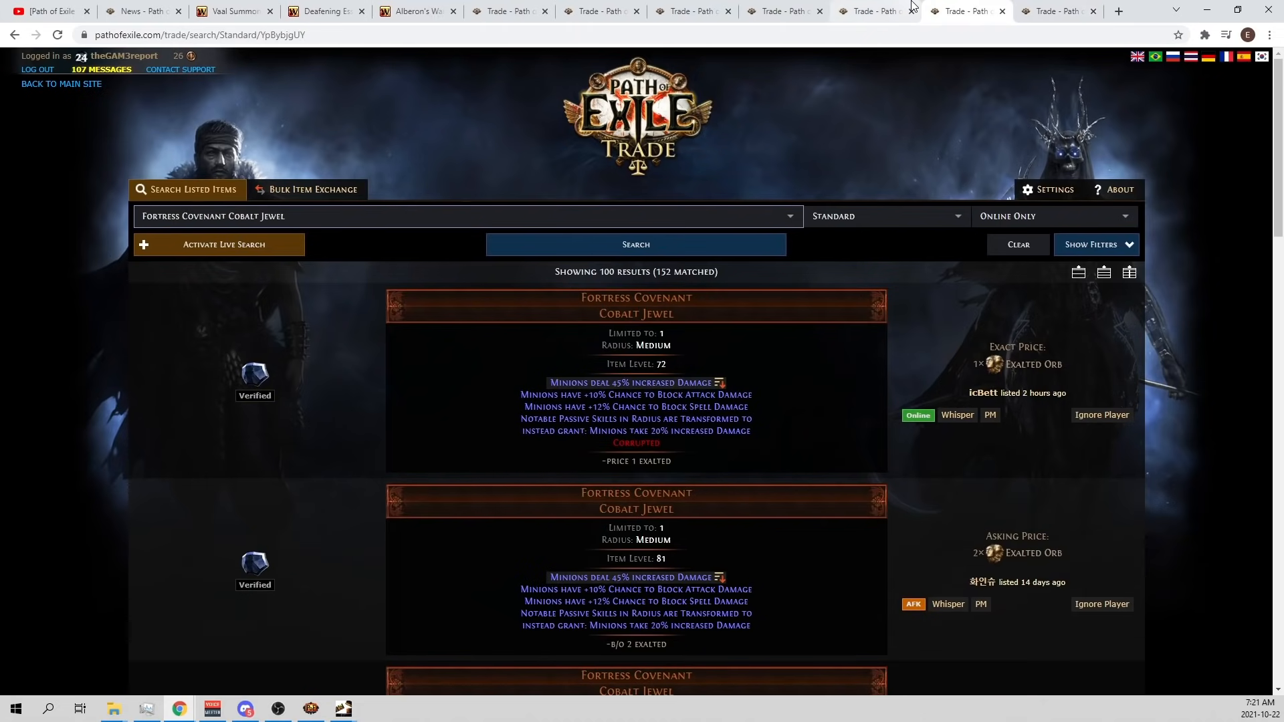
Browse Standard league listings for Quickening Covenant Viridian Jewels, then return to Path of Building.
click(1057, 11)
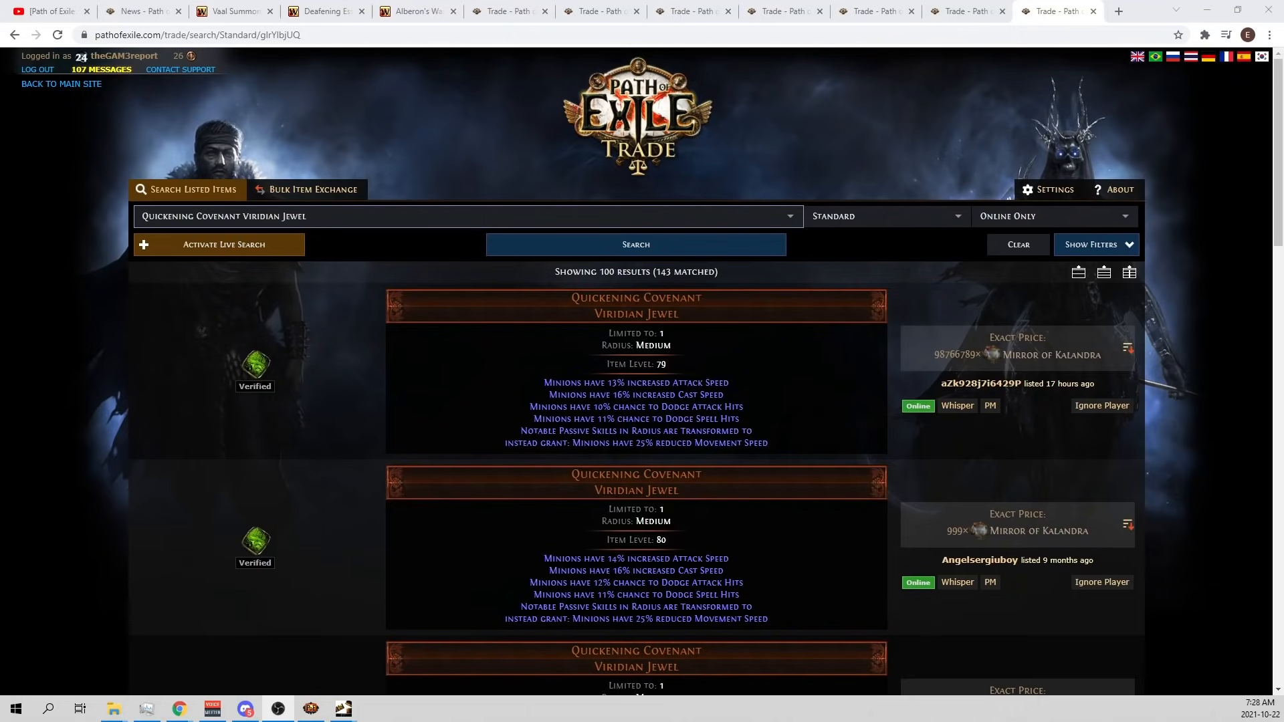
click(310, 709)
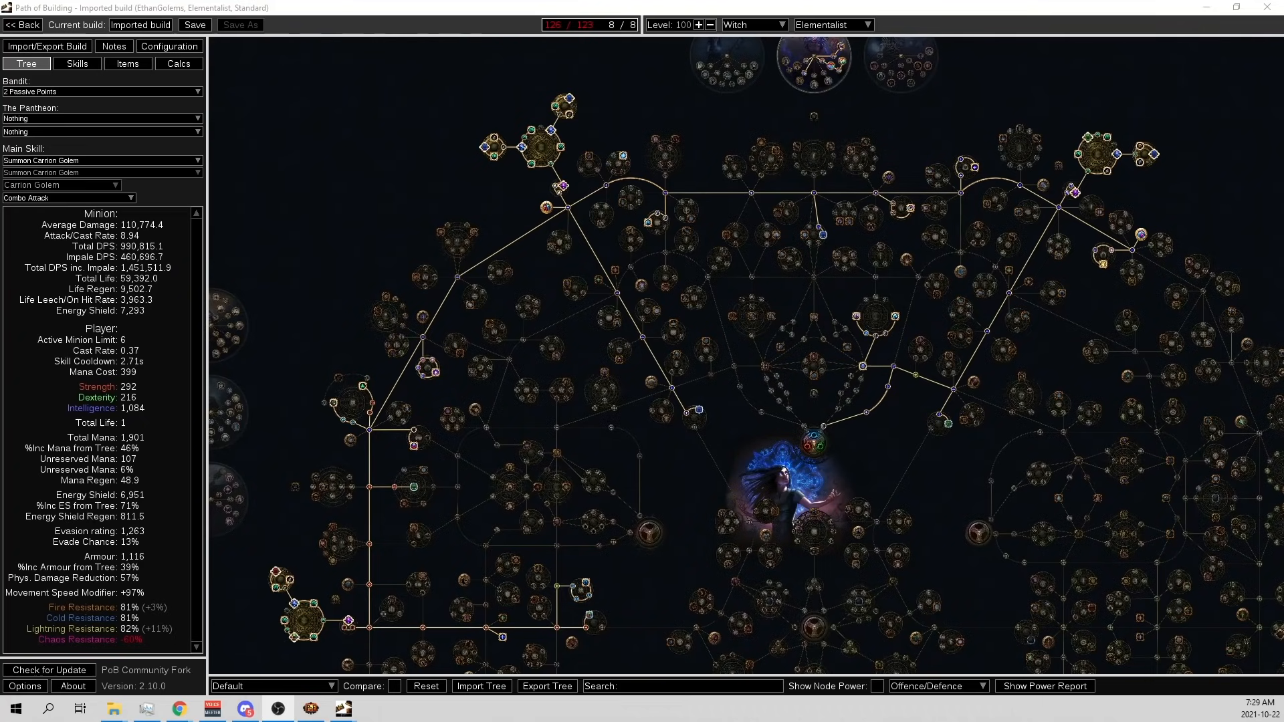
mouse_move(150, 284)
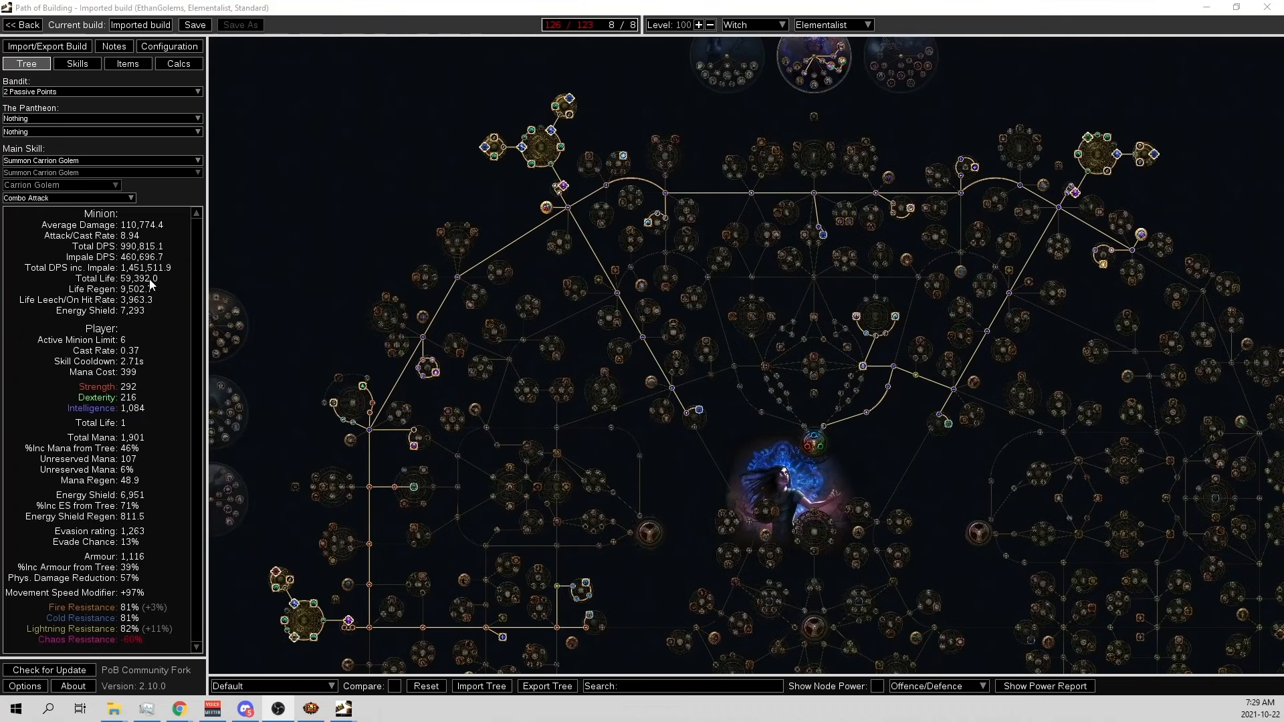
Show the golem build's equipped gear and jewel sockets in the Items tab.
click(127, 64)
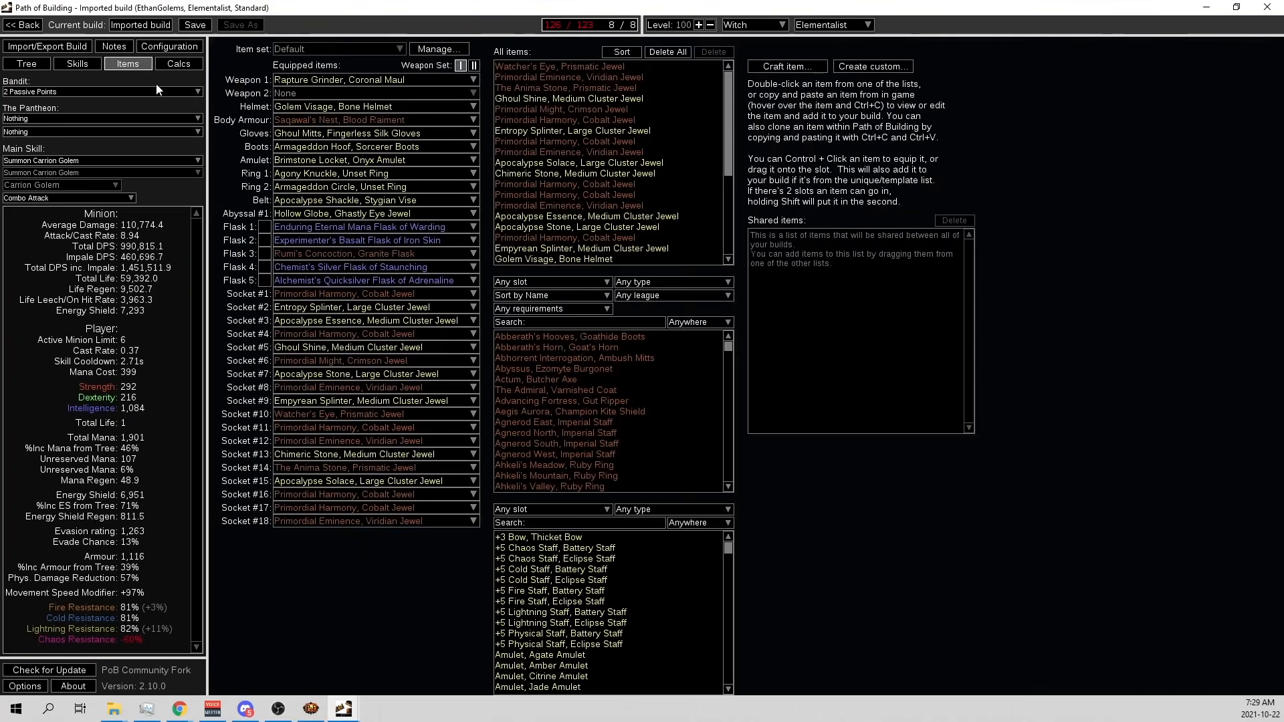
mouse_move(353, 79)
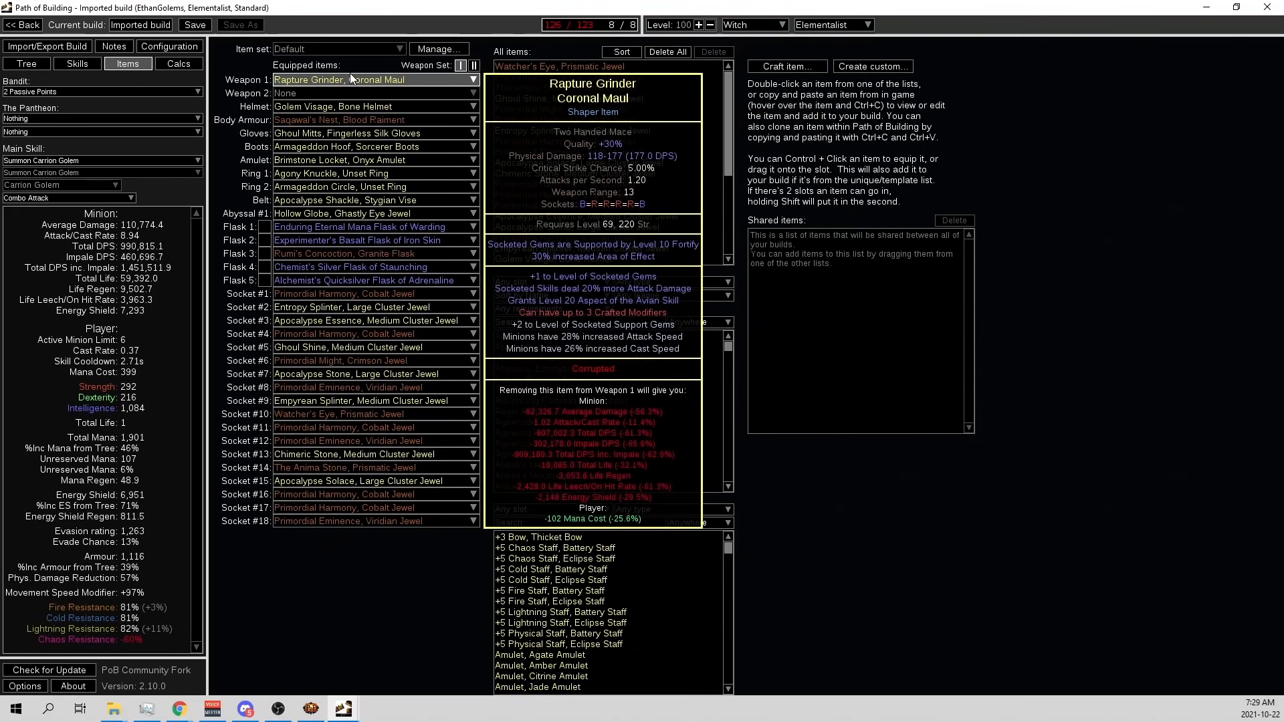
mouse_move(245, 77)
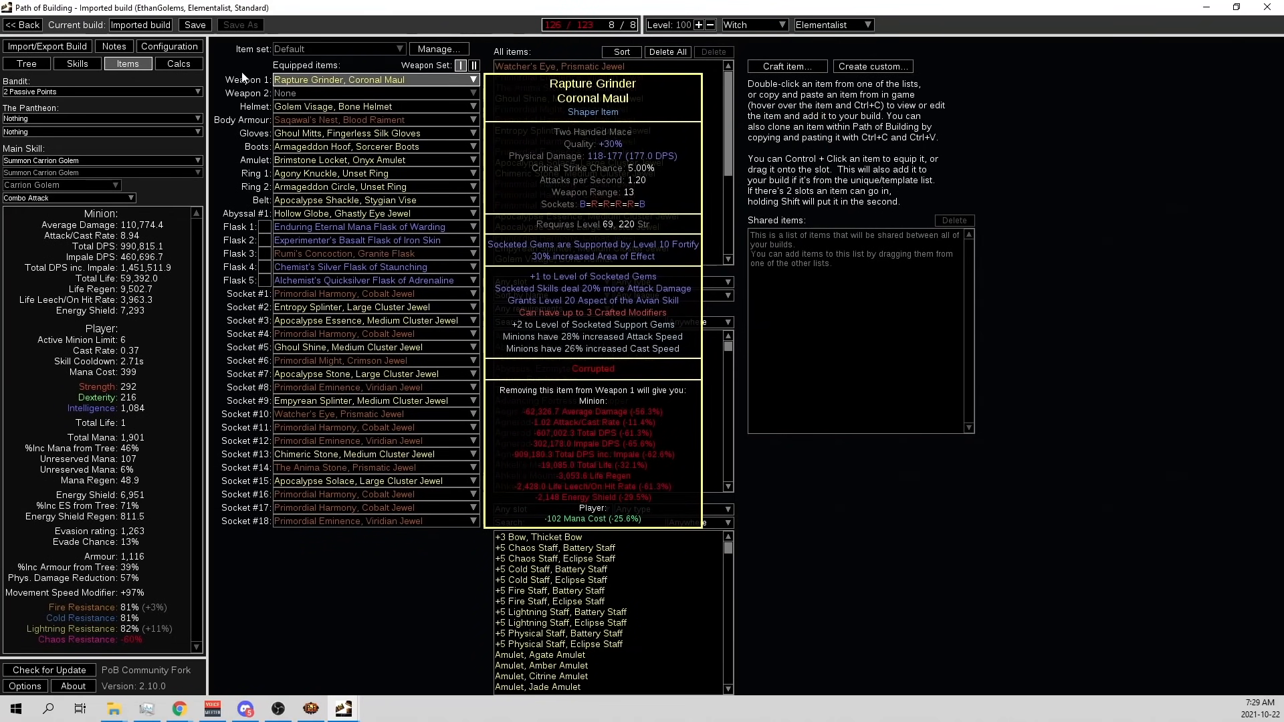
Cycle through the Tree, Items and Skills tabs, ending on the passive tree.
click(25, 63)
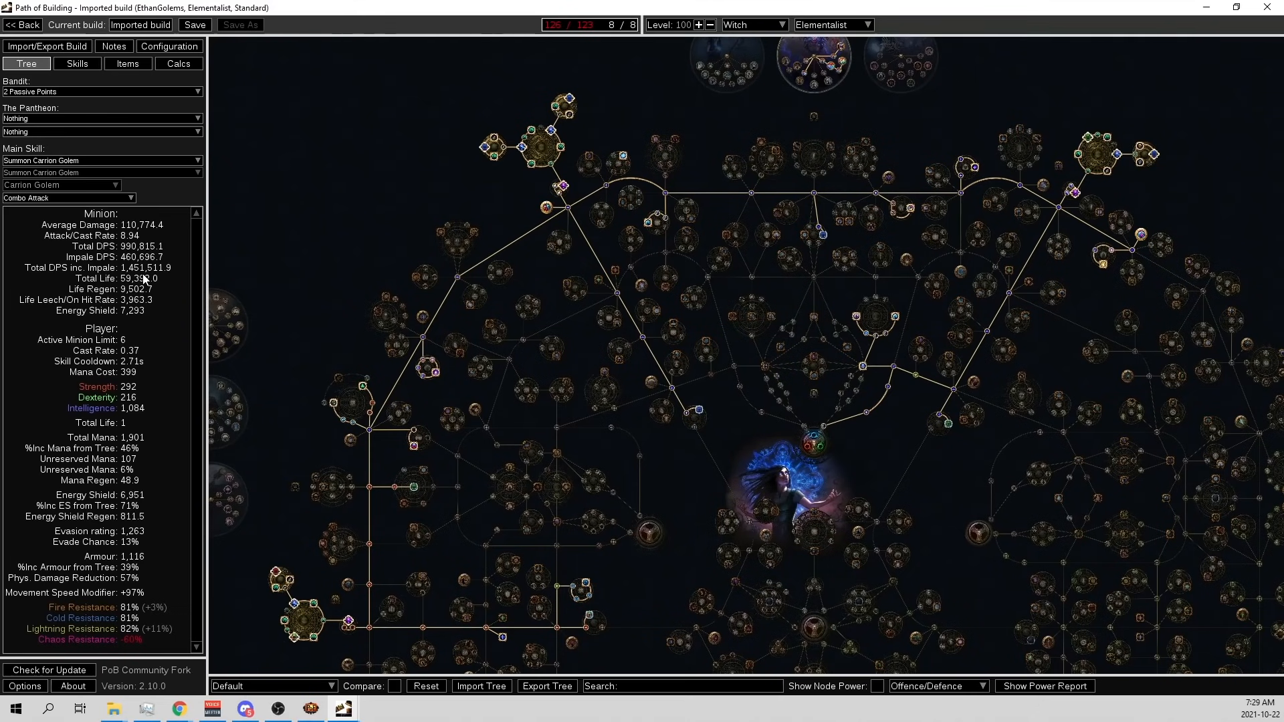
mouse_move(803, 481)
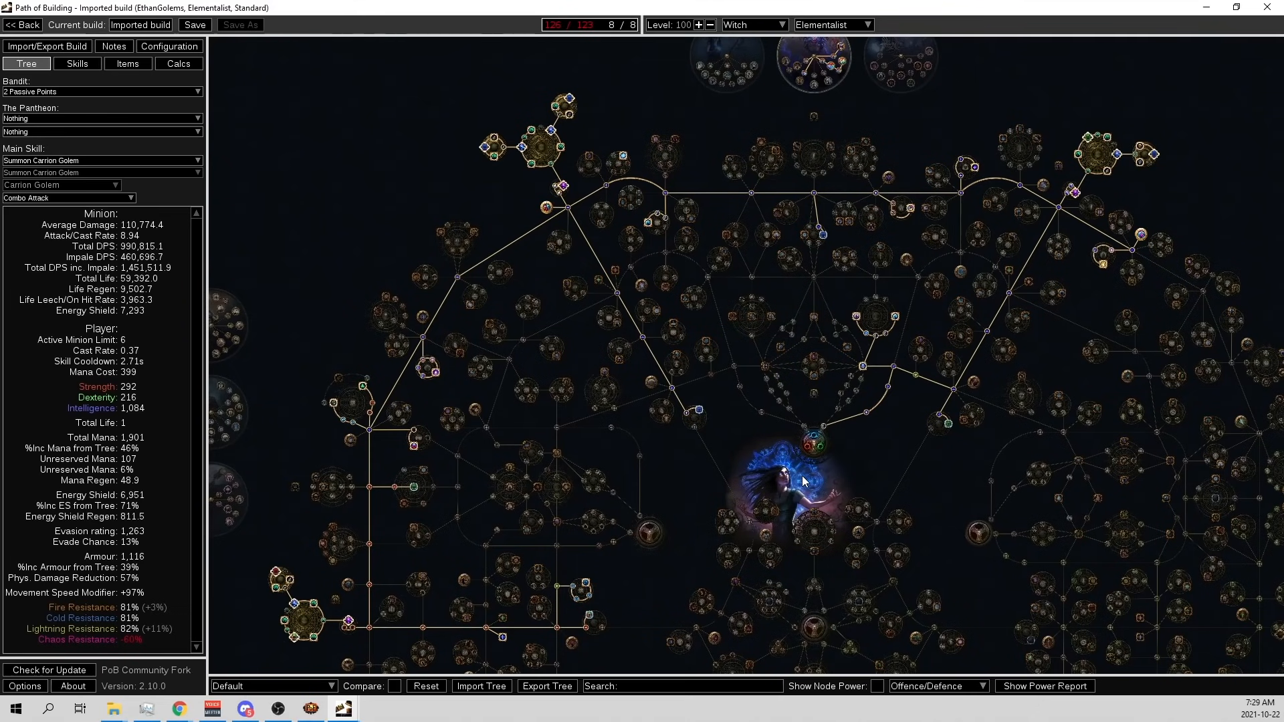
mouse_move(174, 510)
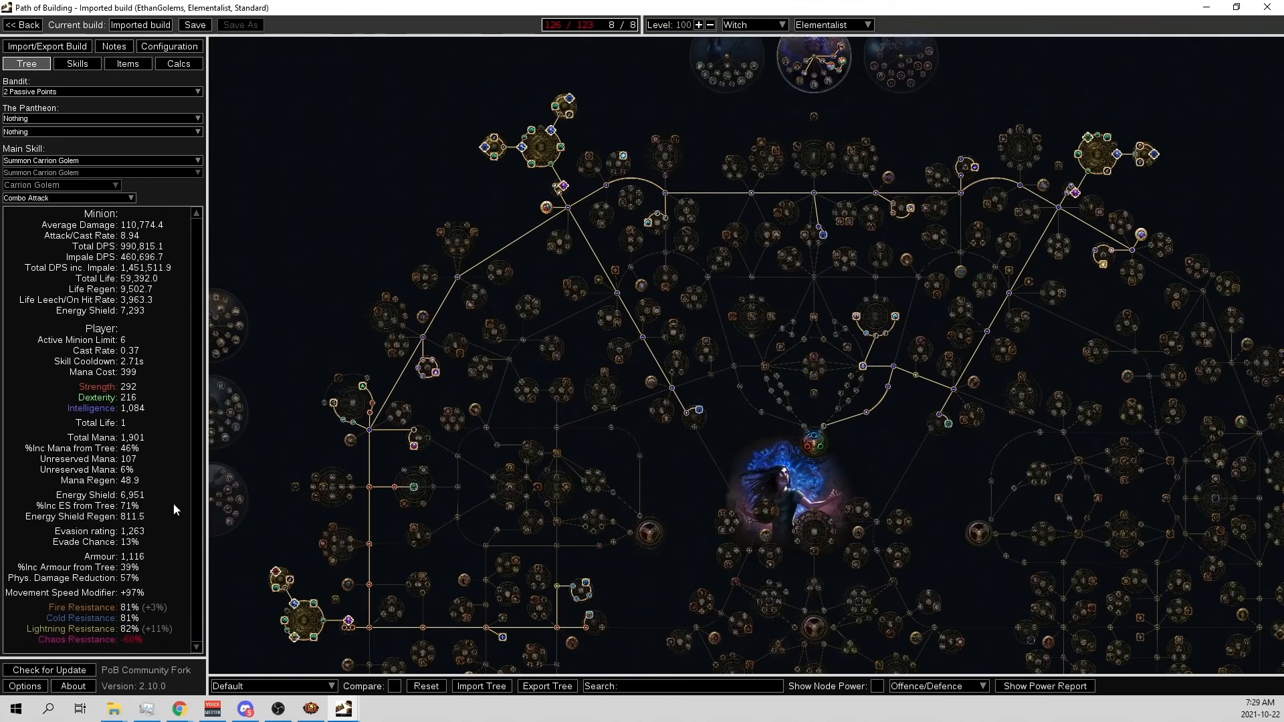
mouse_move(141, 508)
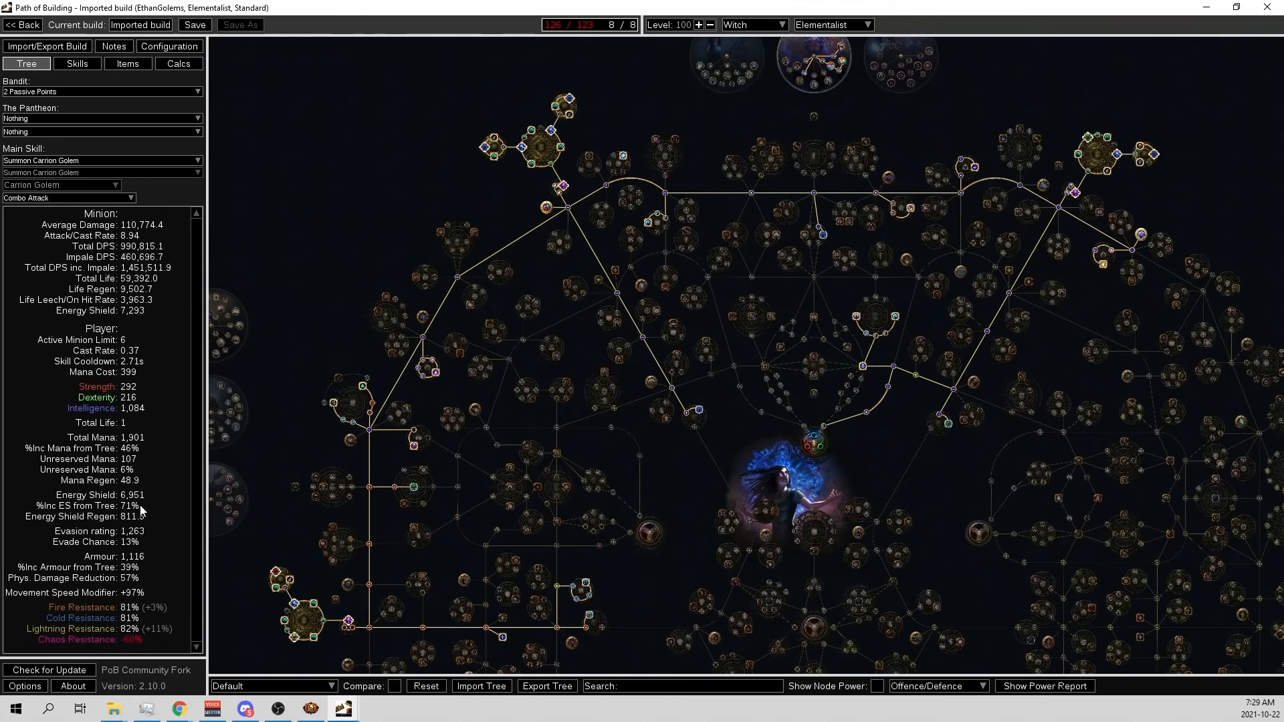
mouse_move(140, 533)
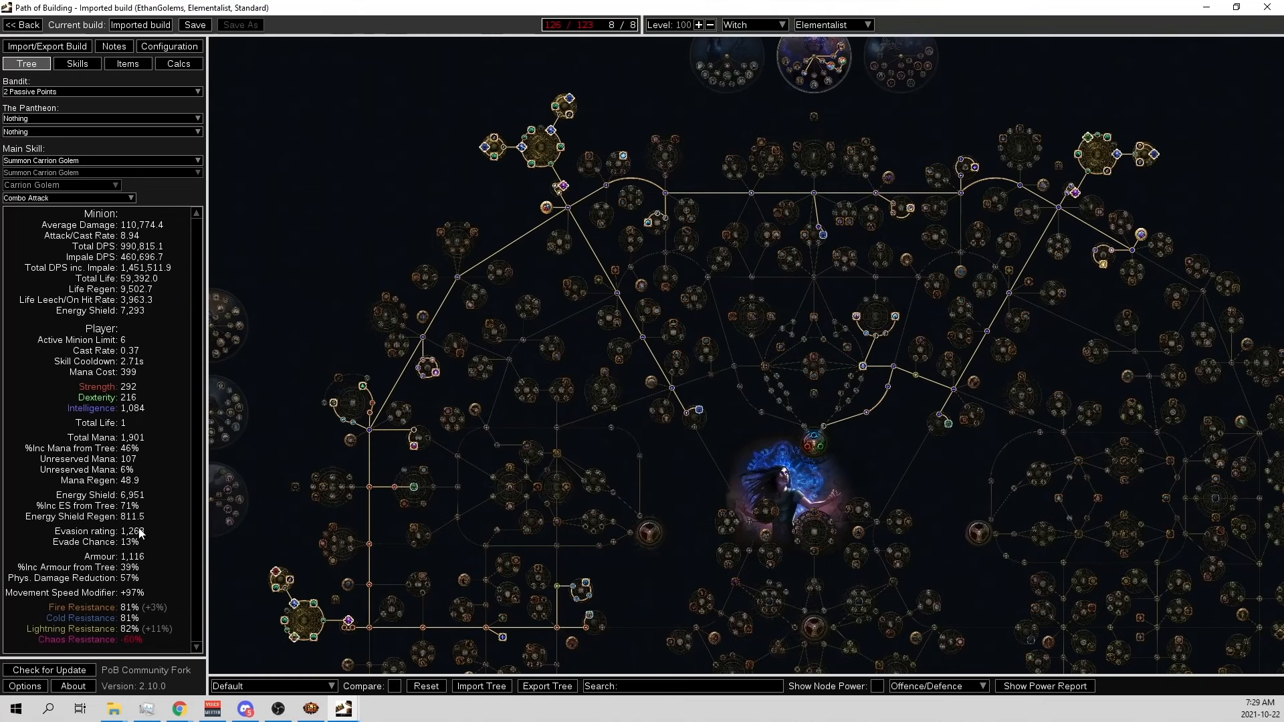
mouse_move(187, 630)
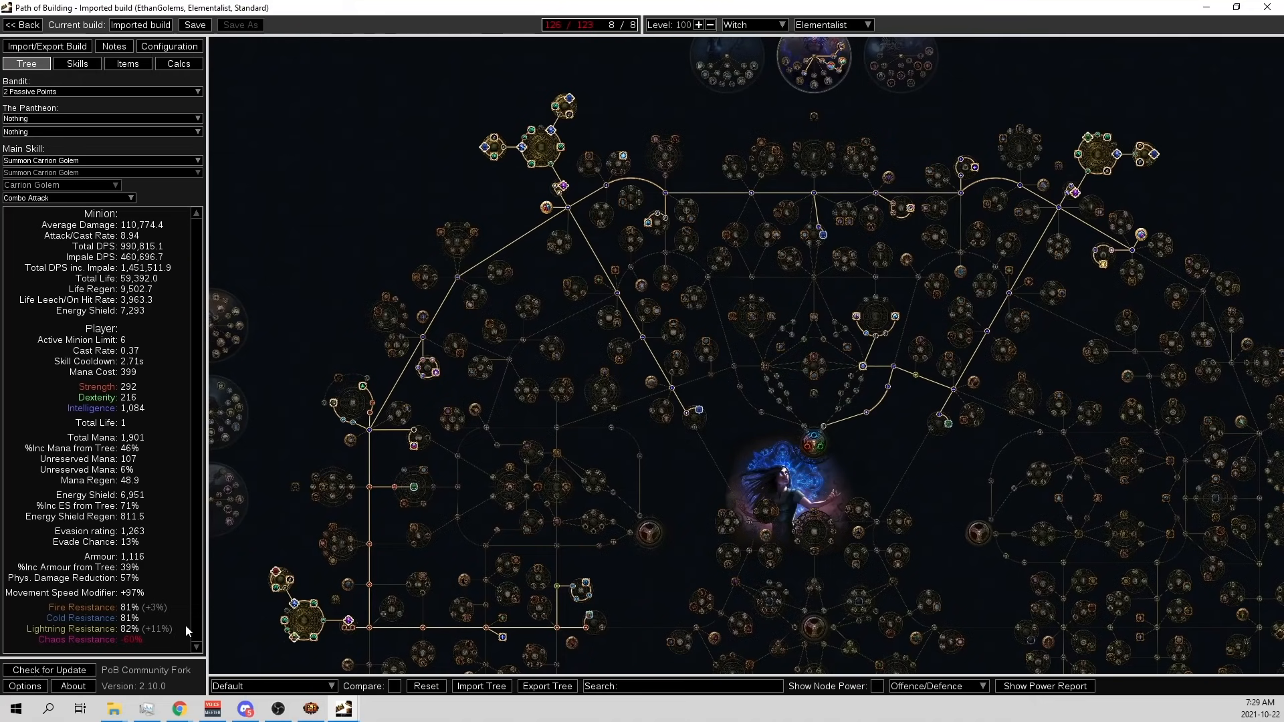
mouse_move(152, 563)
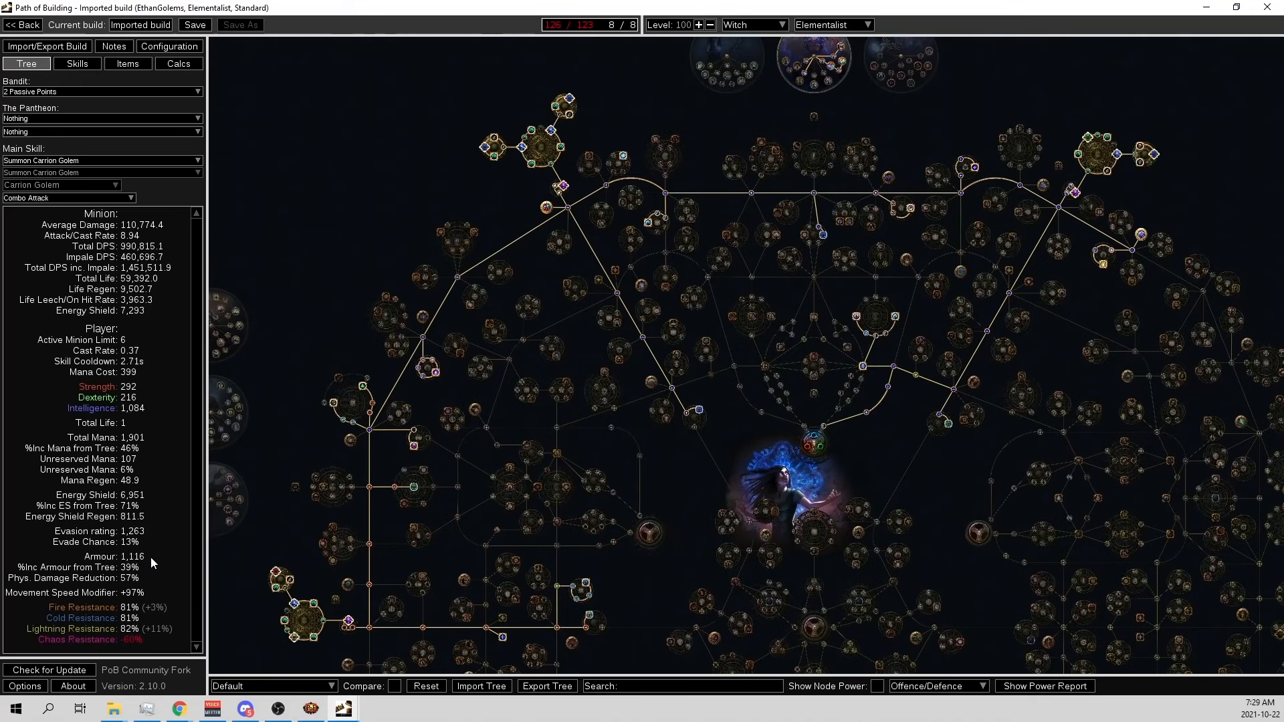
click(128, 62)
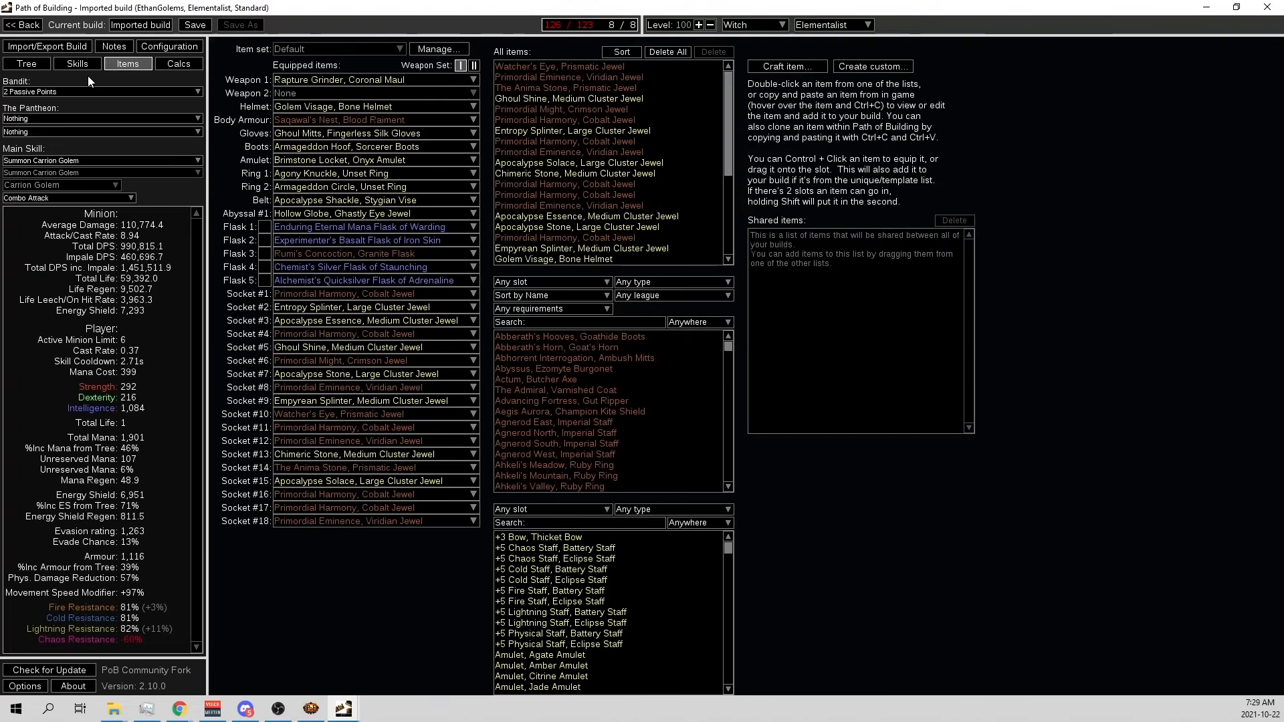
click(77, 63)
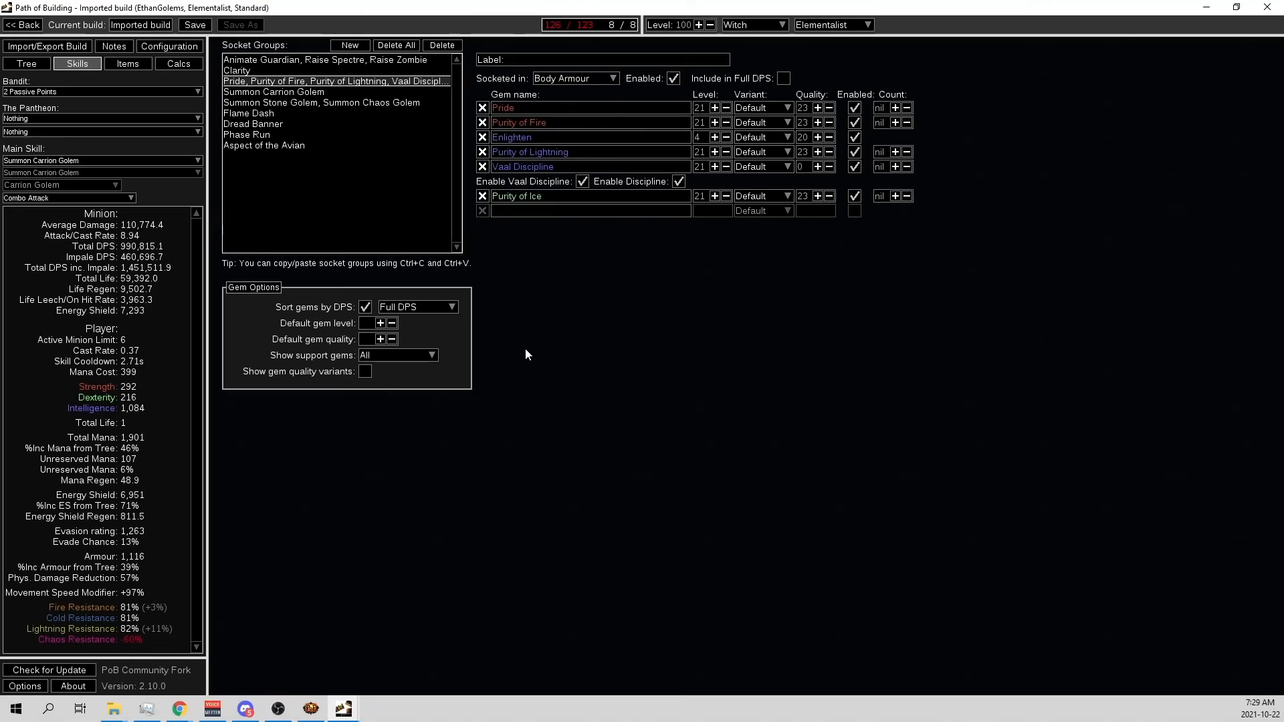
click(26, 63)
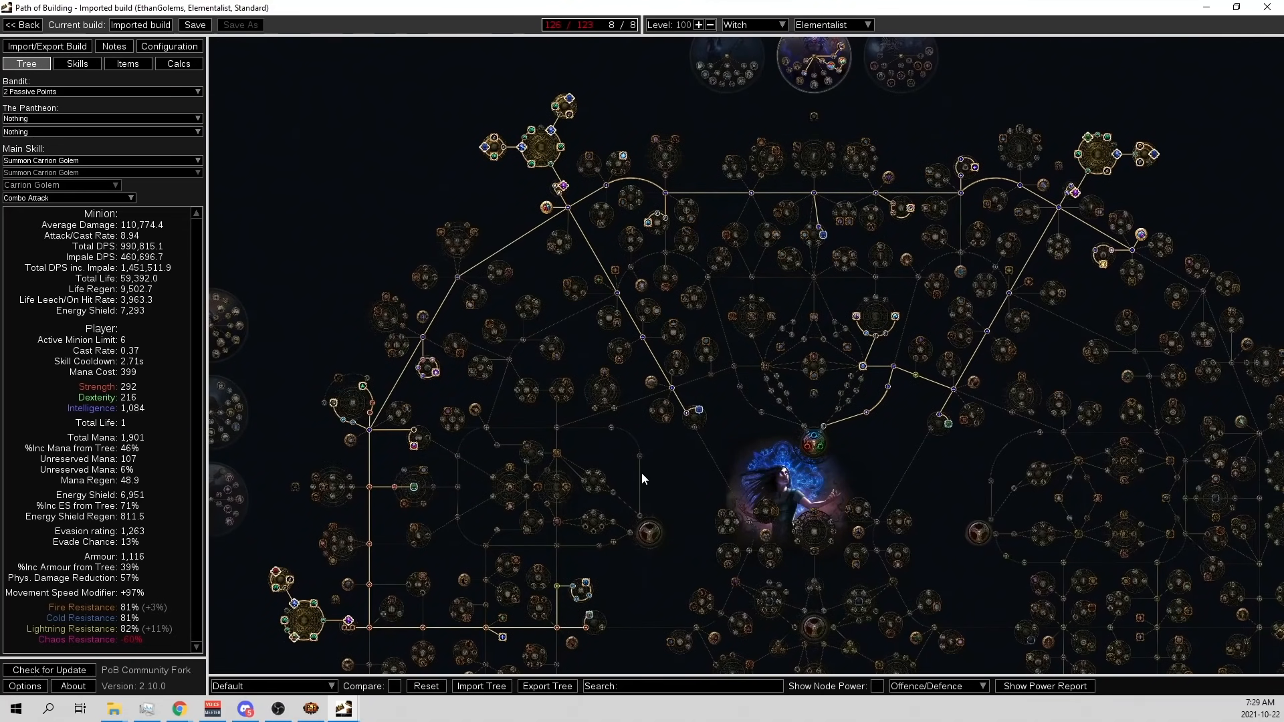
mouse_move(149, 276)
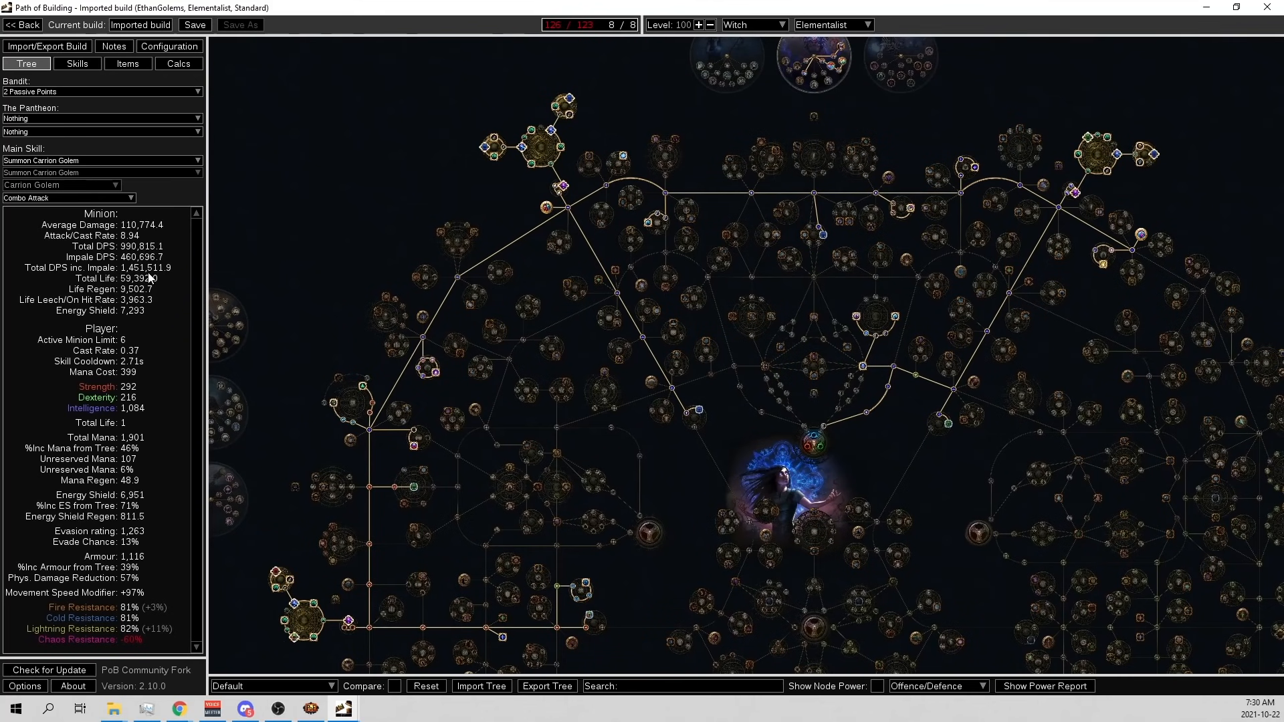
mouse_move(144, 367)
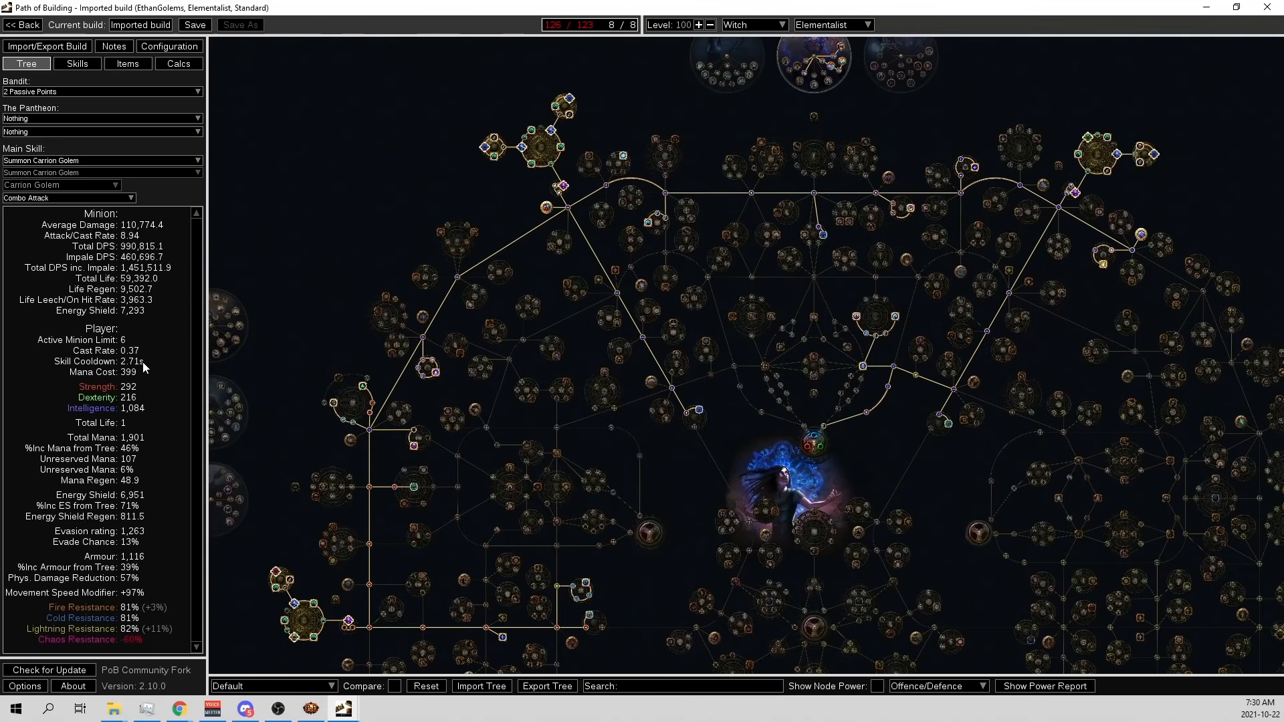
mouse_move(127, 145)
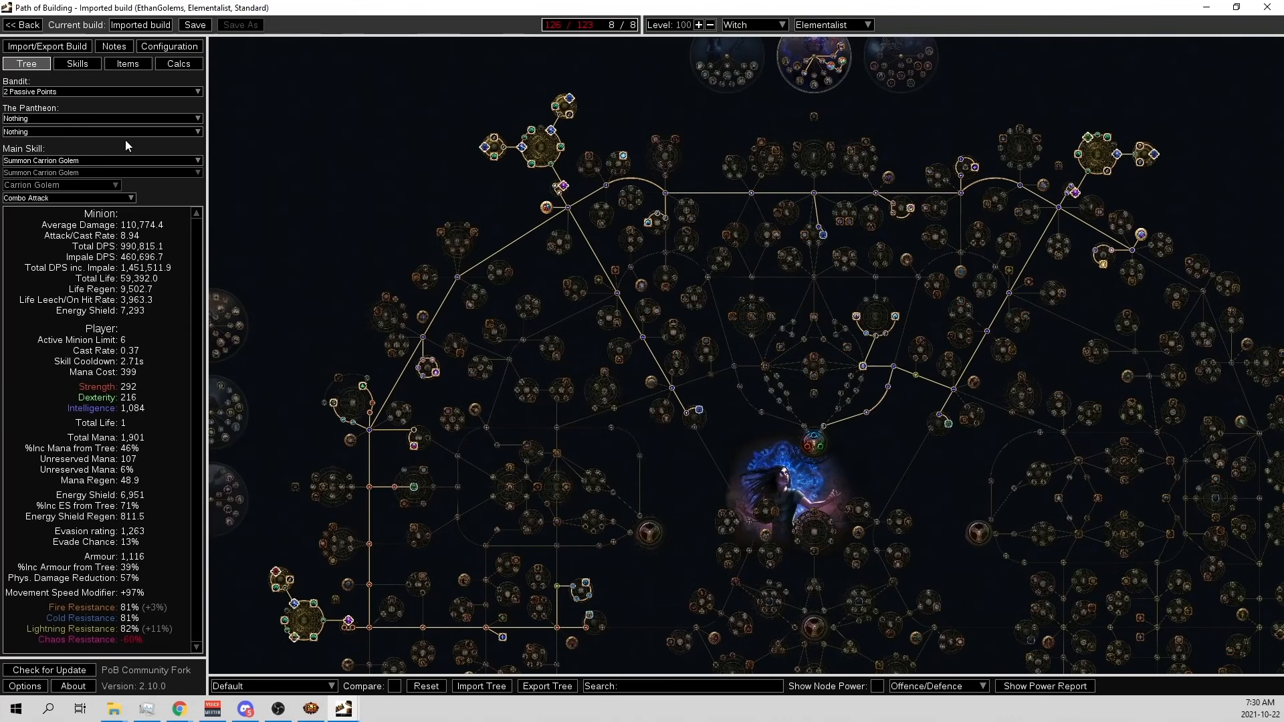
mouse_move(129, 187)
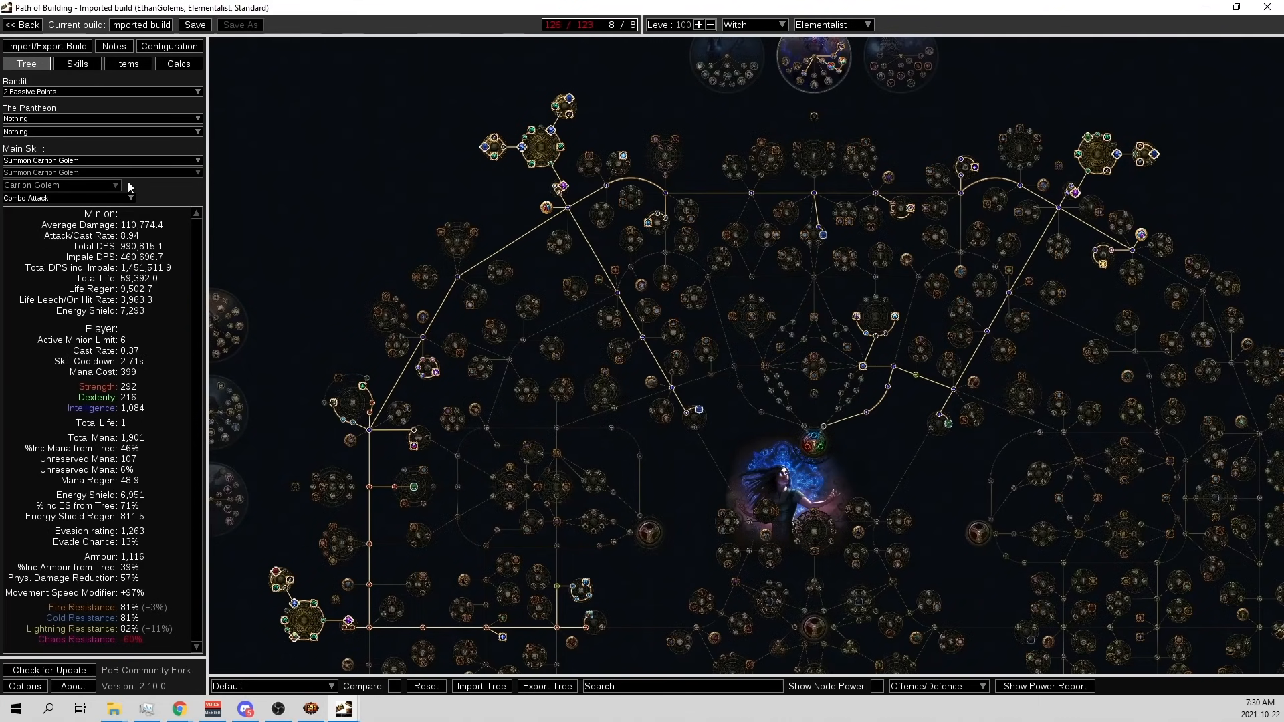
mouse_move(127, 189)
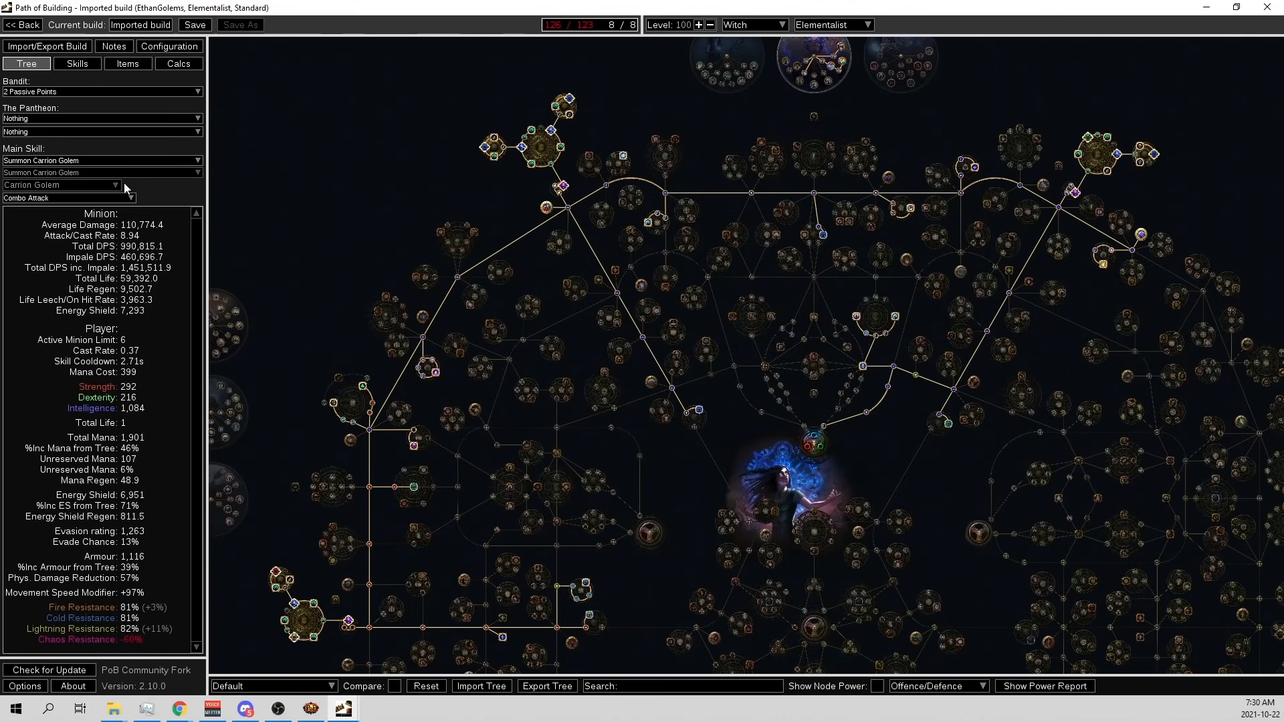
click(127, 63)
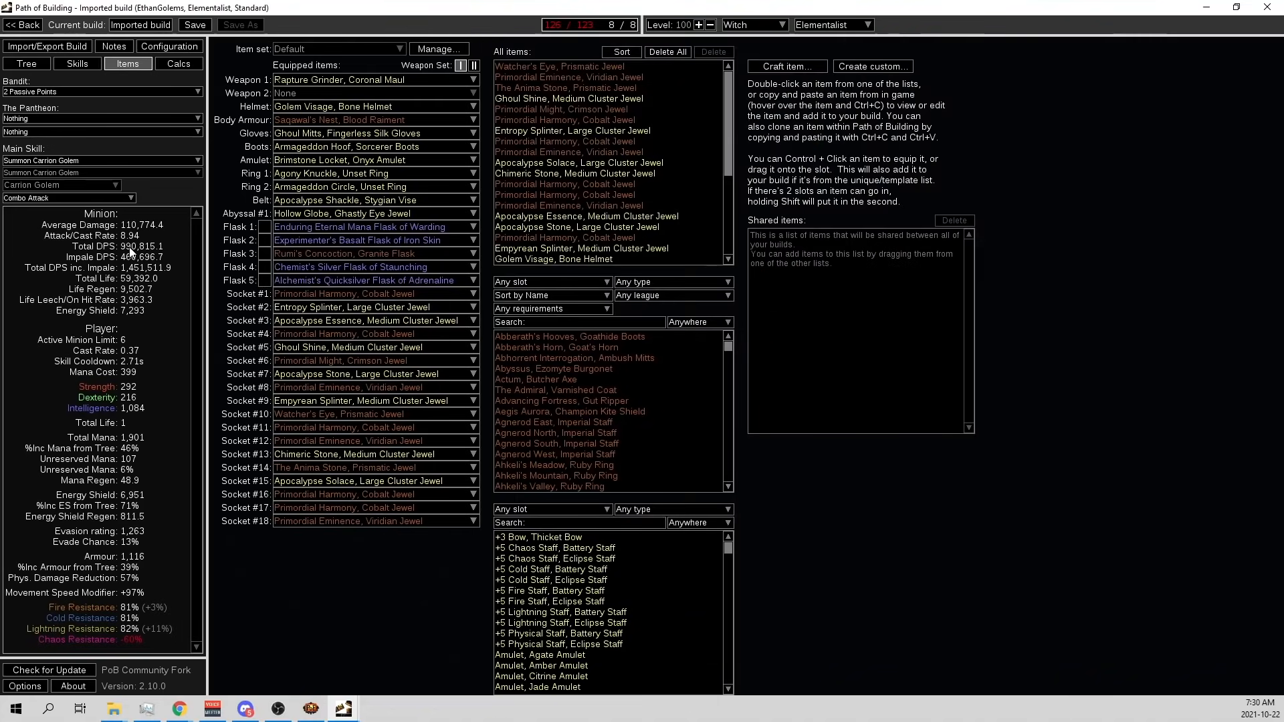
mouse_move(227, 278)
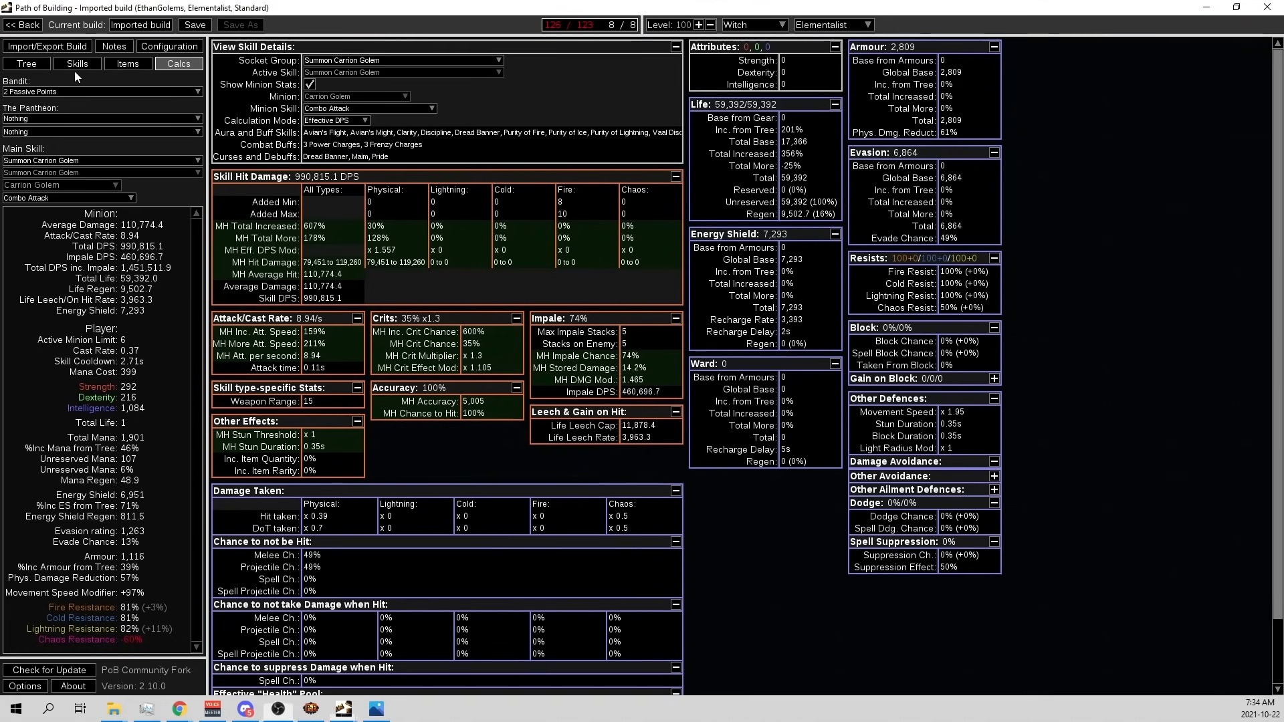
Leave the Carrion Golem calculations breakdown and return to the passive tree.
click(24, 63)
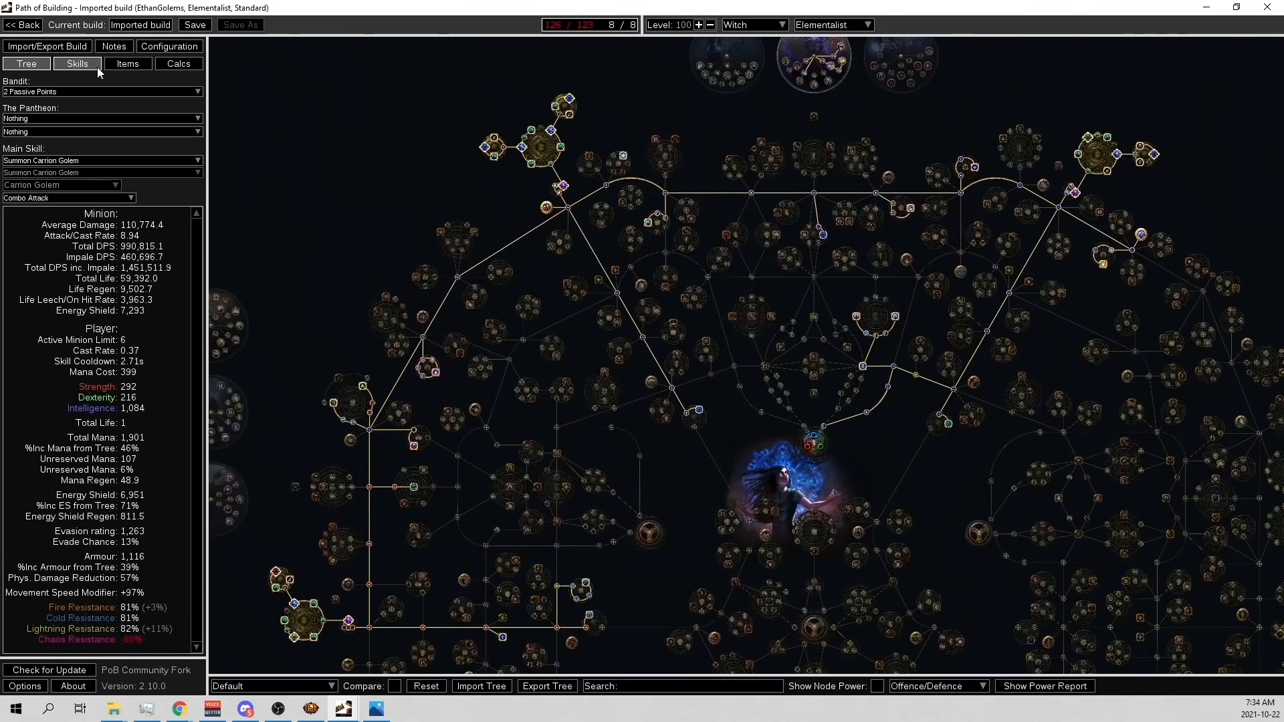
Toggle 'Do your Minions use Power Charges?' off and back on to compare DPS.
click(168, 46)
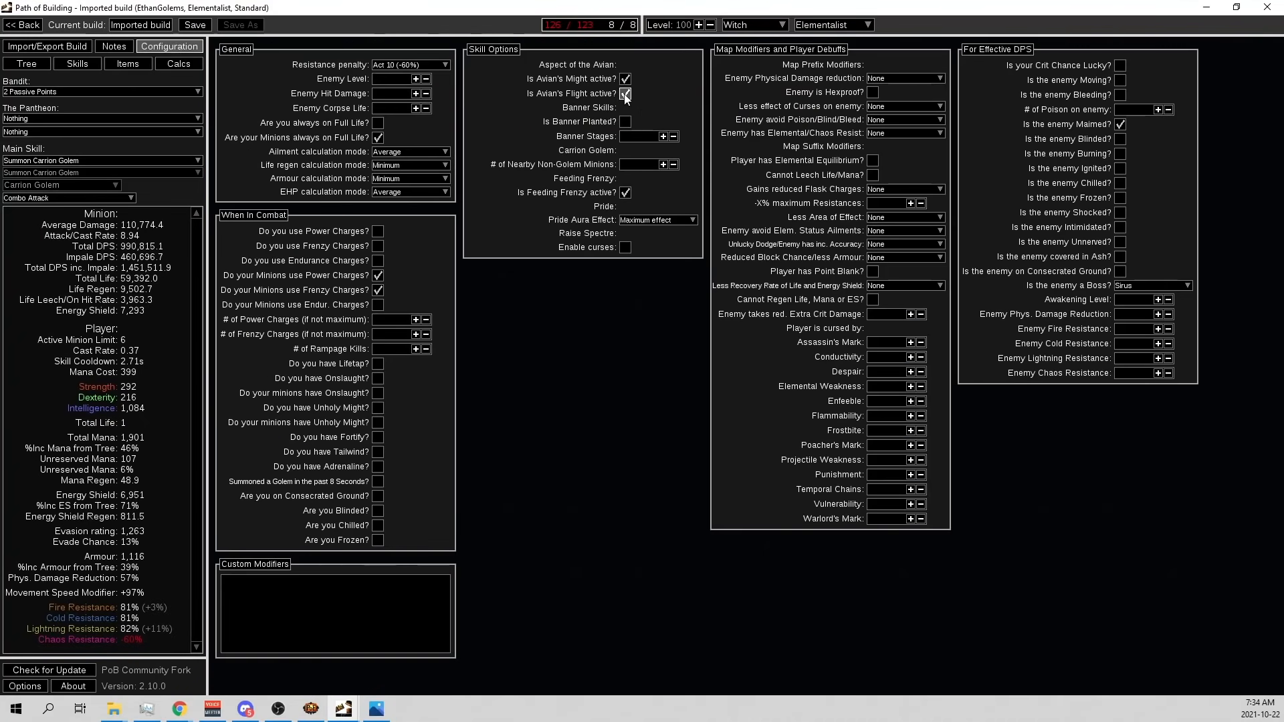
click(624, 79)
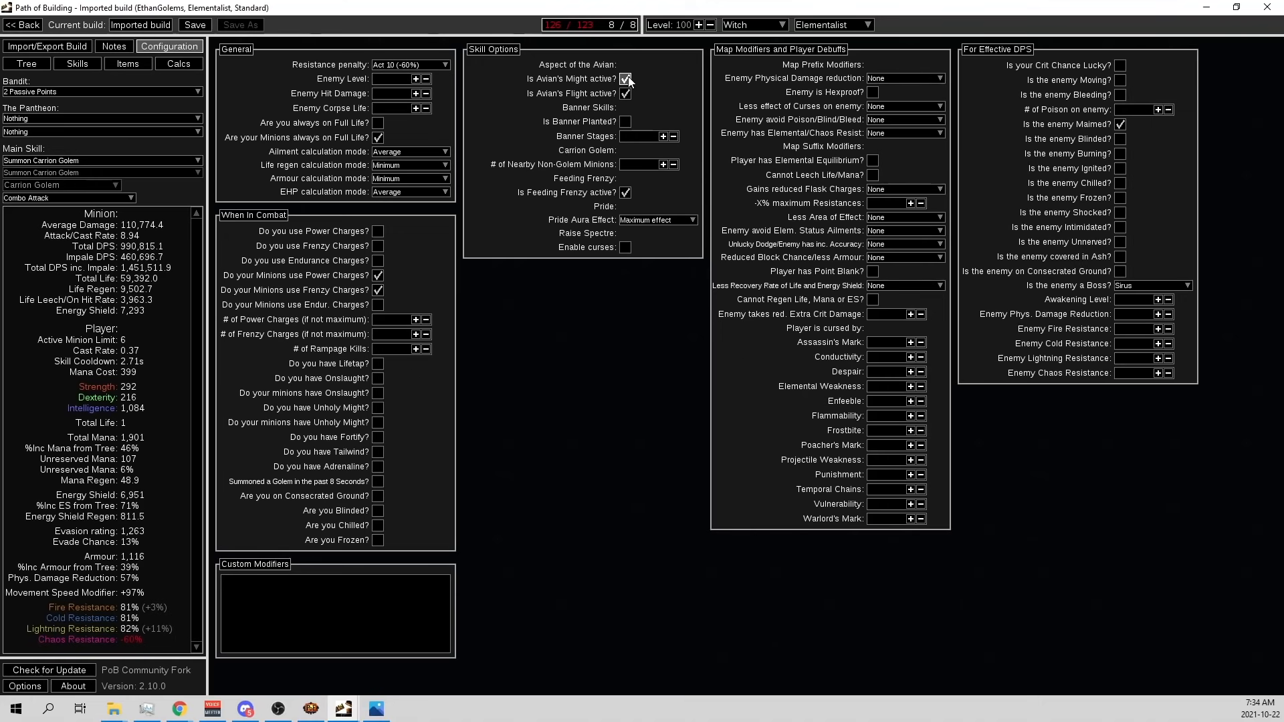
mouse_move(628, 88)
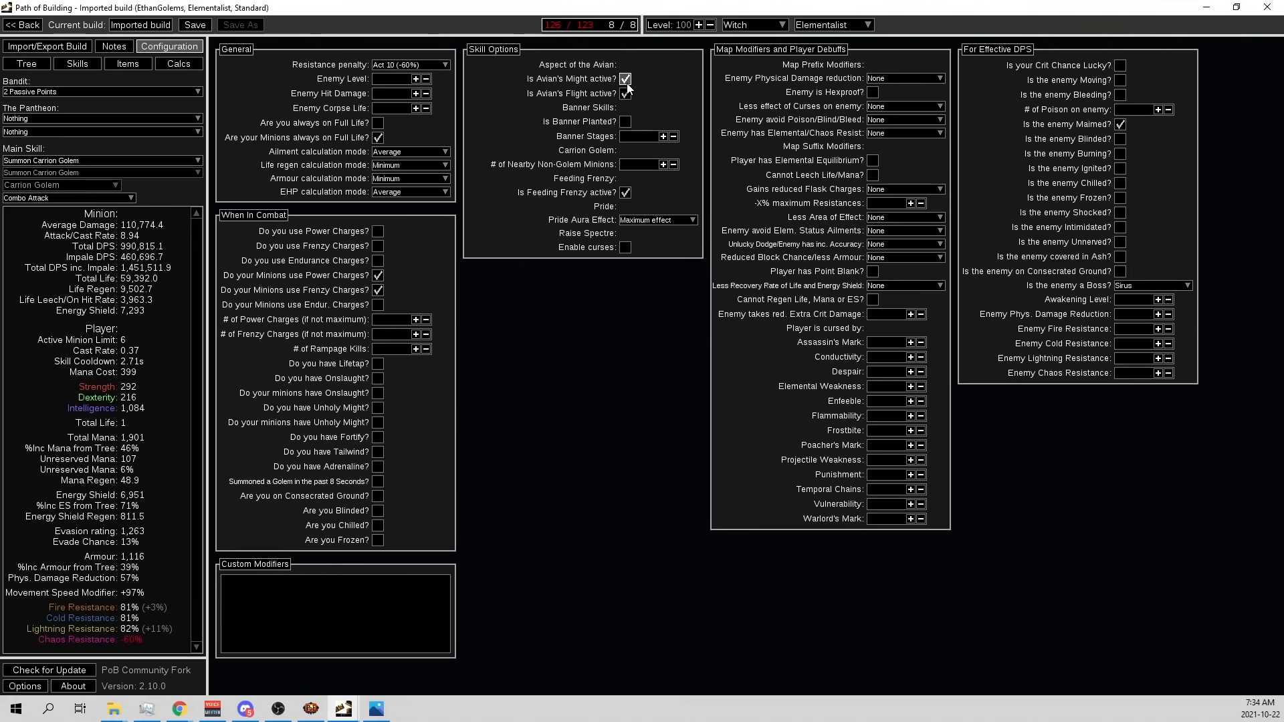
click(624, 79)
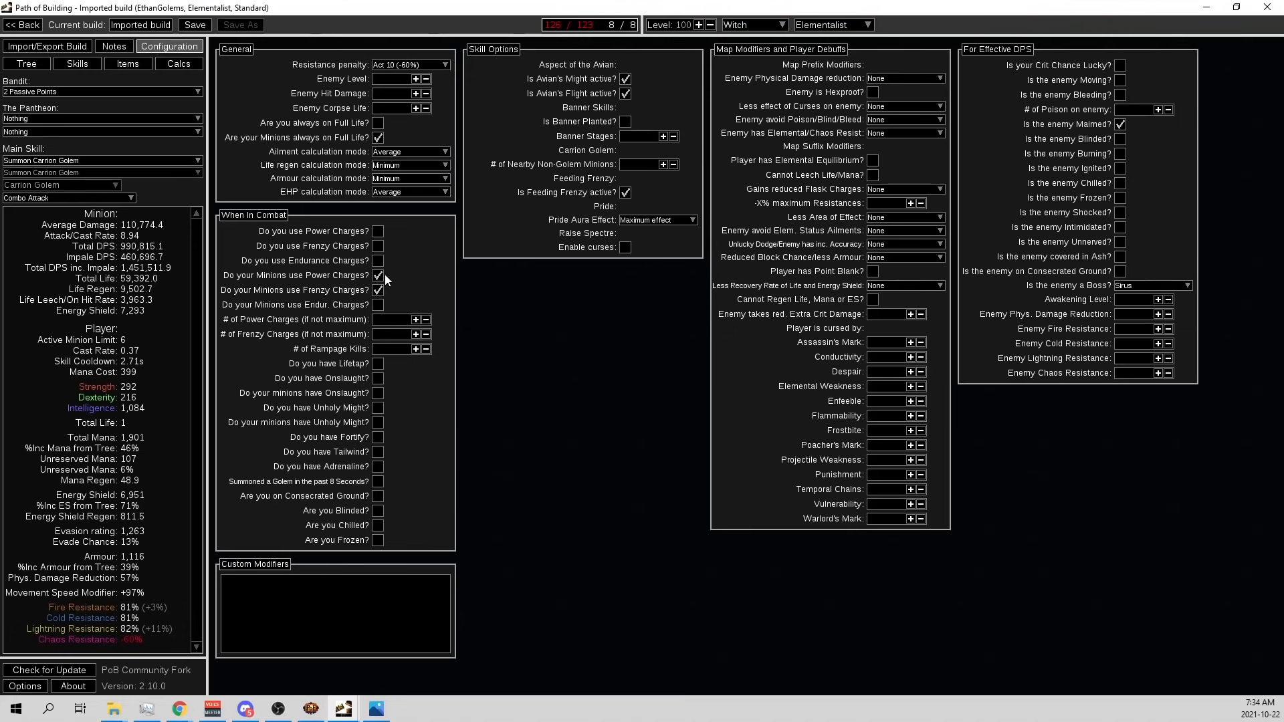
click(377, 275)
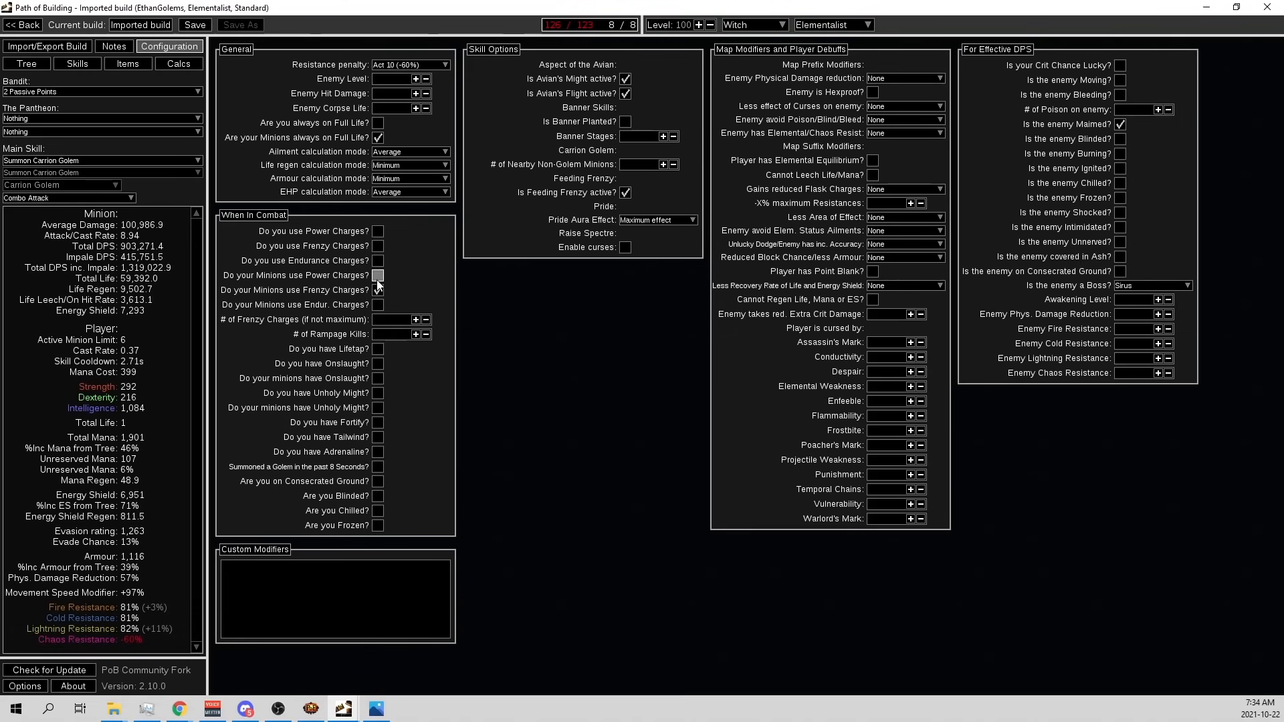
click(377, 274)
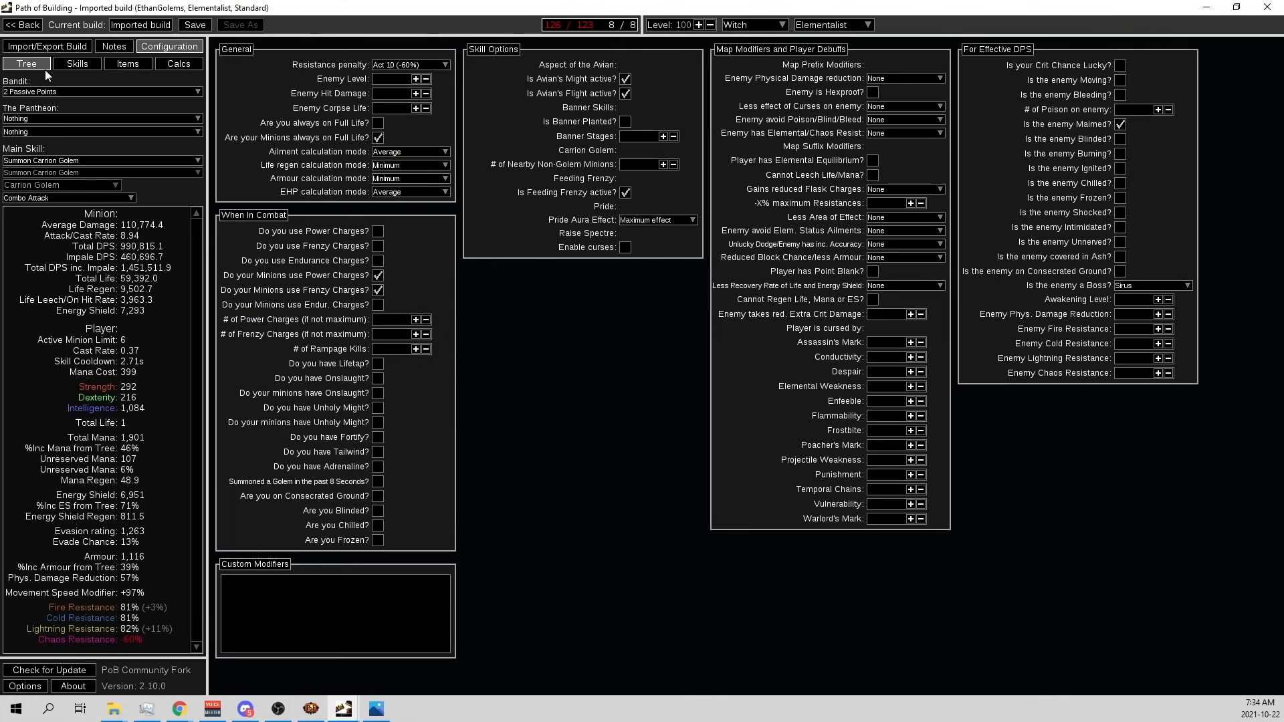
click(76, 63)
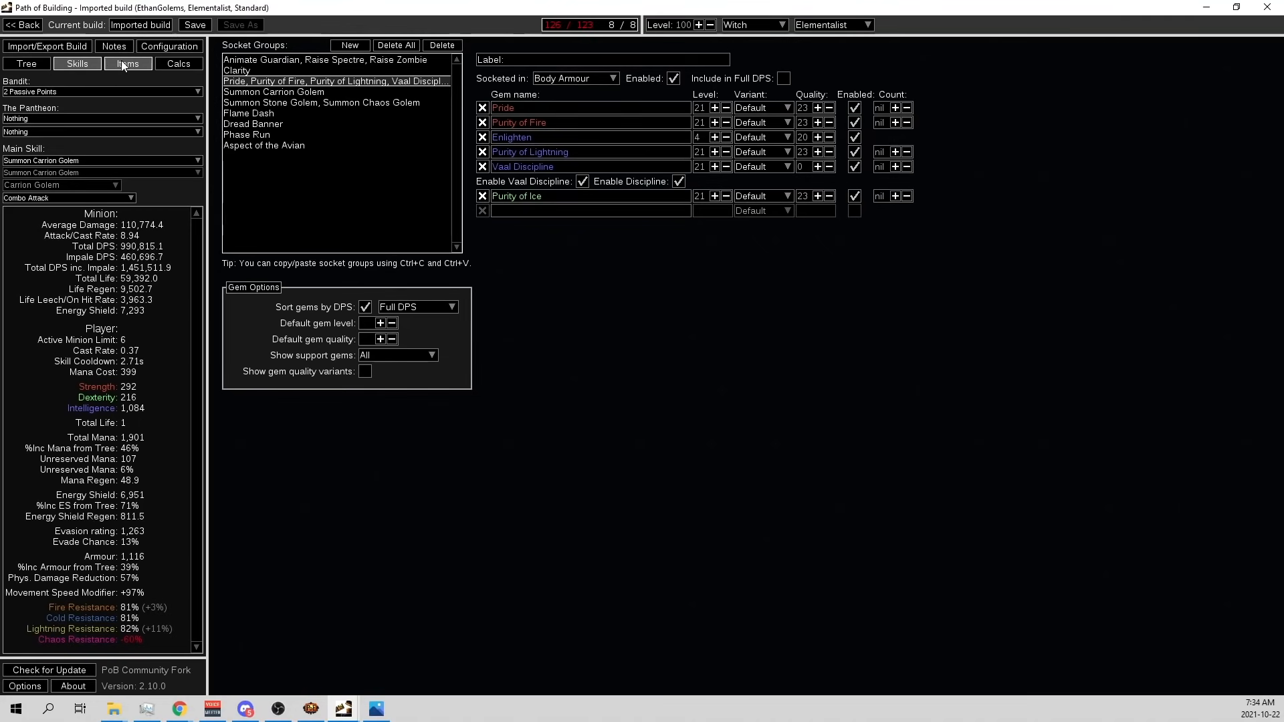
Return to the passive tree and read notable tooltips such as Storm Weaver.
click(24, 62)
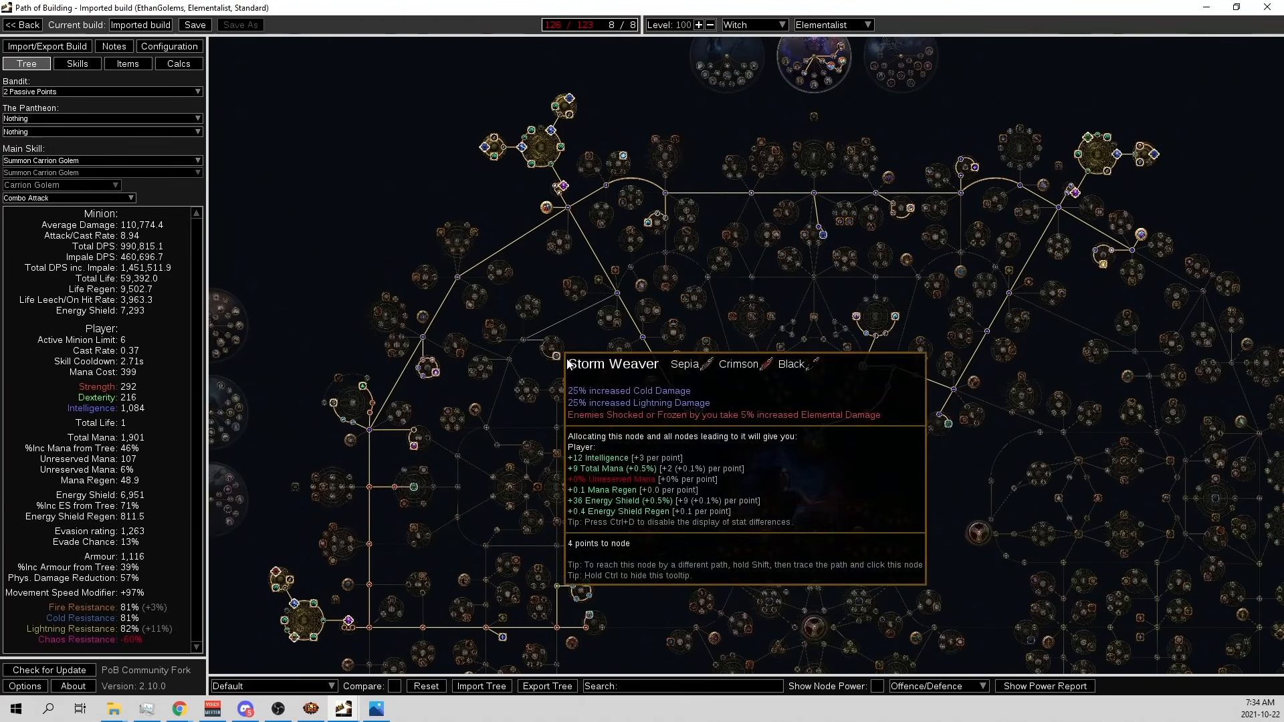
mouse_move(764, 459)
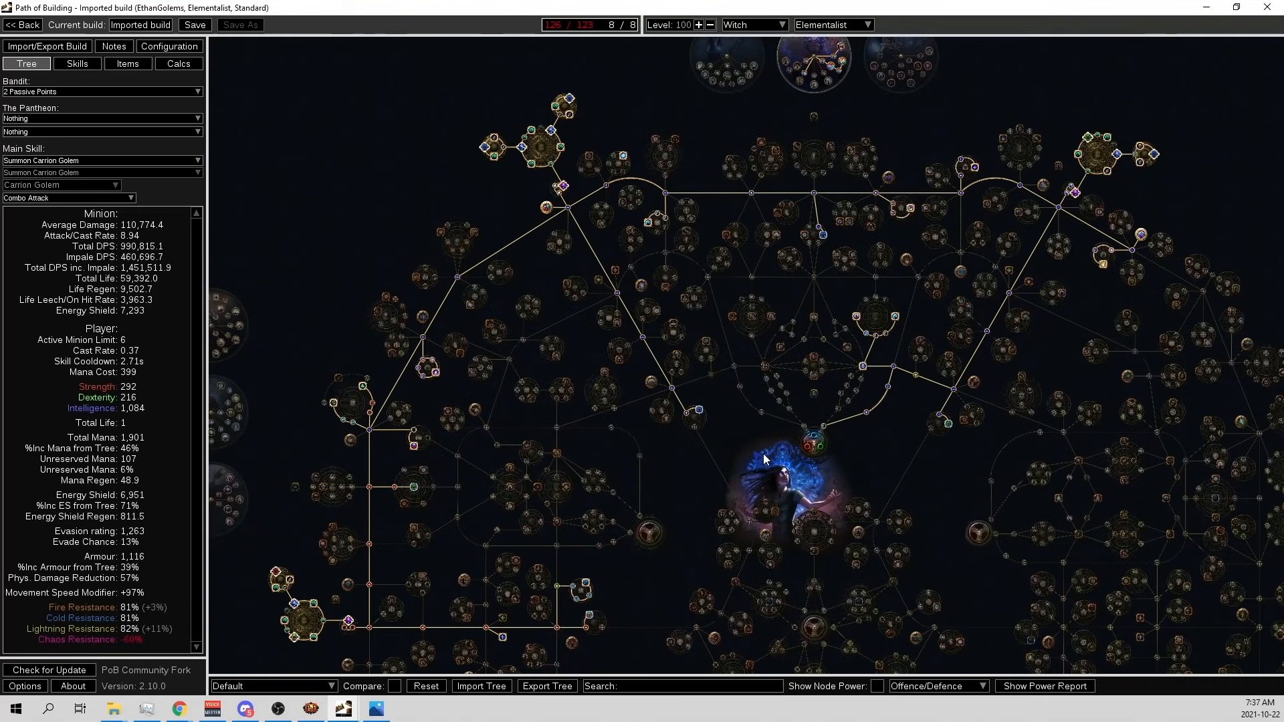
mouse_move(832, 412)
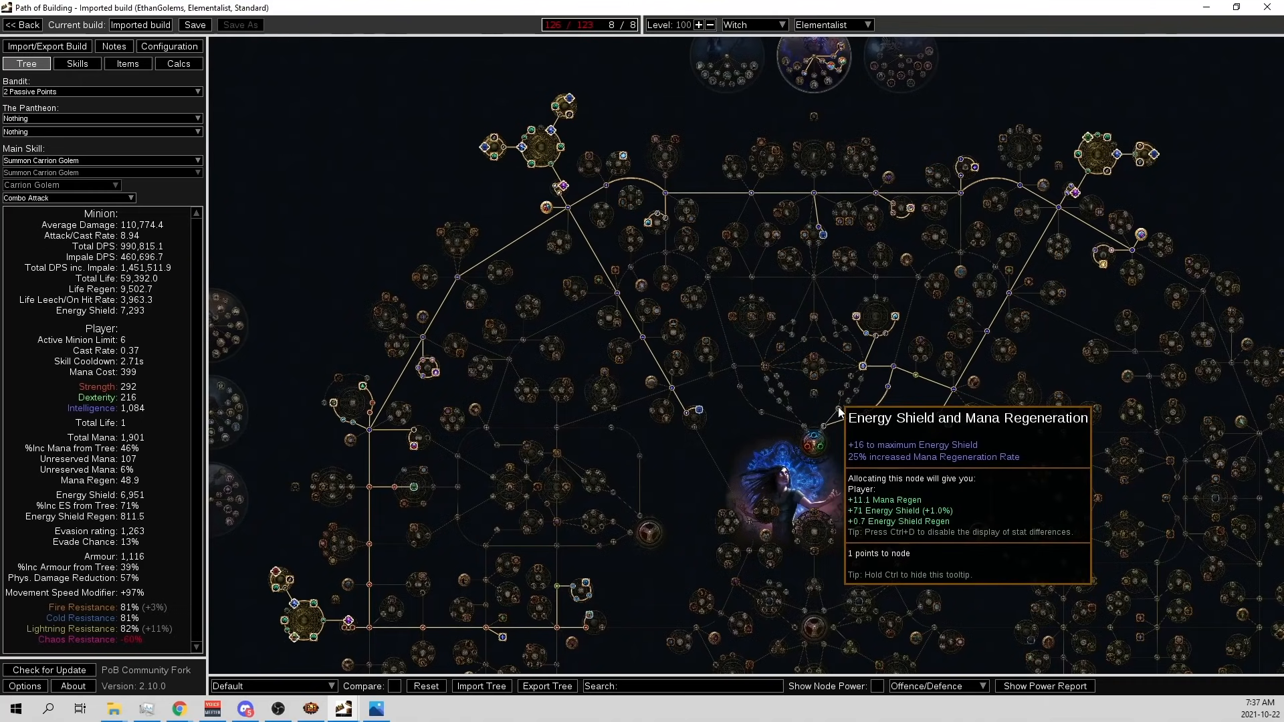
mouse_move(124, 130)
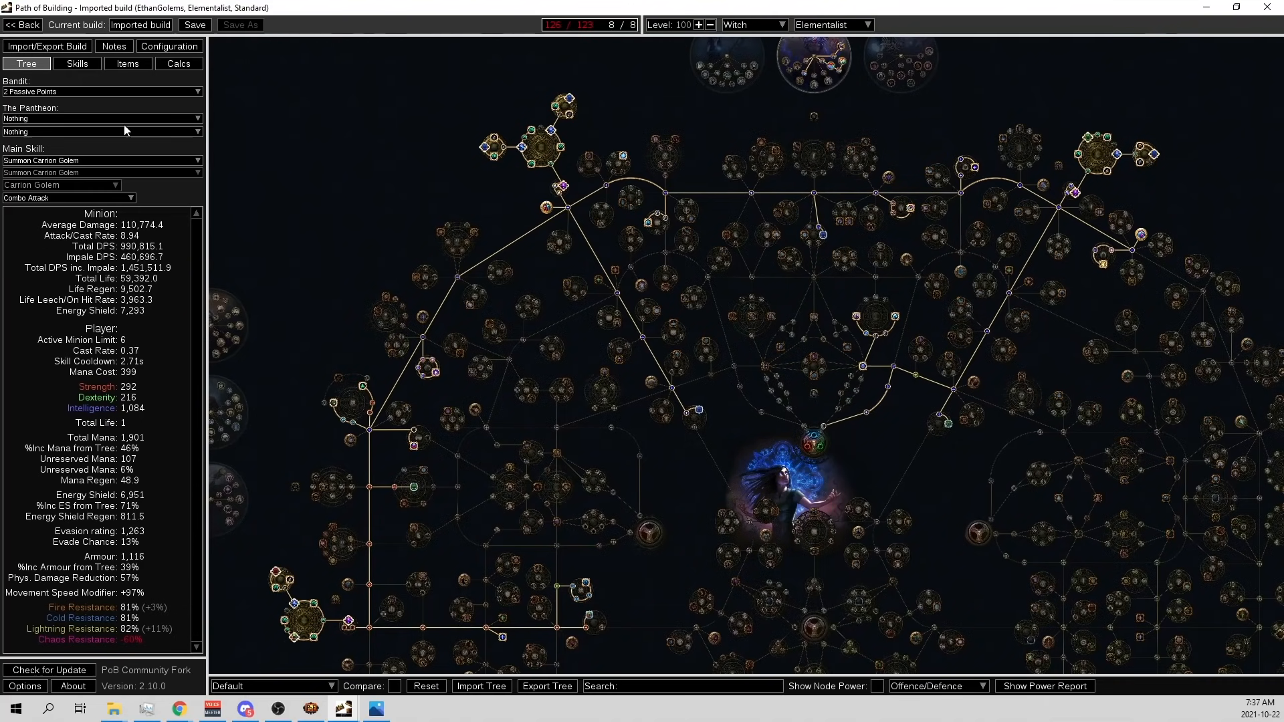
mouse_move(891, 320)
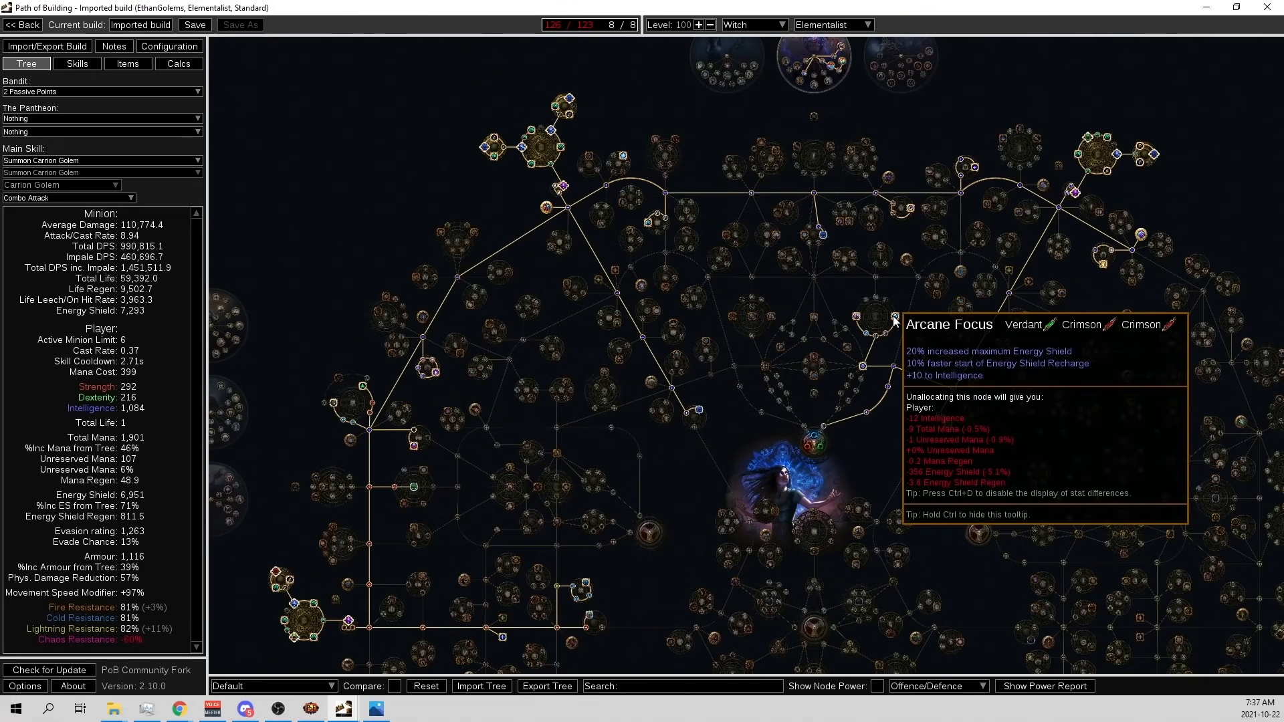
mouse_move(859, 287)
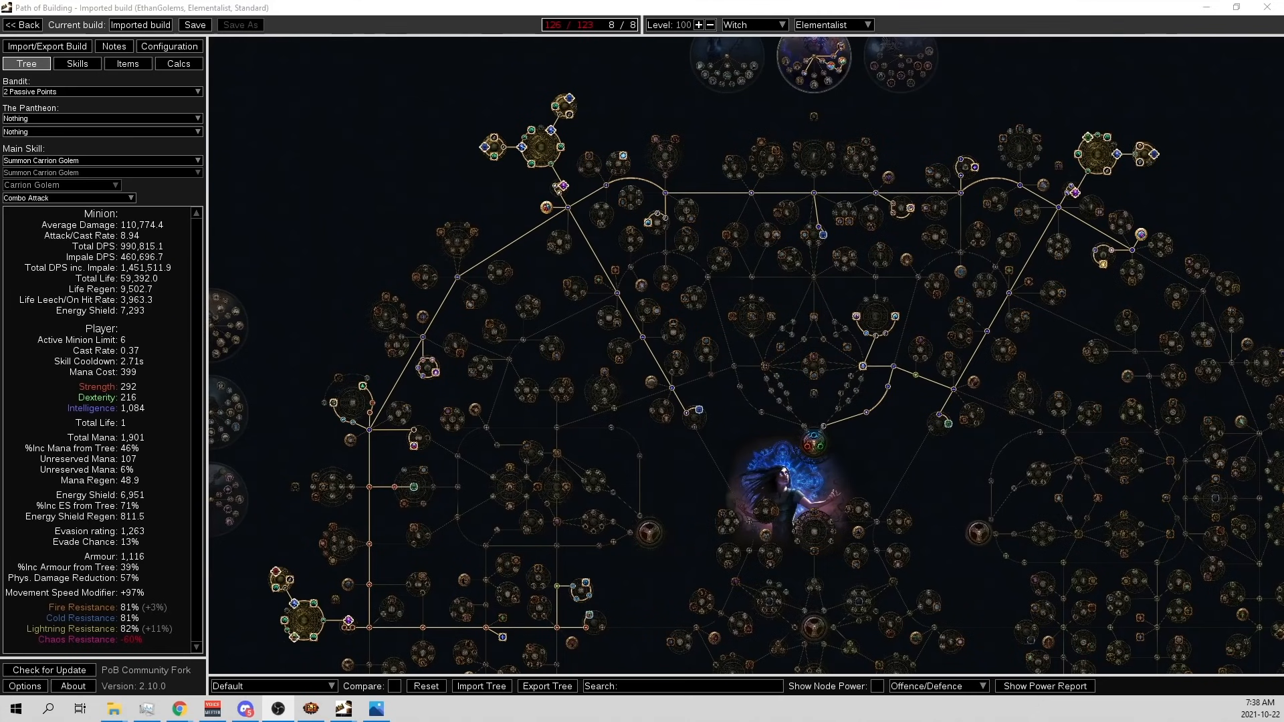
mouse_move(682, 459)
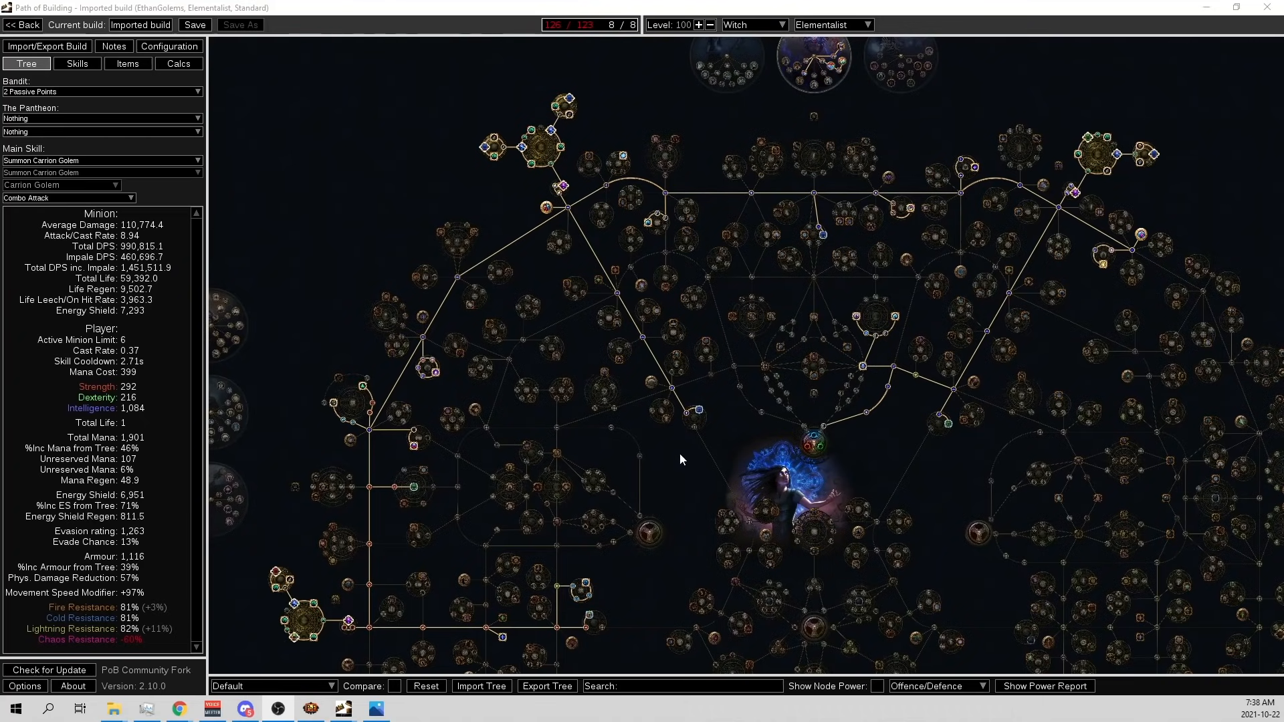
mouse_move(120, 76)
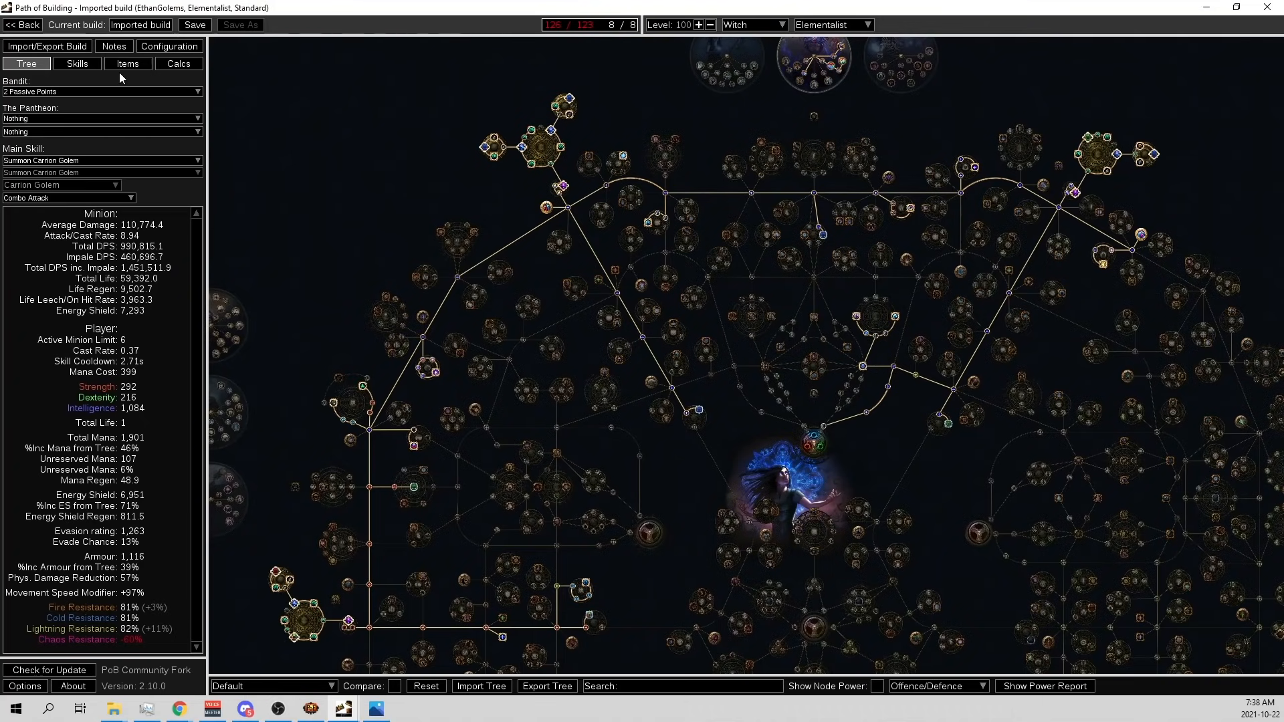
Check equipped gear in Items, then open the character's inventory in Path of Exile.
click(128, 63)
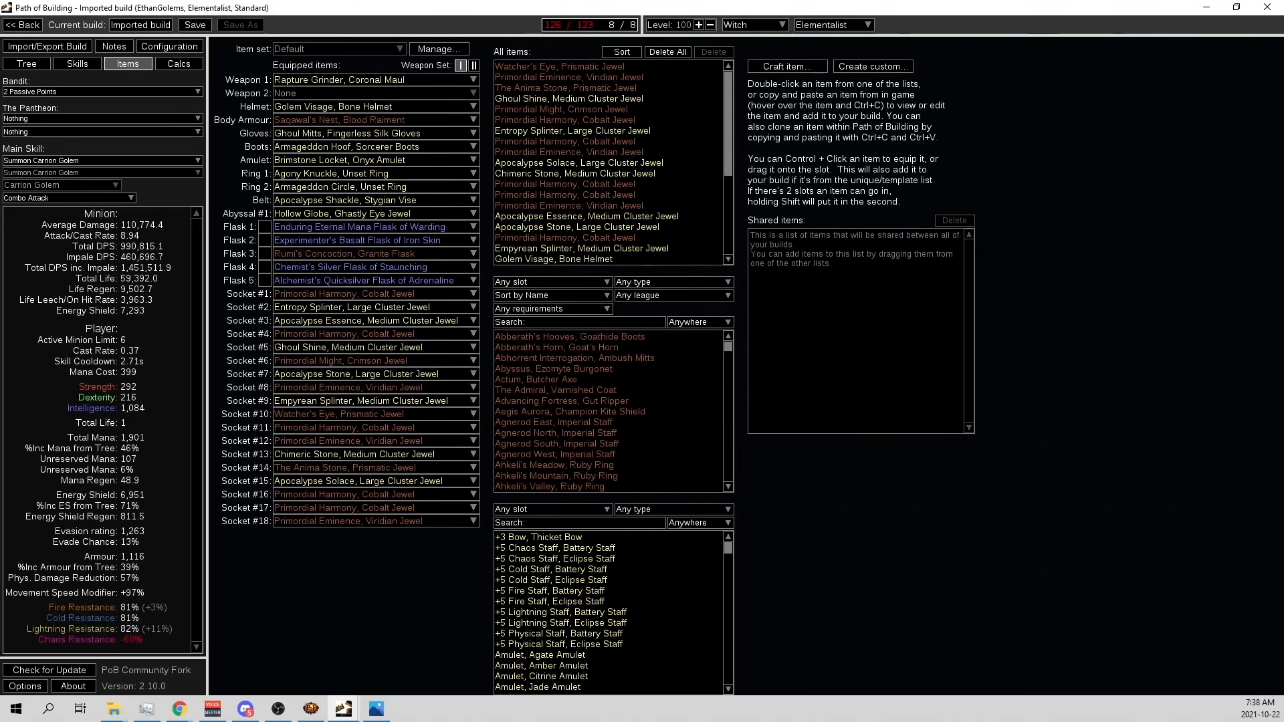
click(342, 708)
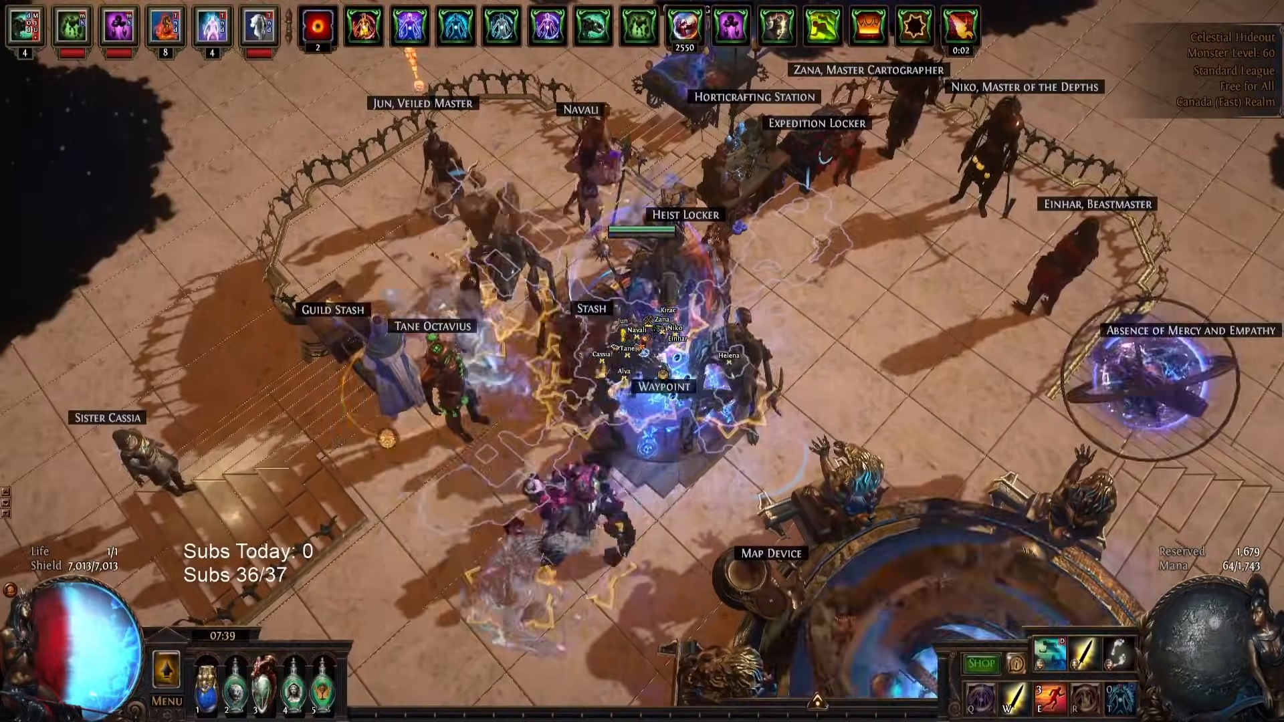
key(i)
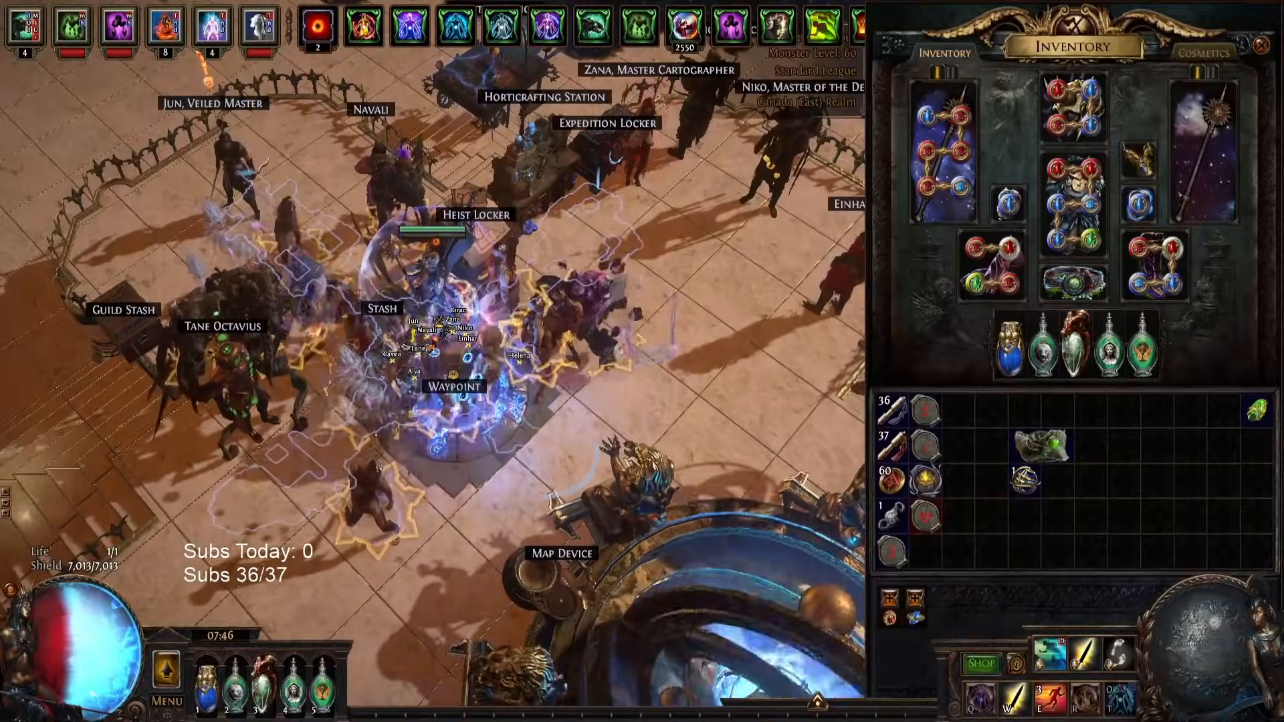